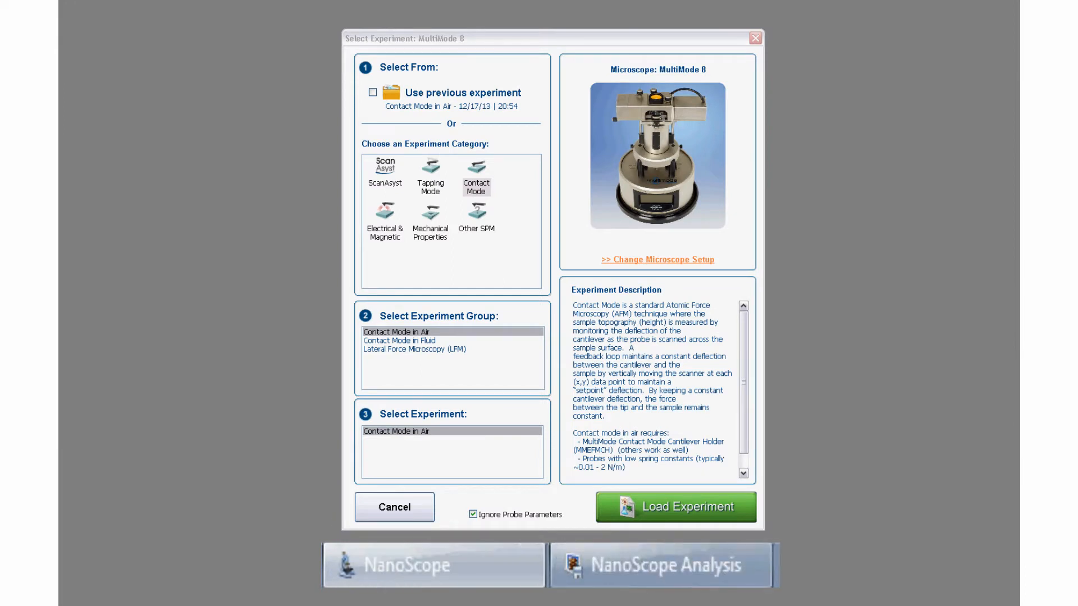
# Load the selected experiment and let the NanoDrive control software finish initializing
pyautogui.click(675, 507)
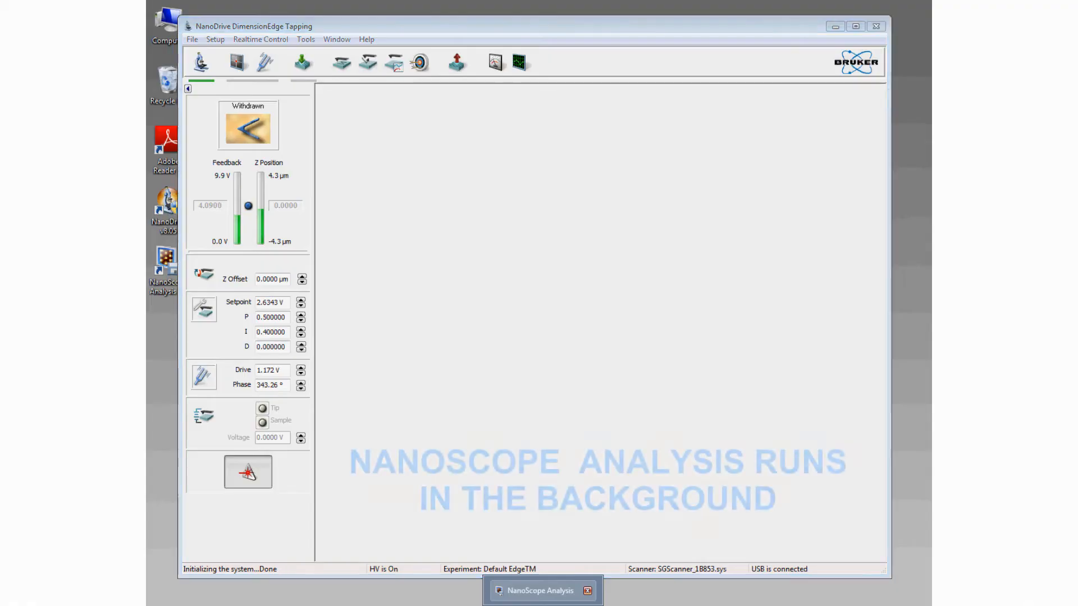
pyautogui.click(540, 590)
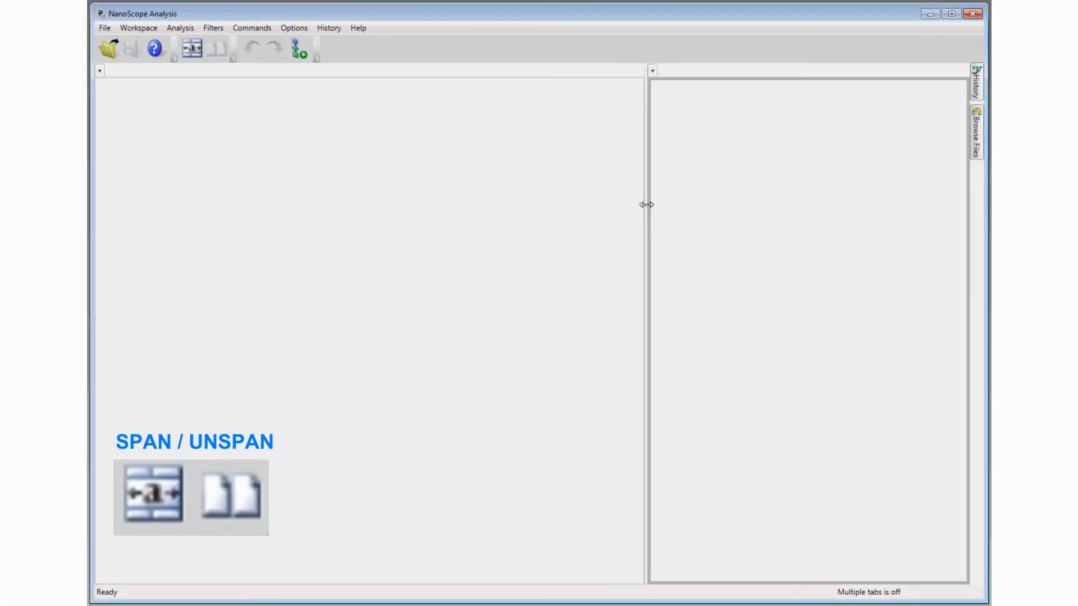
# Resize the two panes with the splitter, toggle Span and Unspan, and activate the left pane
pyautogui.moveTo(646, 204); pyautogui.dragTo(561, 226)
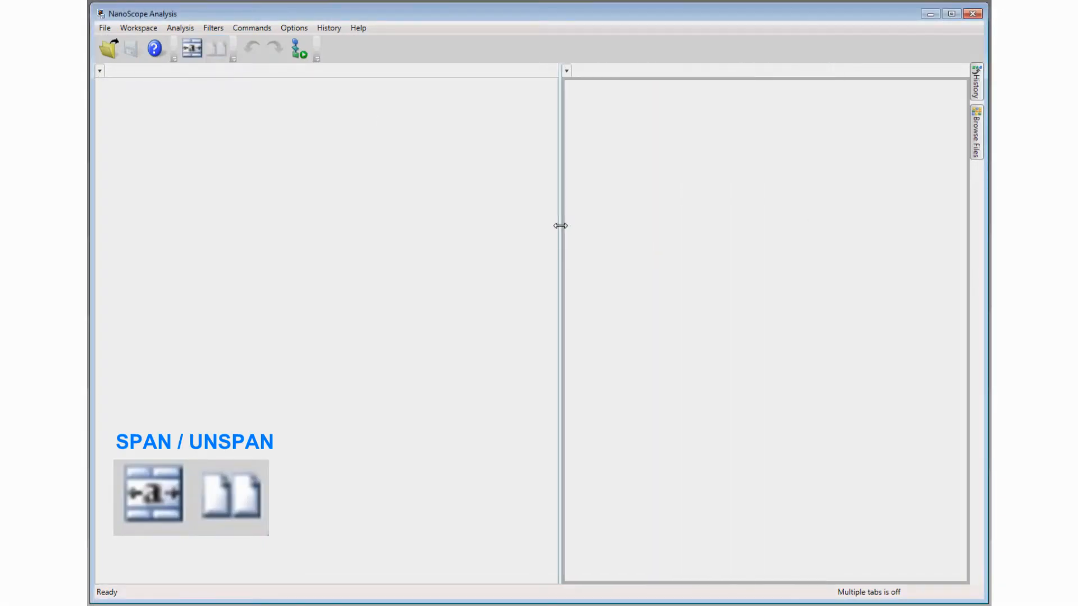
pyautogui.click(192, 48)
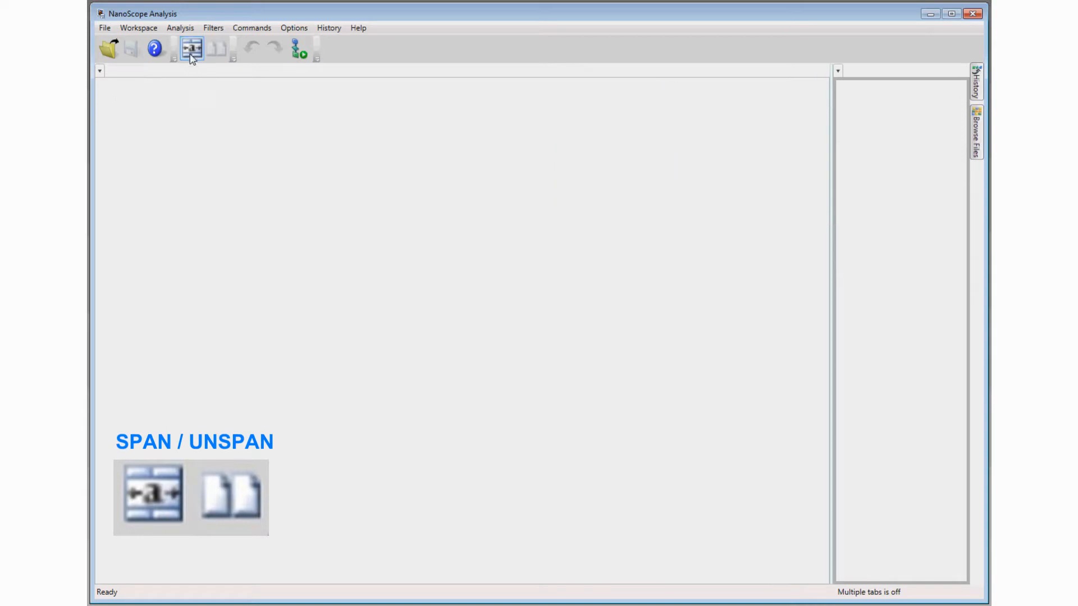
pyautogui.click(192, 48)
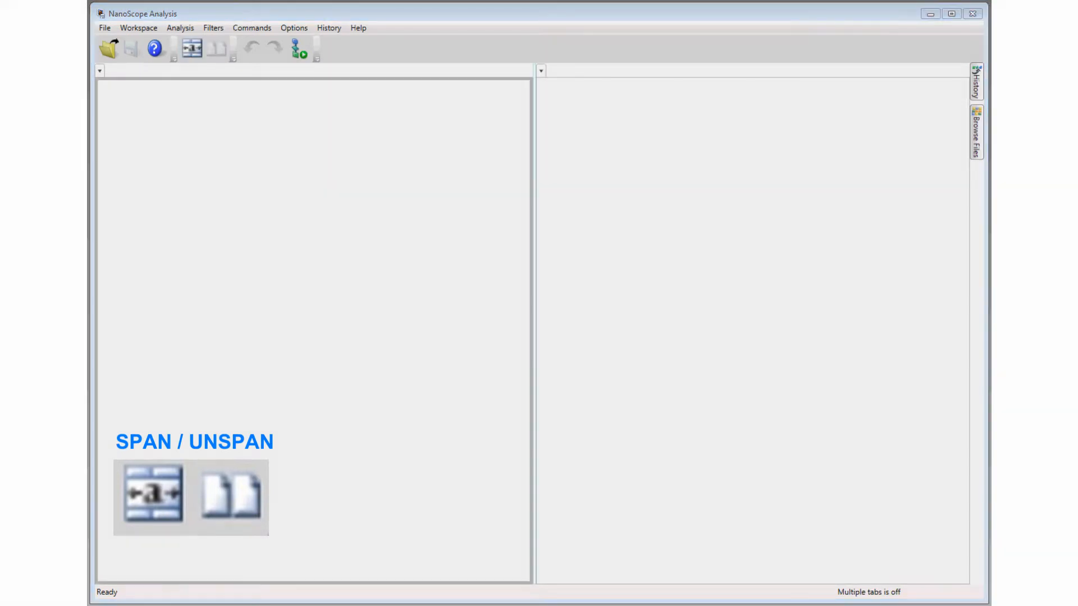
pyautogui.click(976, 130)
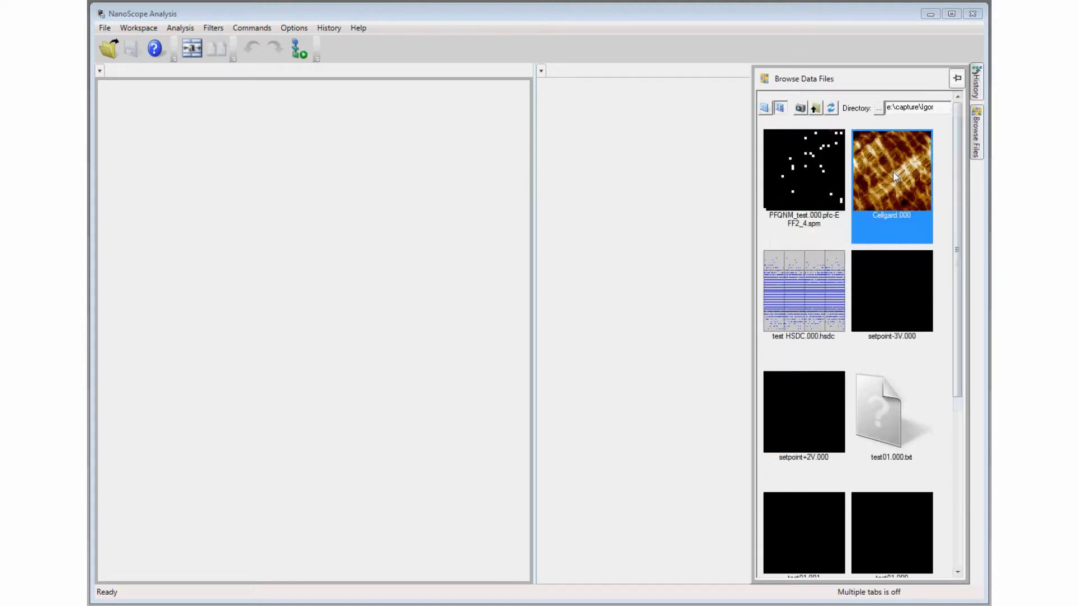
# Open Cellgard.000 in the left pane, checking Amplitude Error before returning to Height
pyautogui.rightClick(891, 169)
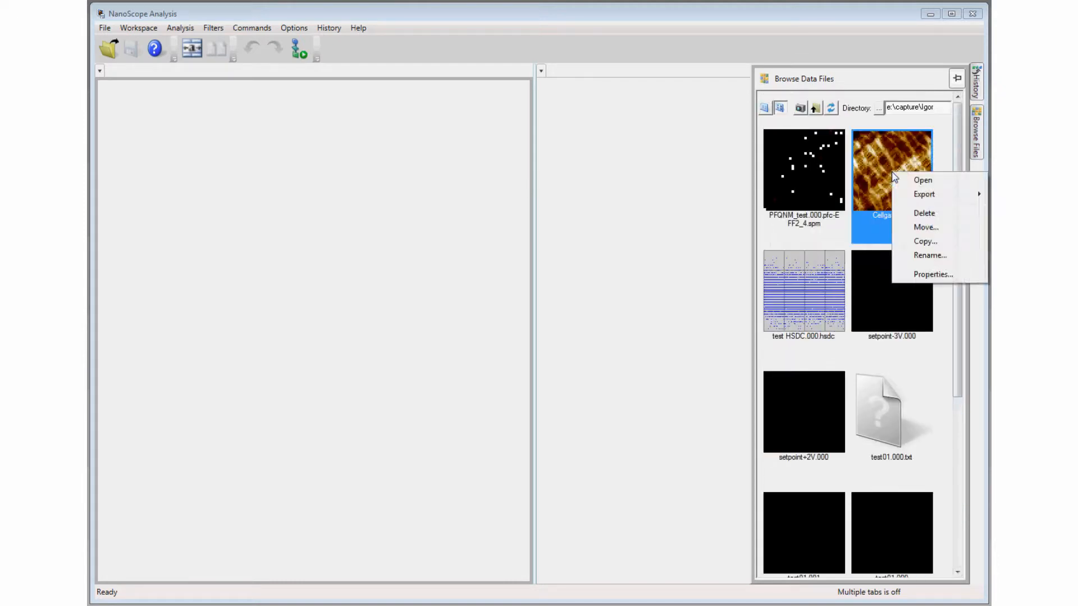
pyautogui.click(923, 179)
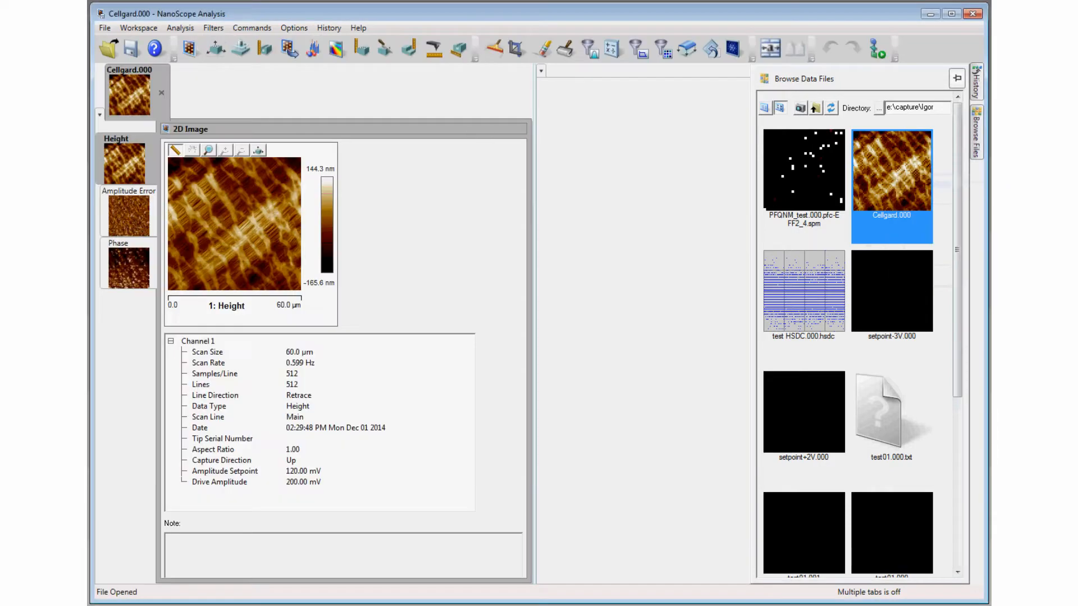
pyautogui.moveTo(231, 198)
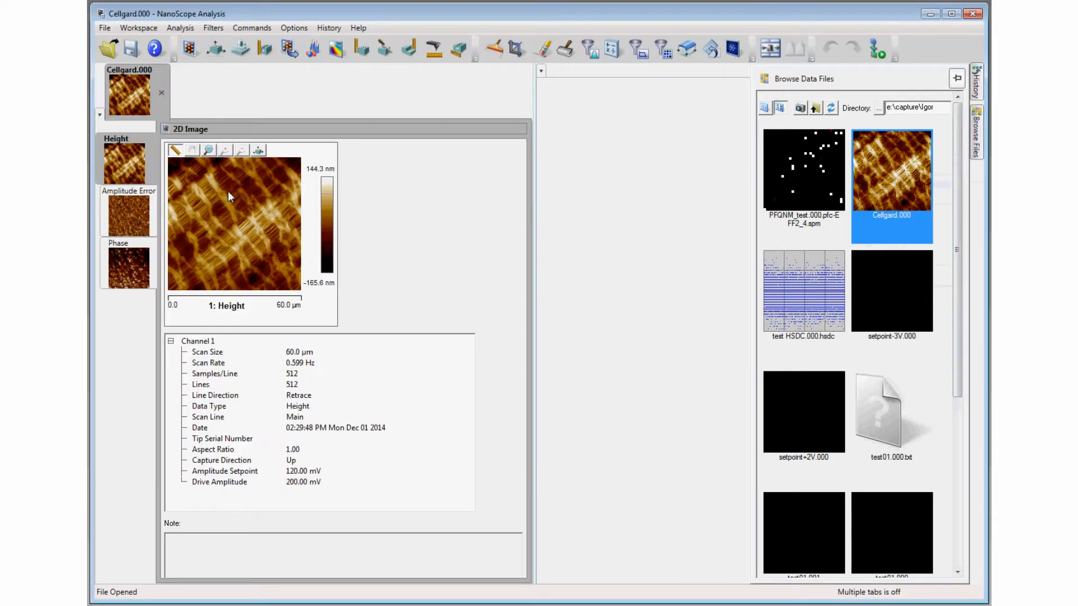
pyautogui.click(126, 212)
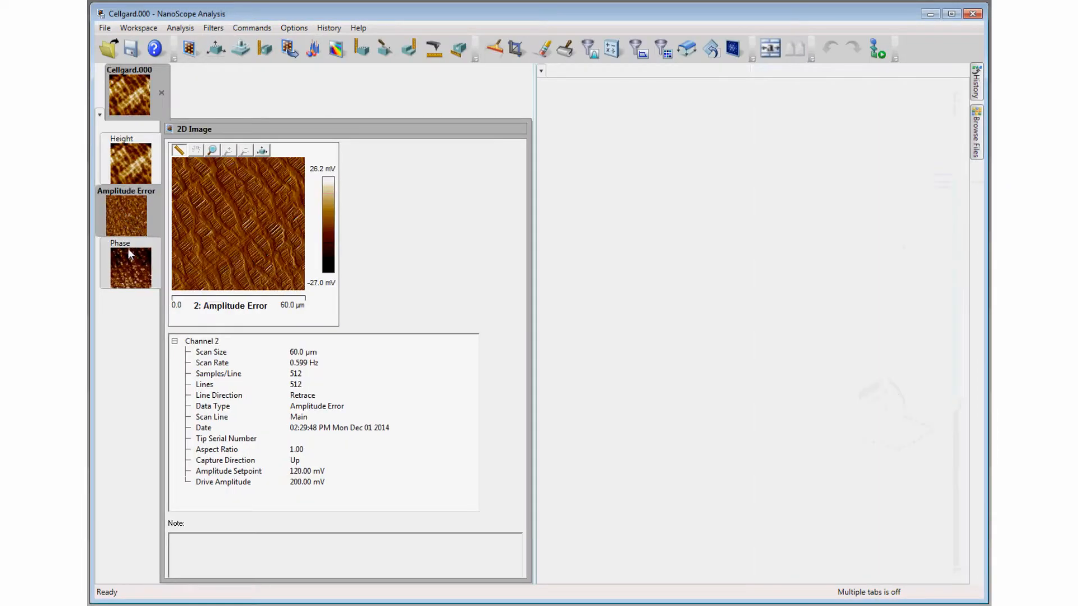
pyautogui.click(128, 162)
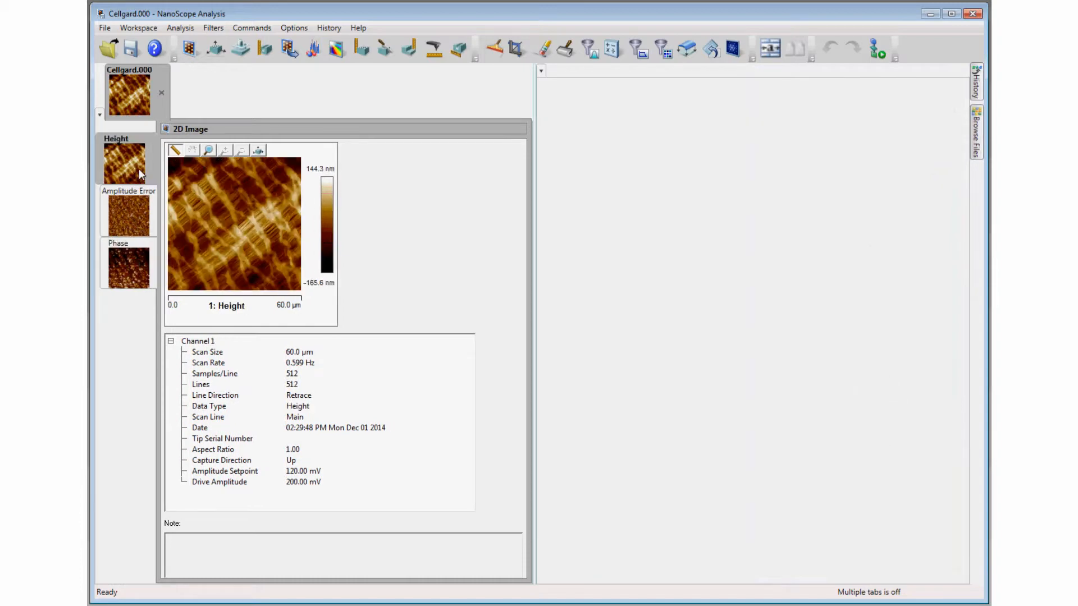
# Open dna sa-fluid.006 from e:\capture in the right pane and show its Amplitude channel
pyautogui.click(977, 131)
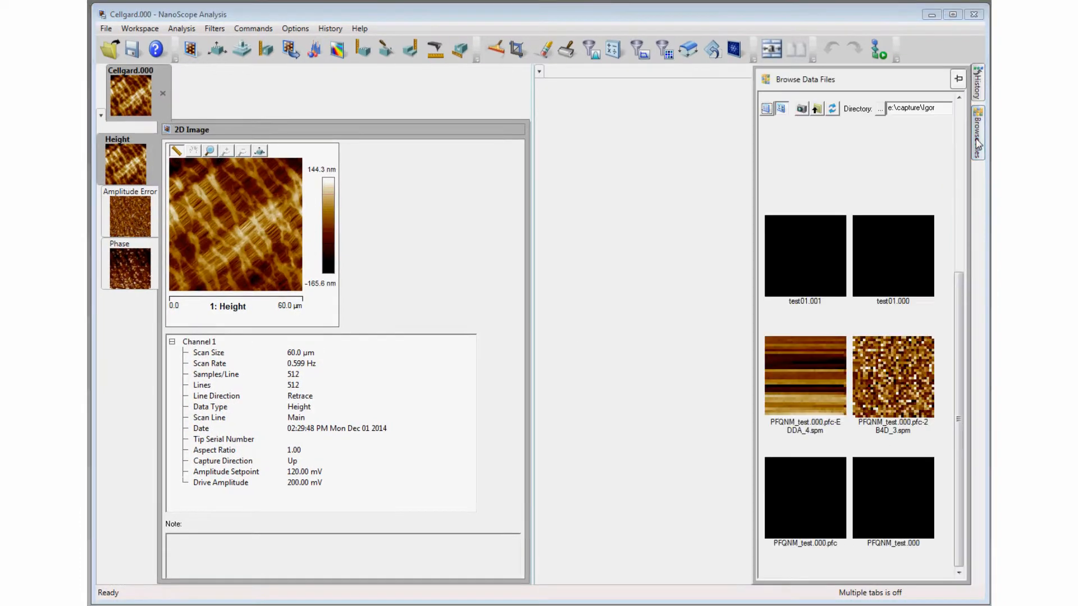
pyautogui.click(816, 108)
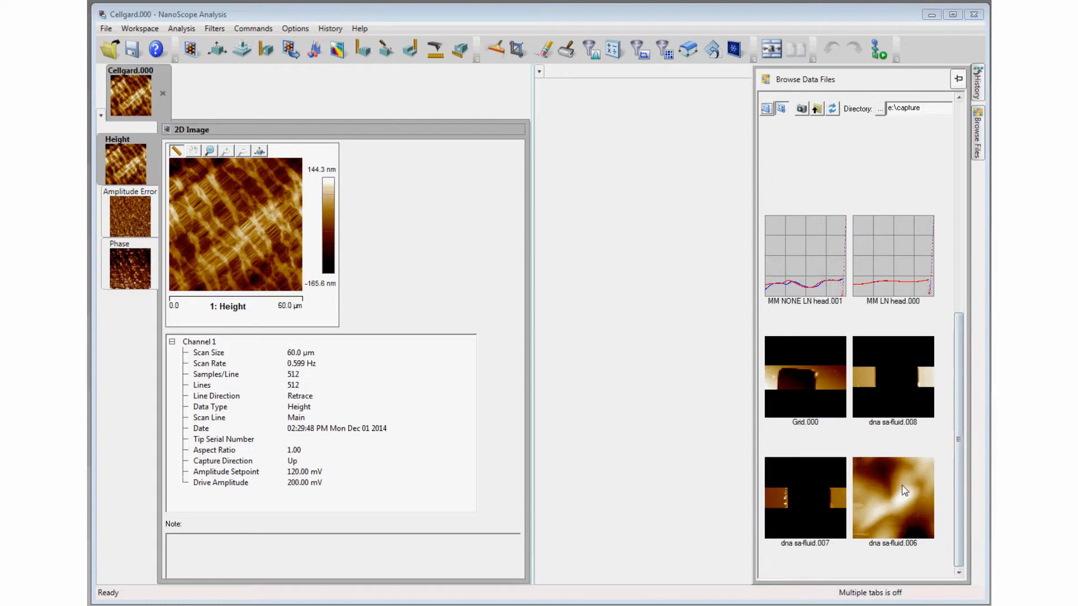
pyautogui.rightClick(892, 498)
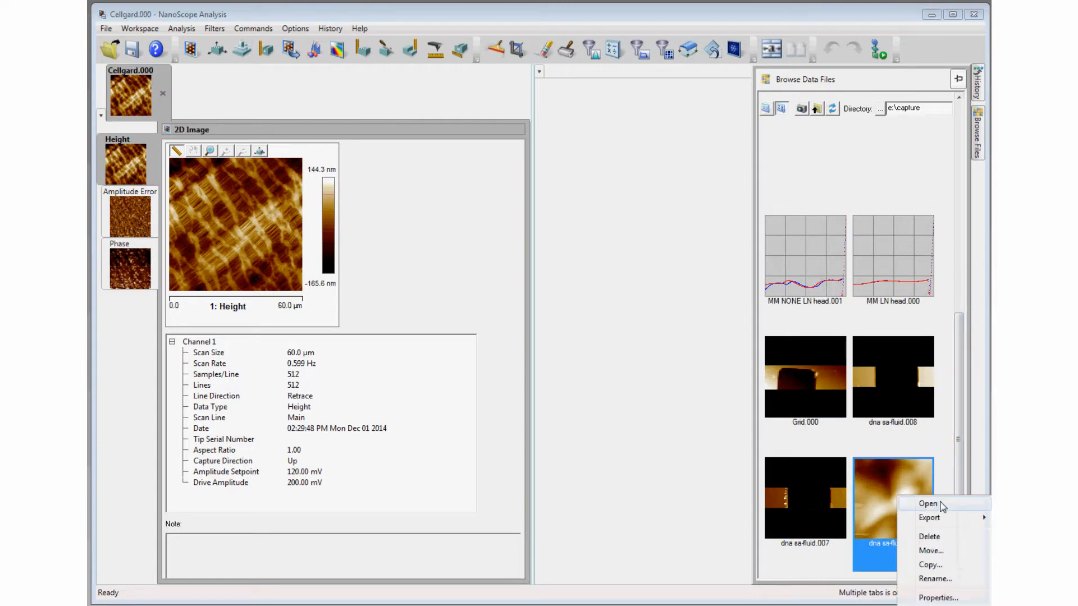
pyautogui.click(927, 505)
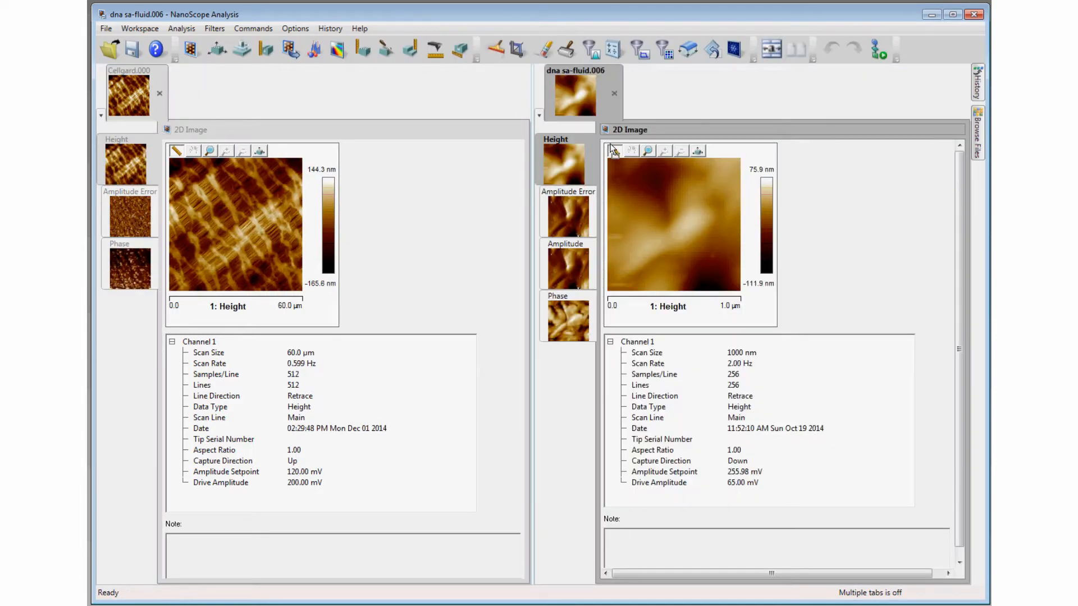
pyautogui.moveTo(720, 214)
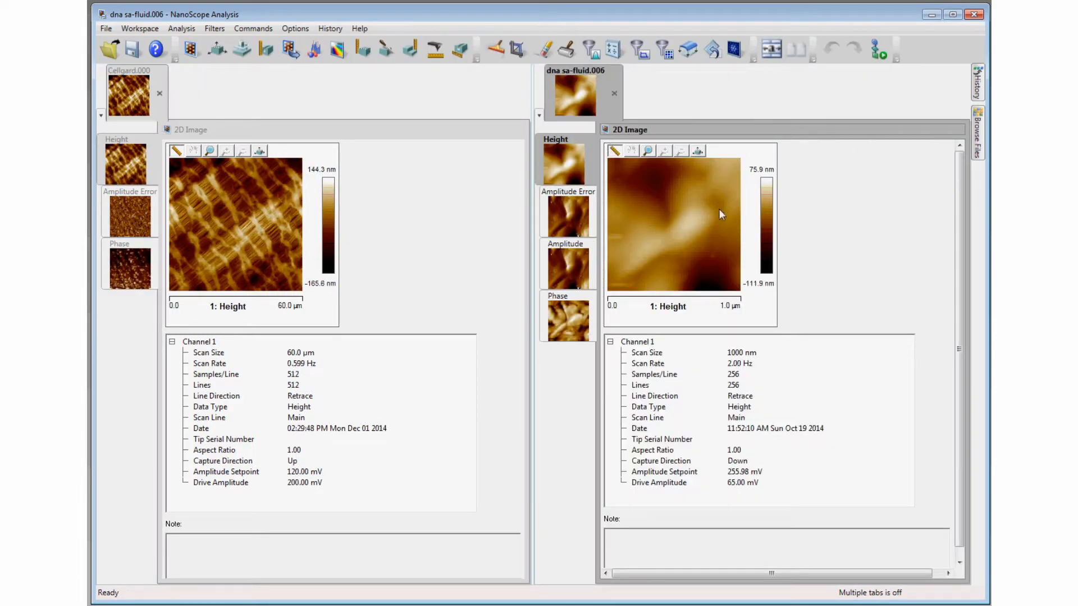
pyautogui.click(565, 265)
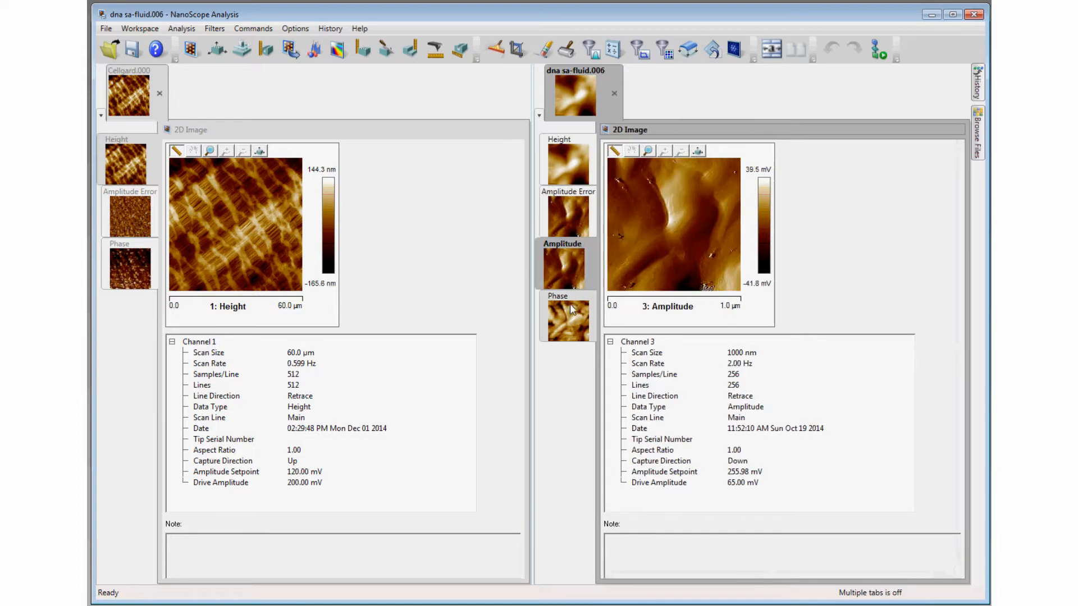
pyautogui.rightClick(825, 221)
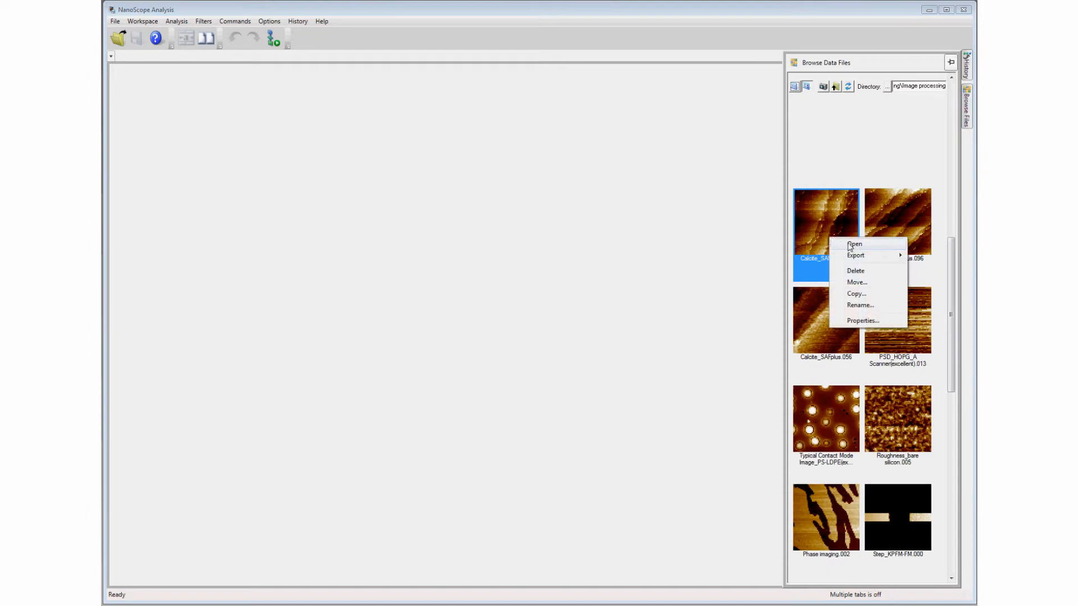
# Open Calcite_SAFplus.097 in the Flatten tool and view the Find Threshold for choices
pyautogui.click(854, 245)
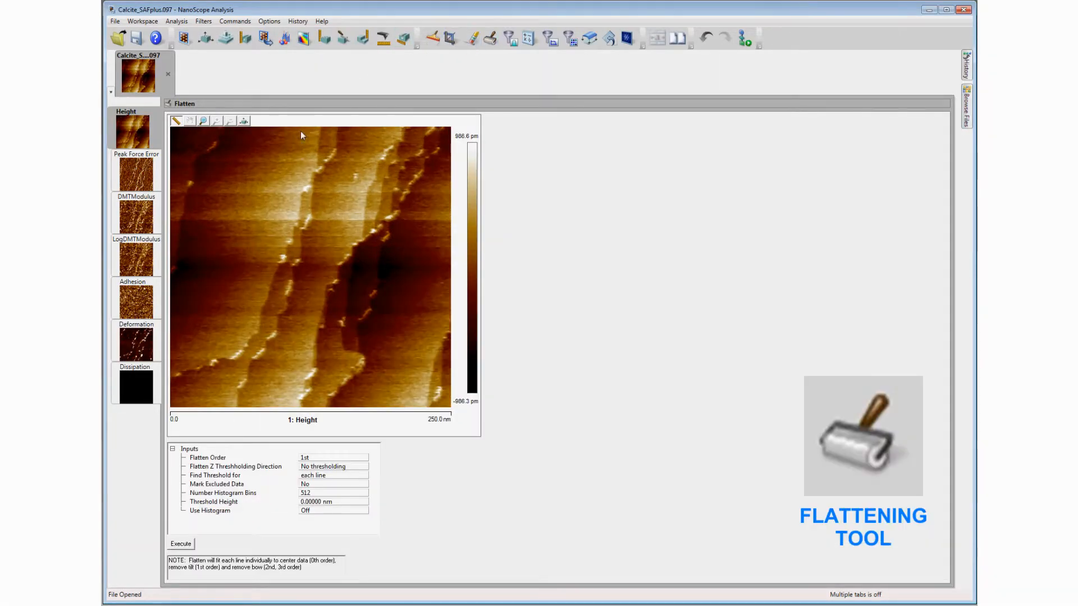
pyautogui.click(332, 457)
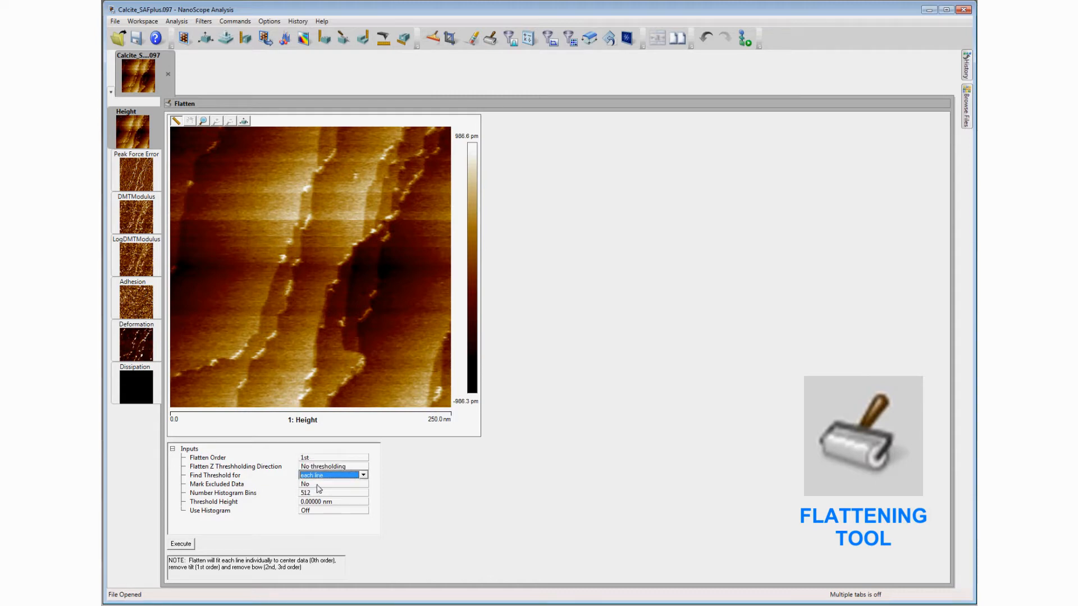
pyautogui.click(180, 544)
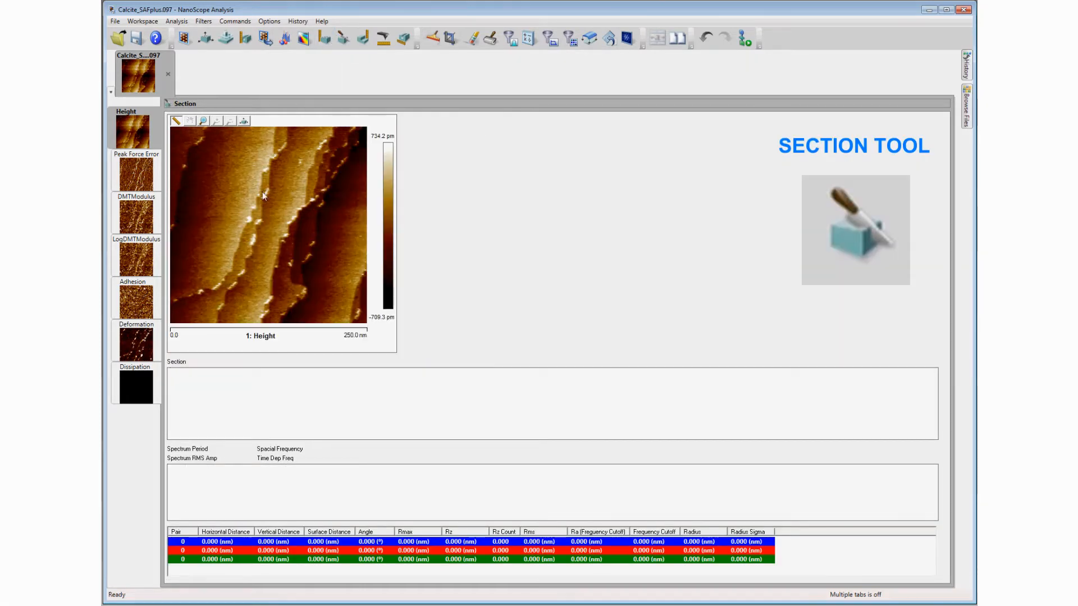
# Draw a section line across the calcite terraces and mark two profile points to measure
pyautogui.moveTo(197, 214); pyautogui.dragTo(342, 221)
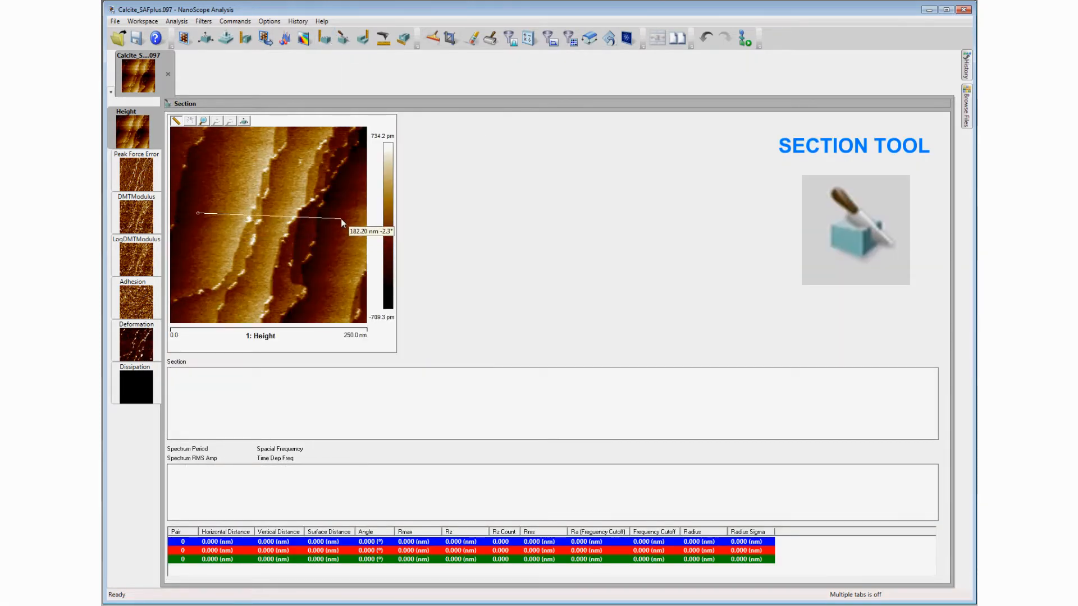
pyautogui.moveTo(342, 223); pyautogui.dragTo(347, 239)
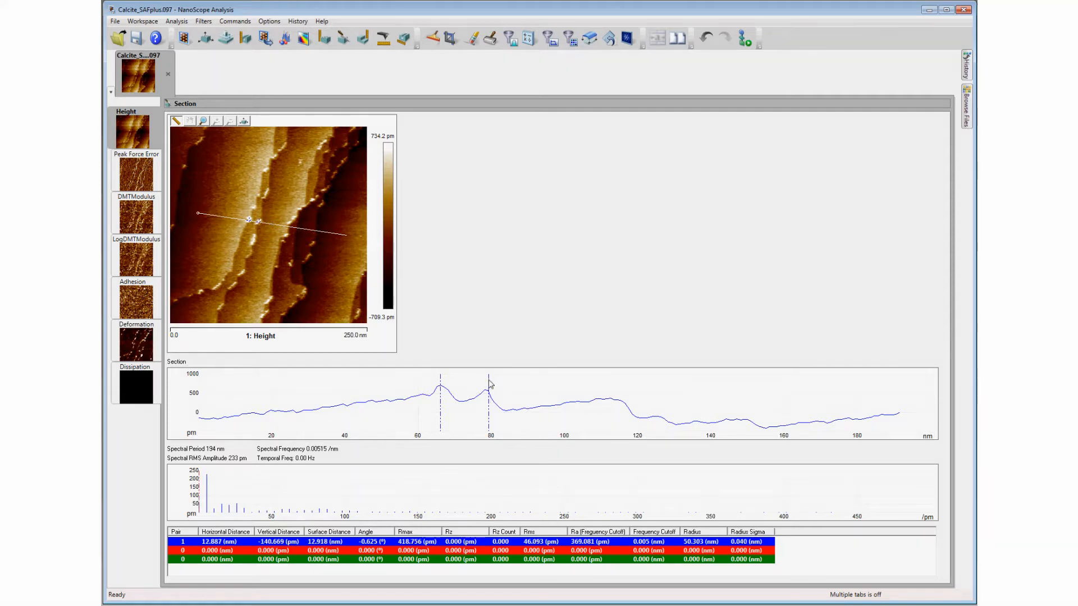
# Step back through the History panel's Flatten entries and undo the last processing step
pyautogui.click(965, 67)
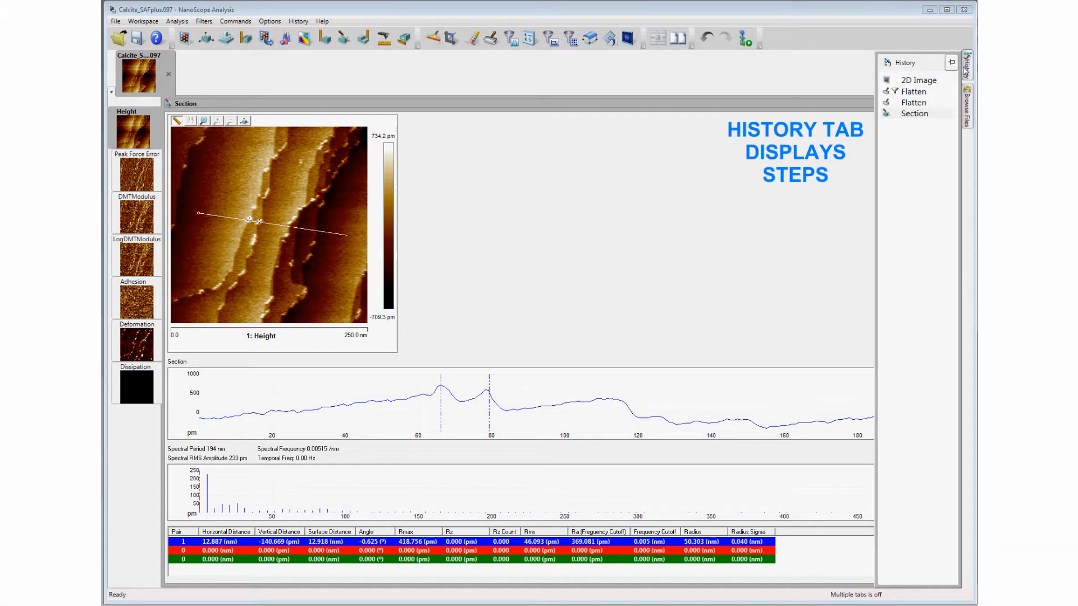
pyautogui.click(915, 101)
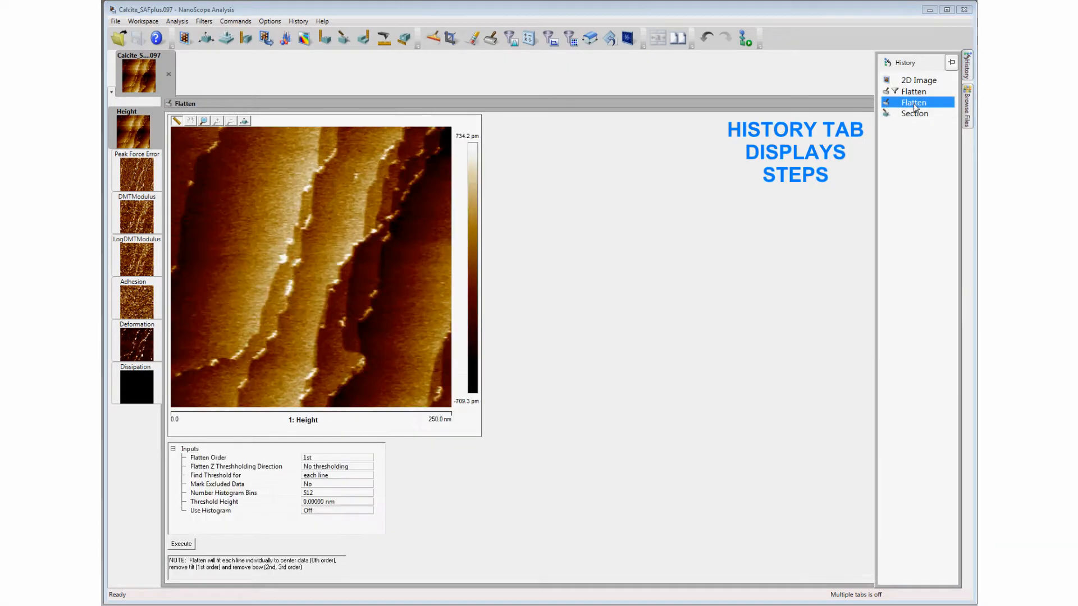
pyautogui.click(914, 91)
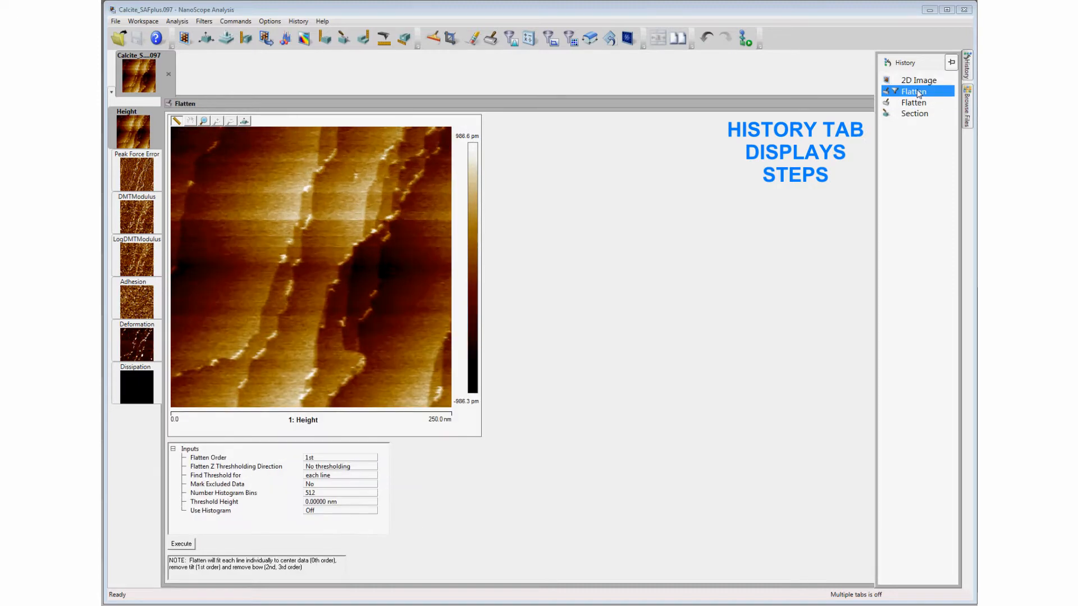
pyautogui.click(914, 114)
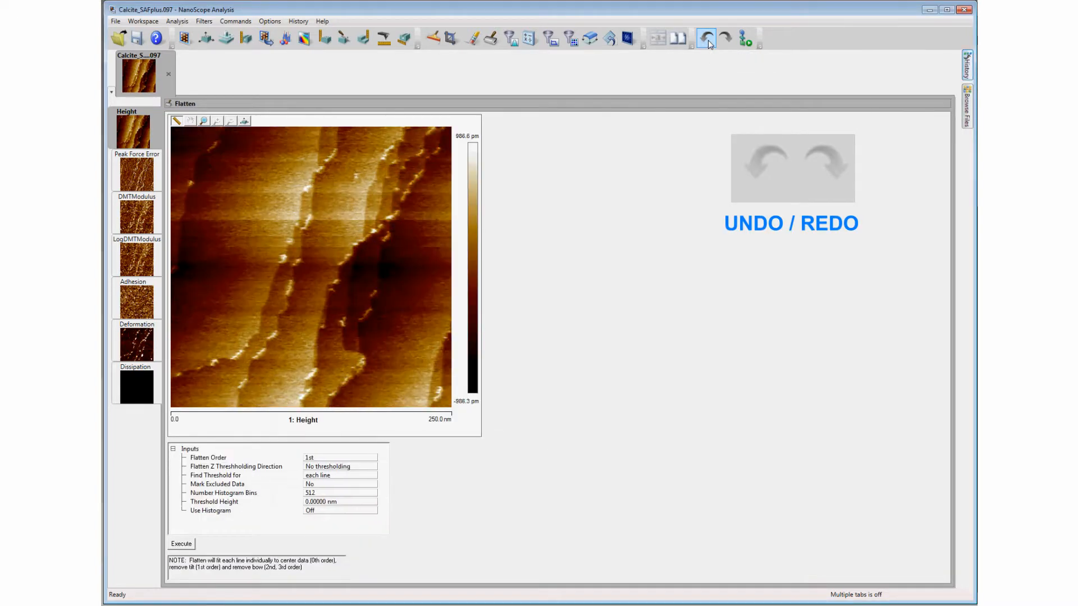
pyautogui.click(705, 39)
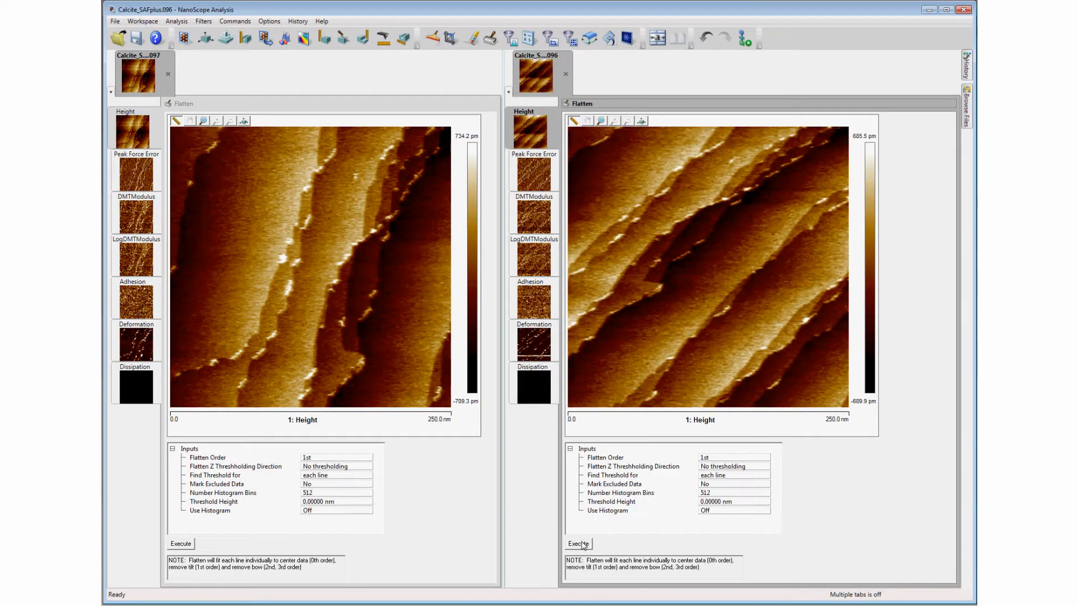
# Save the side-by-side Calcite workspace under a new name
pyautogui.click(142, 21)
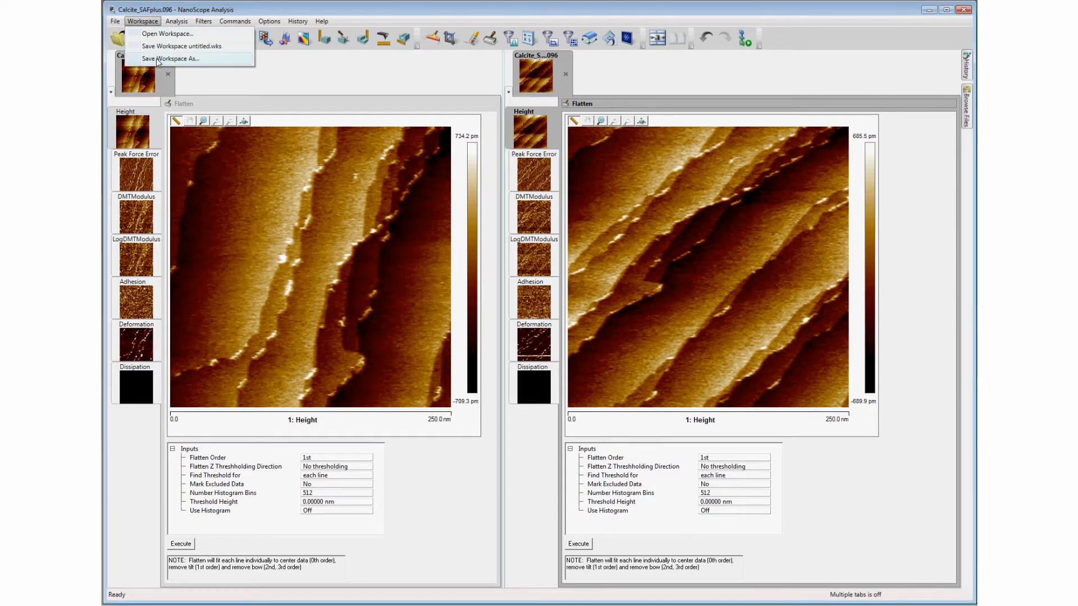
pyautogui.click(170, 59)
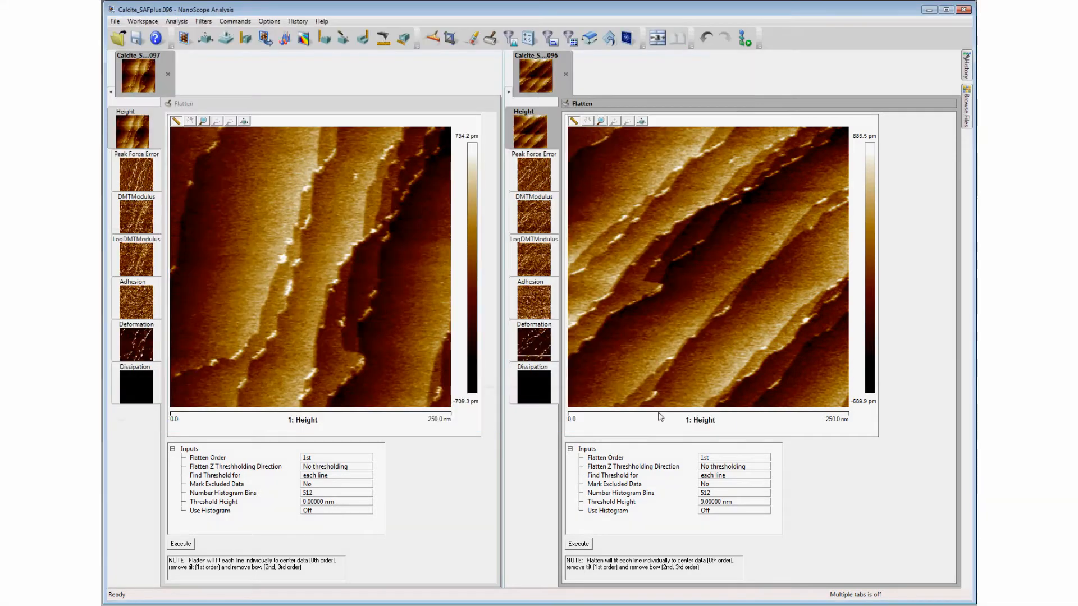
# Reopen the Exercise2.wks workspace and revert the image to its unprocessed 2D Image state
pyautogui.click(117, 37)
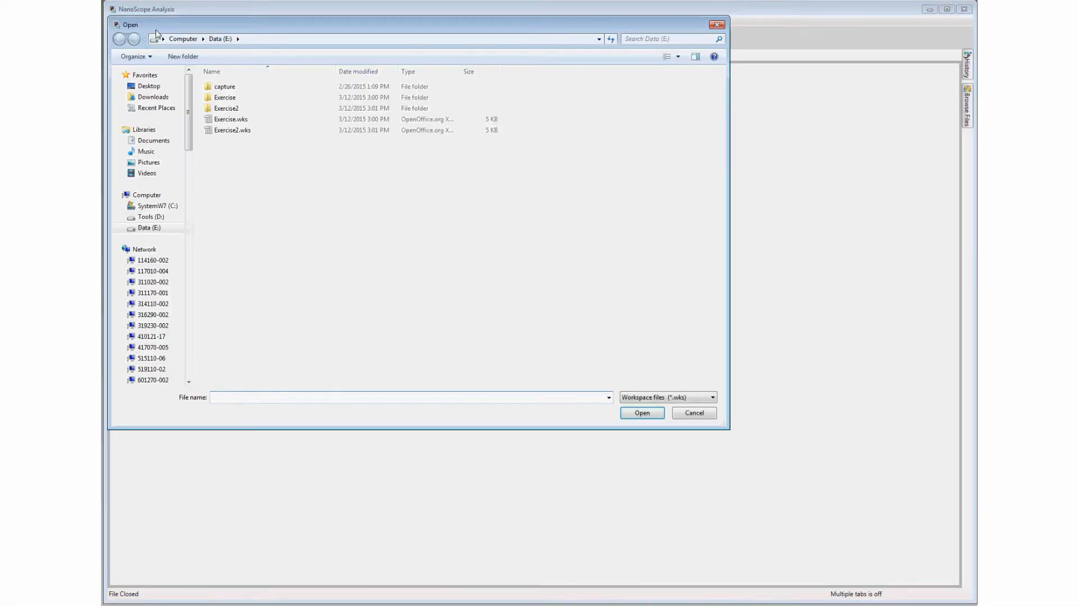
pyautogui.click(232, 130)
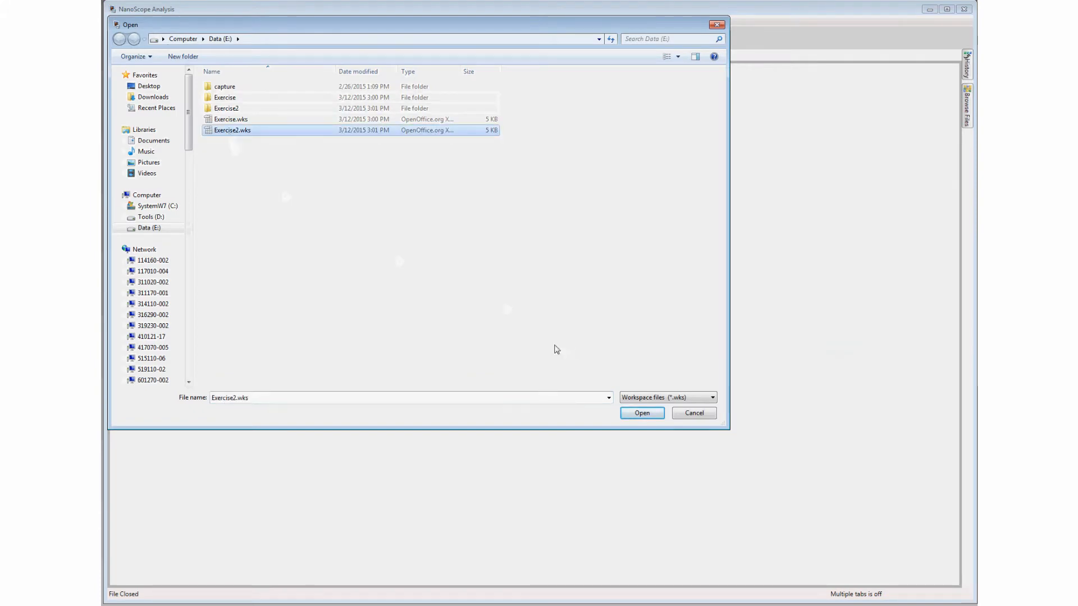
pyautogui.click(640, 413)
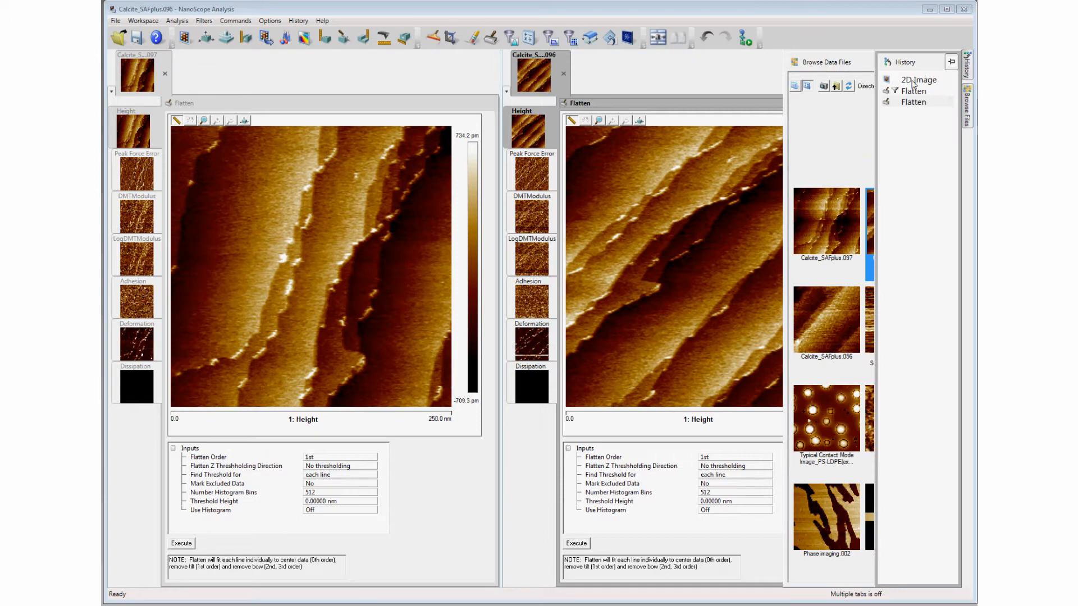
pyautogui.click(918, 79)
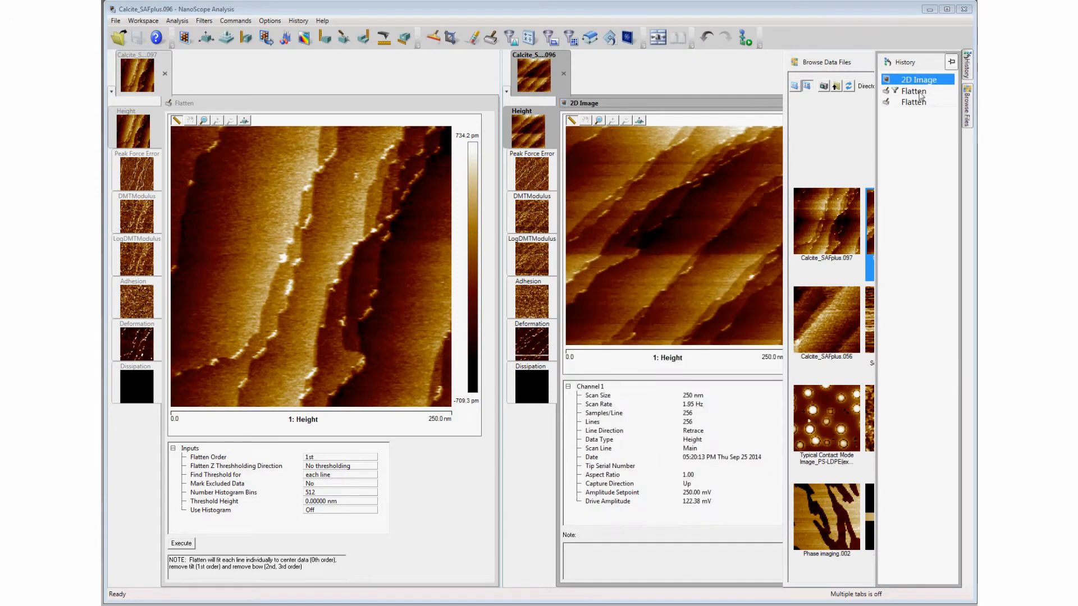
pyautogui.click(913, 101)
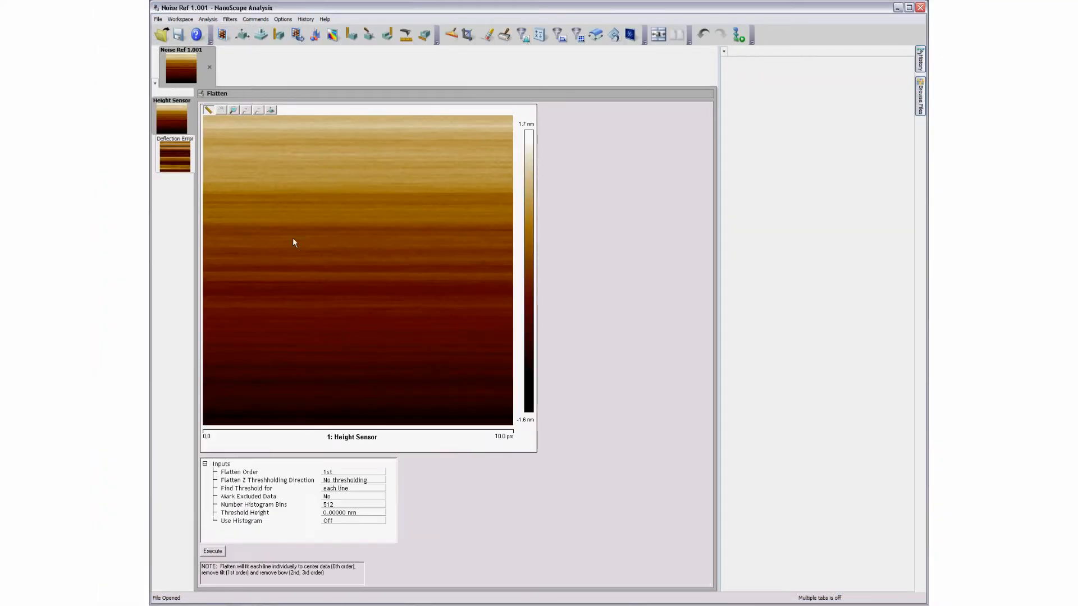
# Flatten the Noise Ref 1.001 height image and apply a median filter with chosen size
pyautogui.click(212, 551)
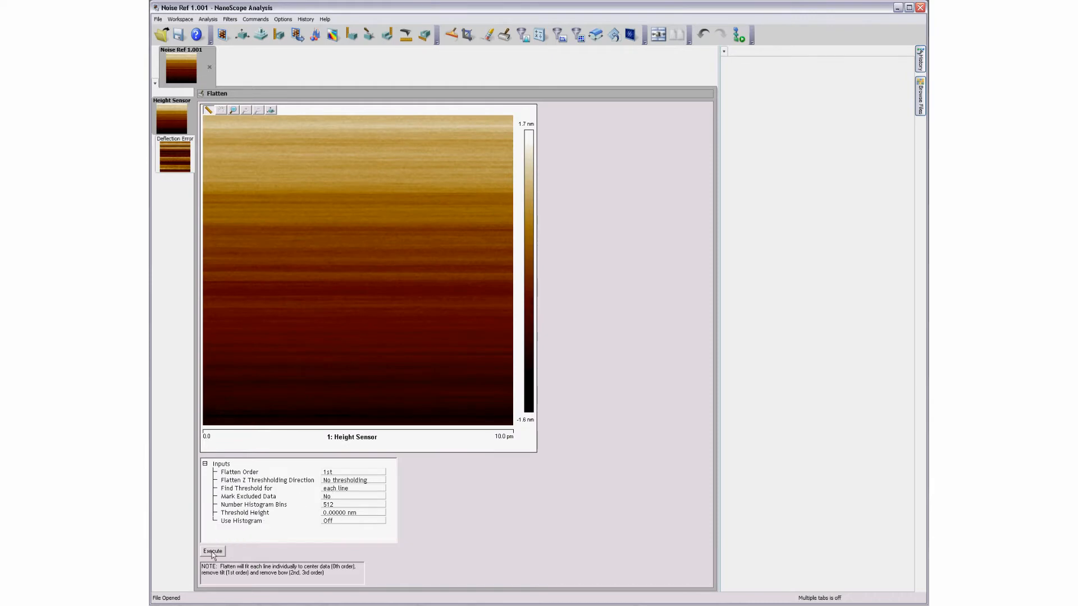
pyautogui.click(578, 35)
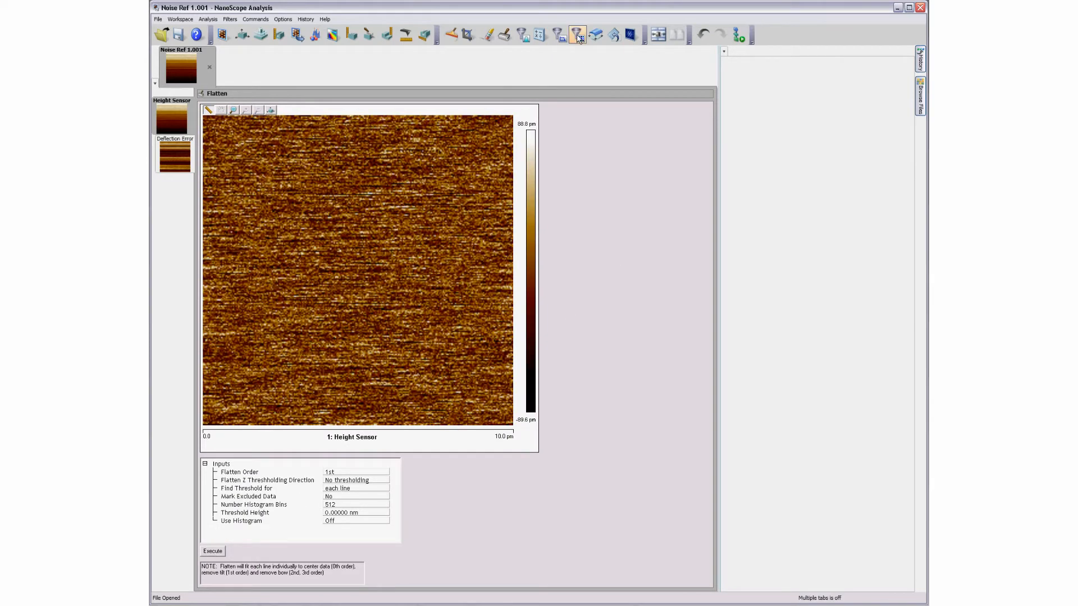
pyautogui.click(560, 34)
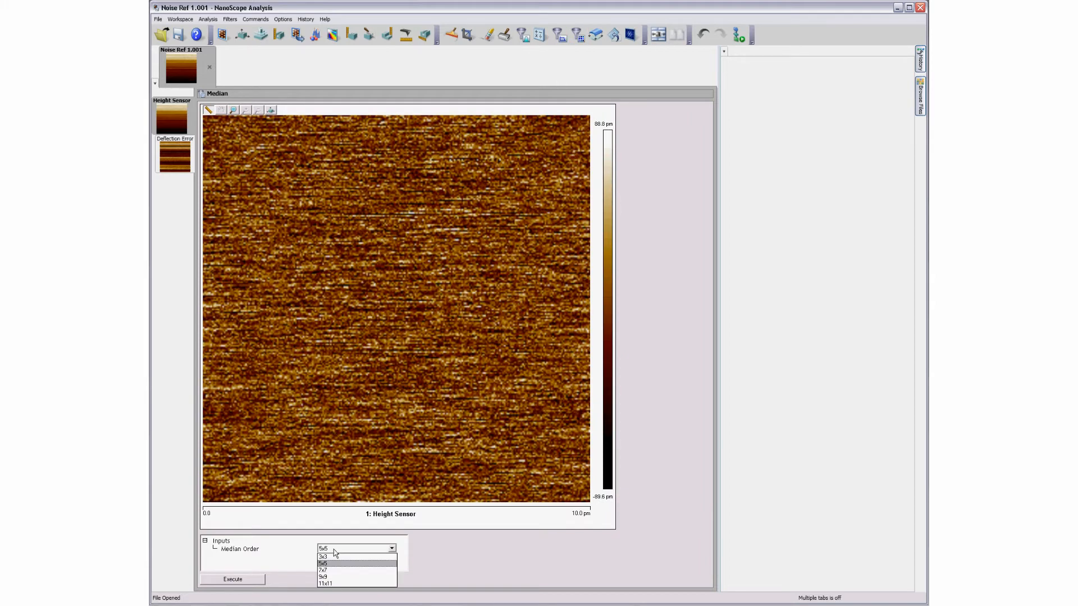
pyautogui.click(324, 556)
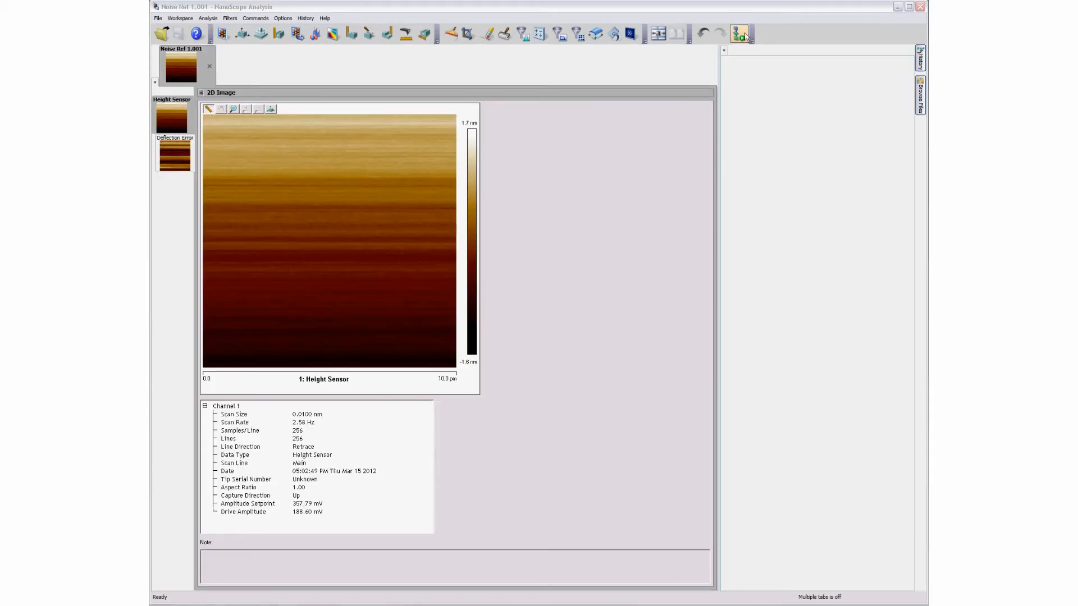
pyautogui.click(740, 33)
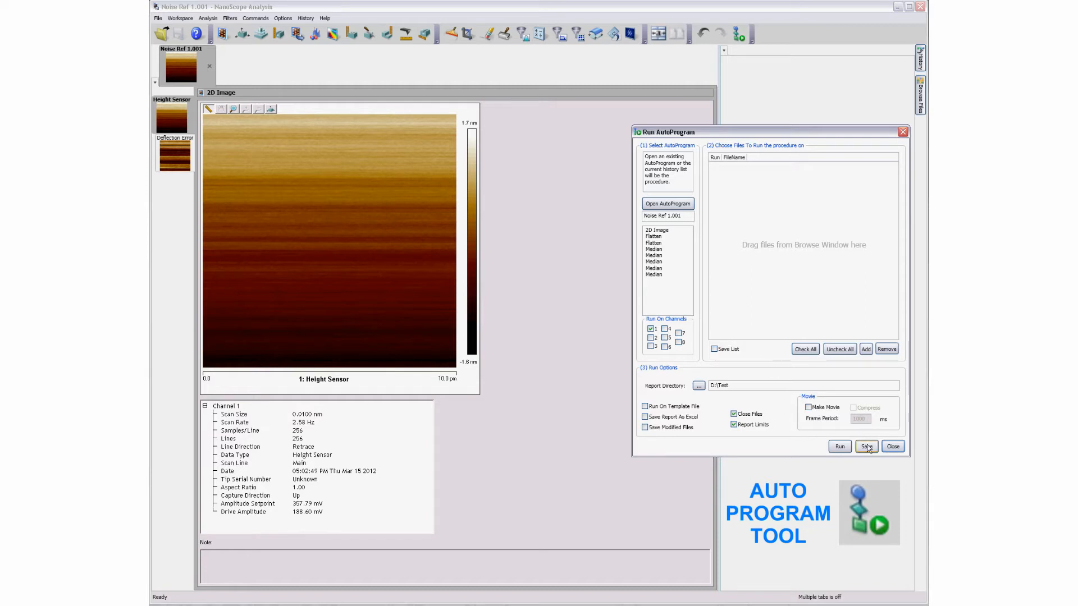
# Save the recorded steps as the Flat Median.apg AutoProgram, then load it back
pyautogui.click(866, 447)
pyautogui.write('Flat Median.app')
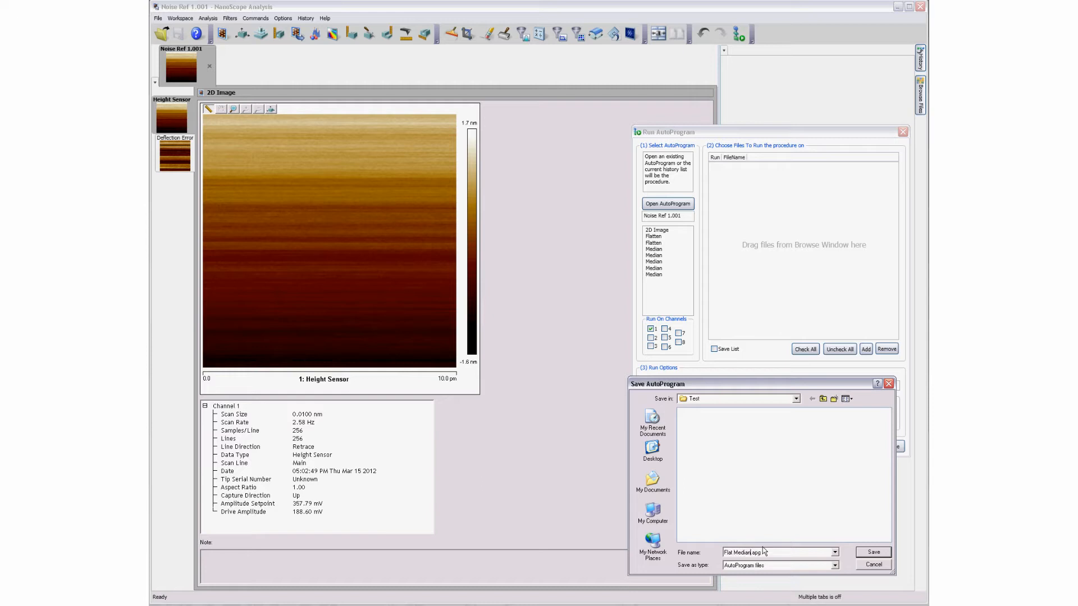
pyautogui.click(872, 552)
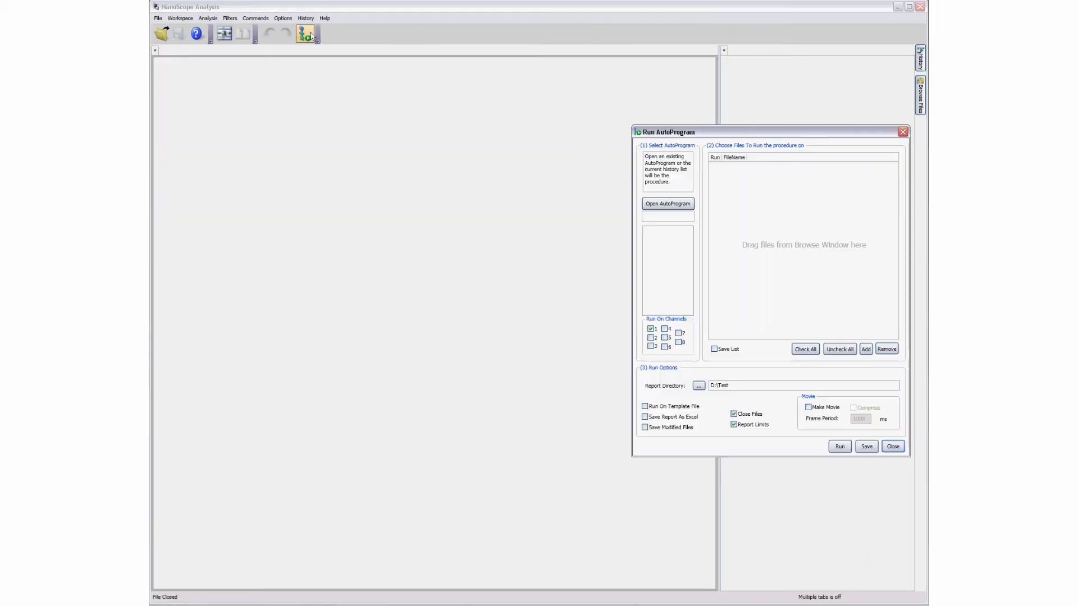
pyautogui.click(666, 203)
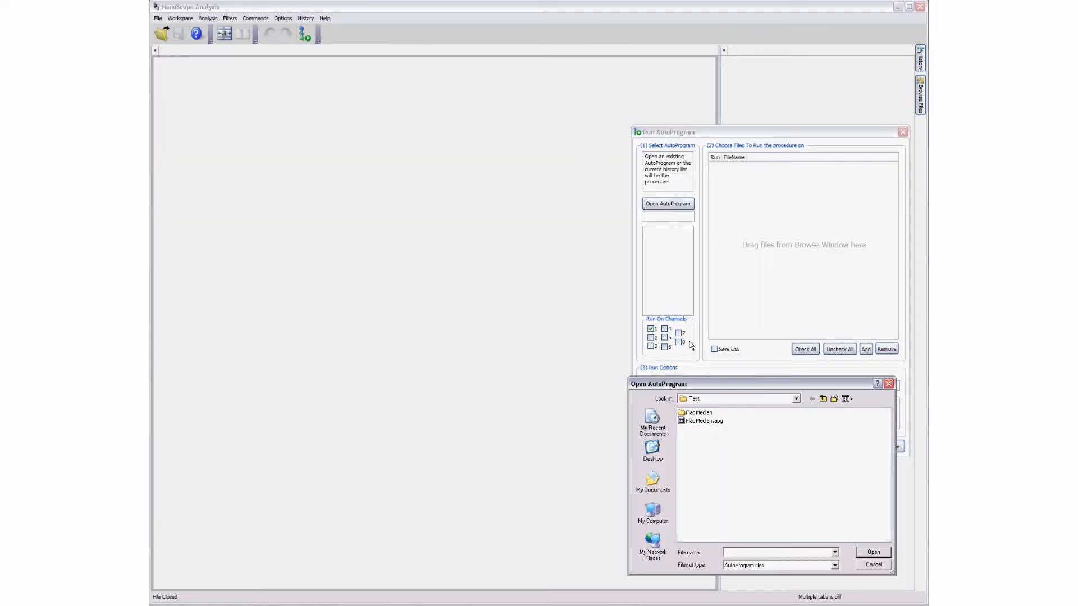
pyautogui.click(873, 551)
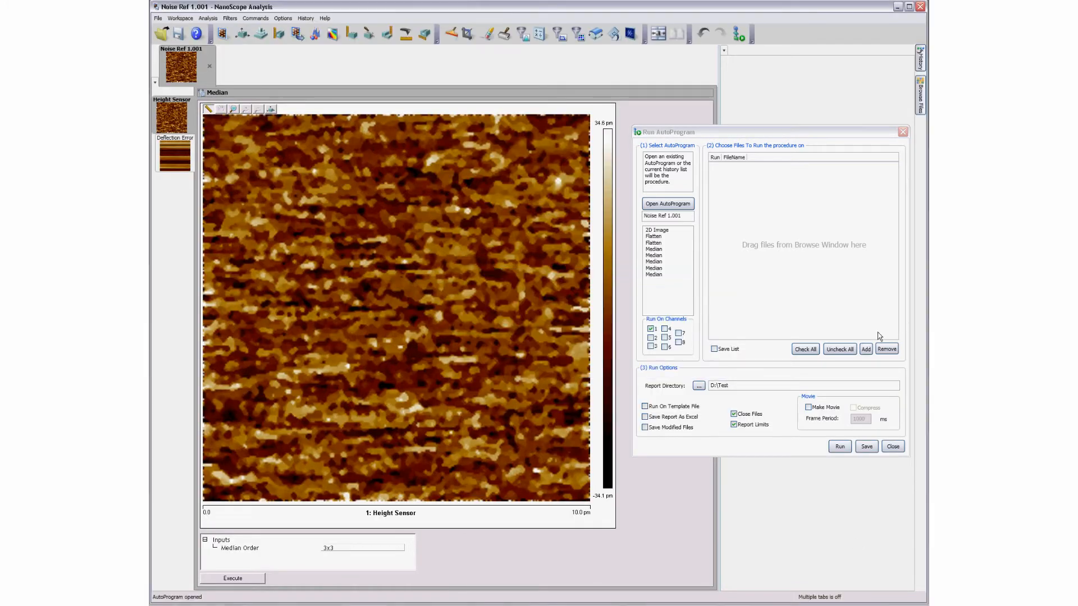
# Add the HOPG Sample file to the auto-program run list
pyautogui.click(866, 349)
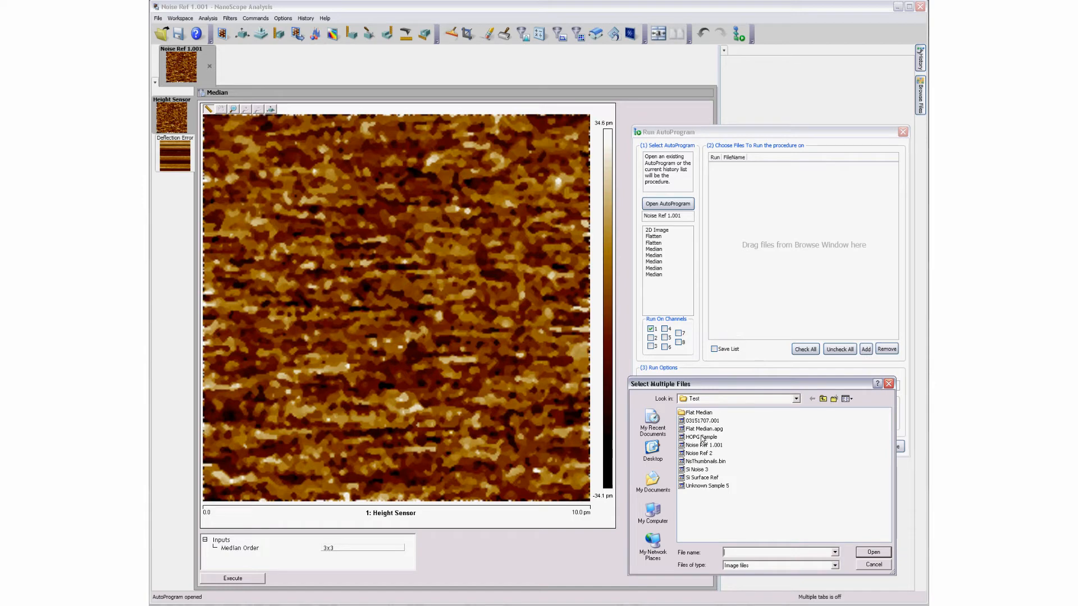
pyautogui.click(701, 437)
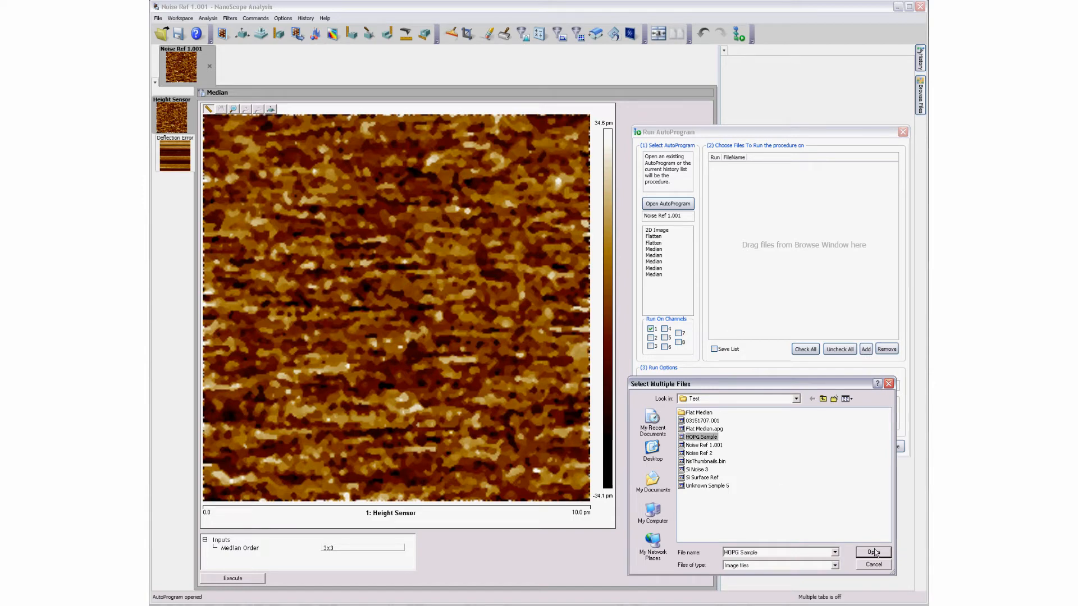
pyautogui.click(872, 552)
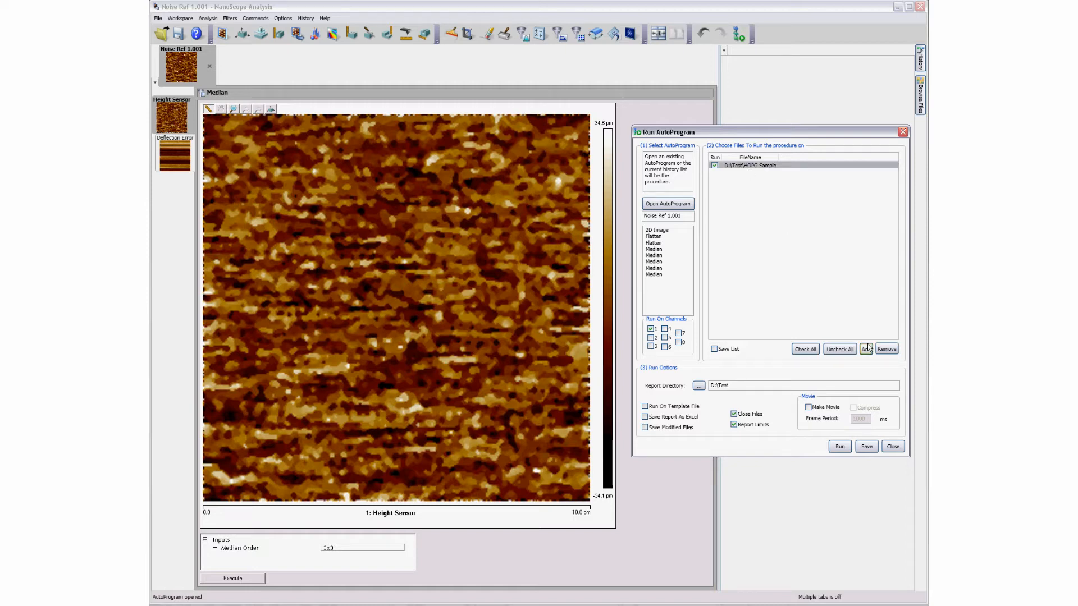
# Run Flat Median with reports in D:\Test Results and modified files saved, then open the report
pyautogui.click(698, 386)
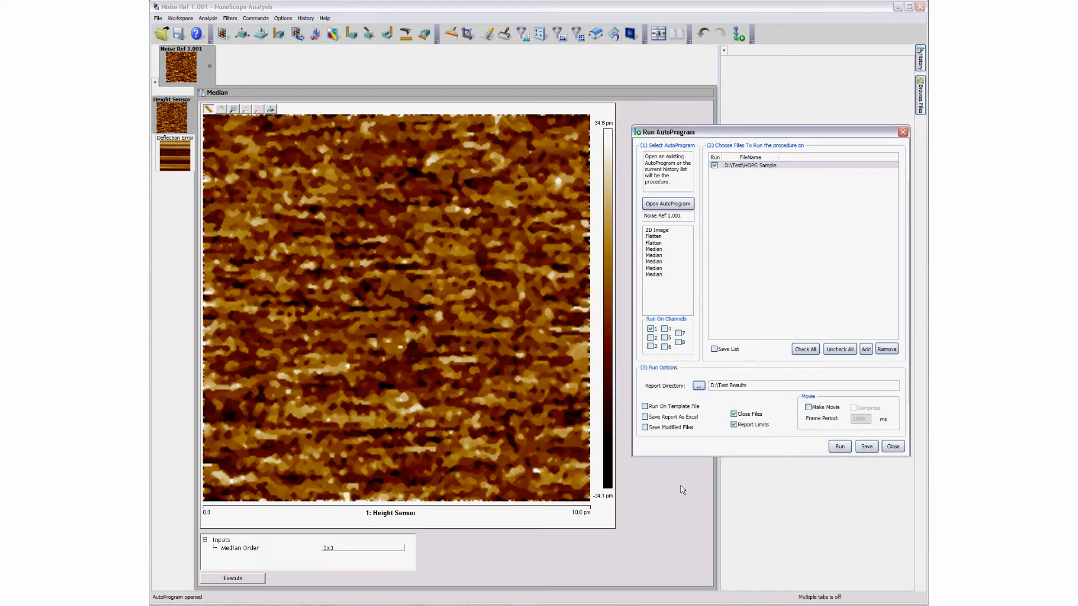
pyautogui.click(645, 427)
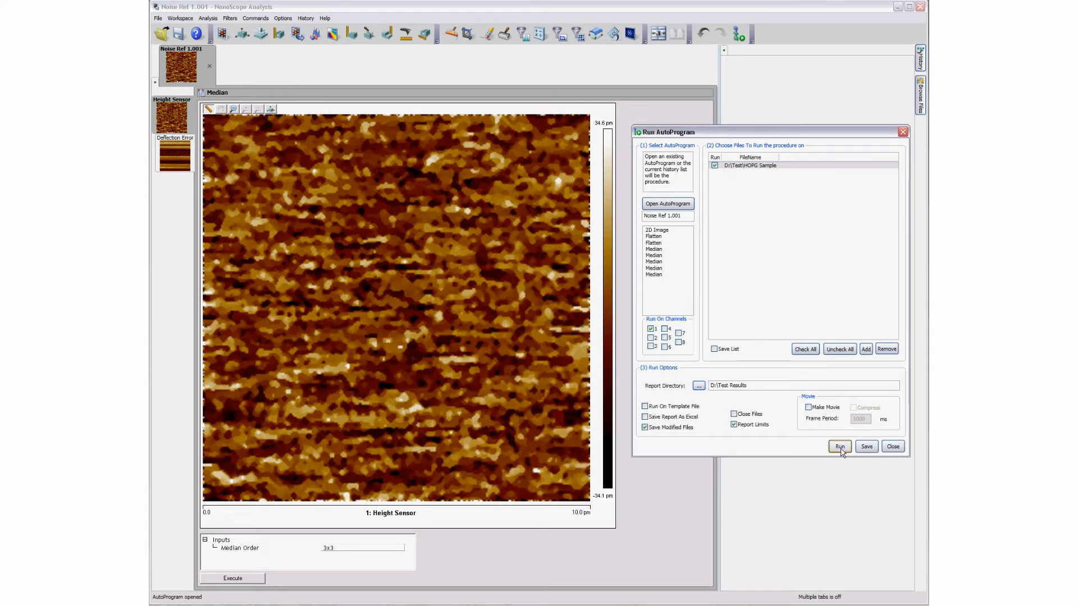
pyautogui.click(839, 447)
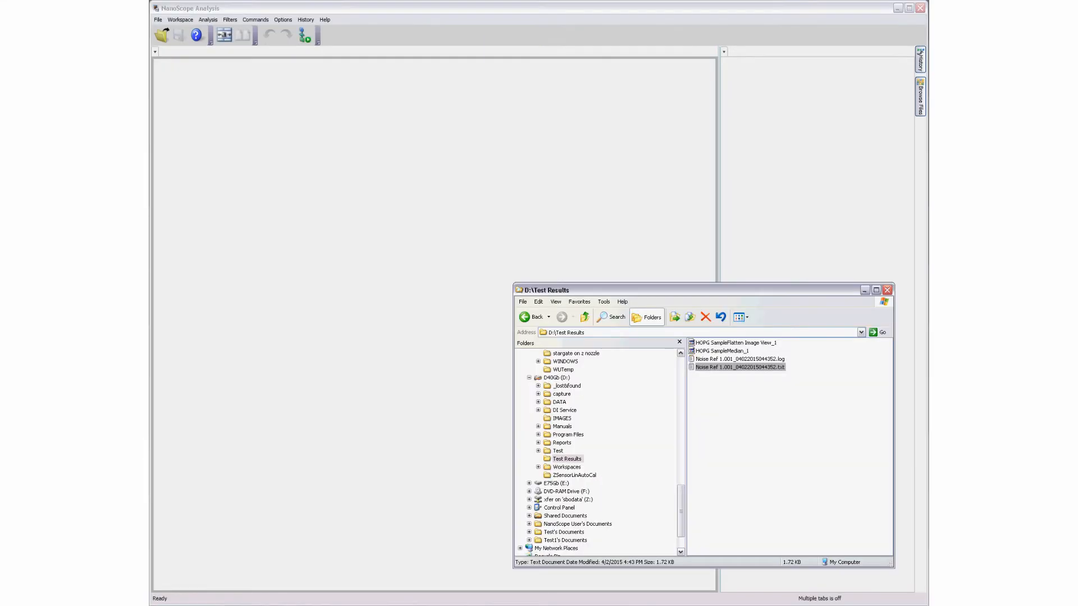
pyautogui.doubleClick(739, 366)
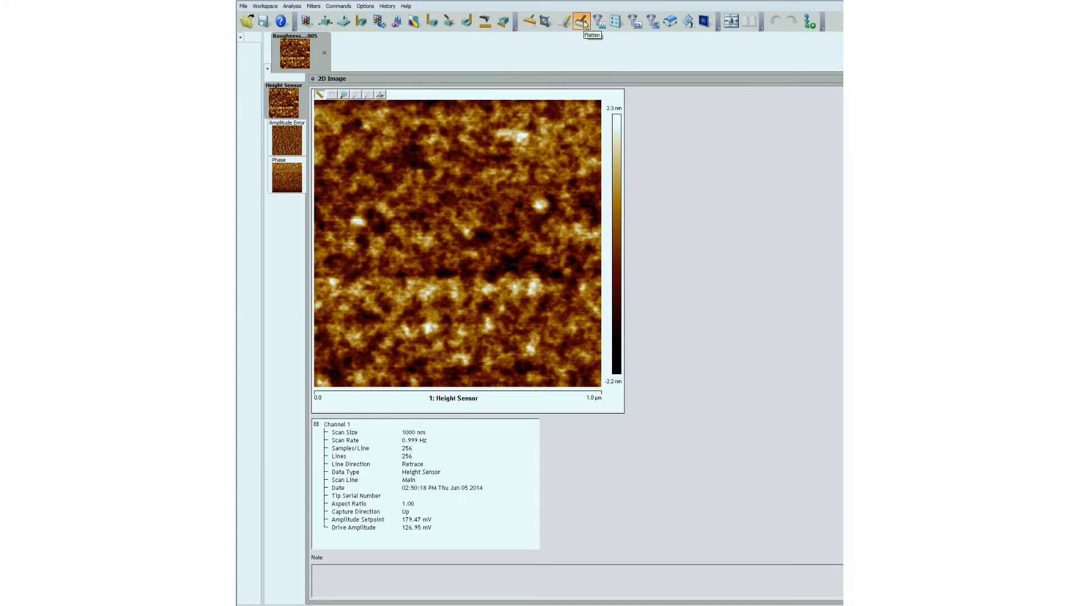
# Flatten the Roughness height image and measure roughness inside a central box
pyautogui.click(580, 21)
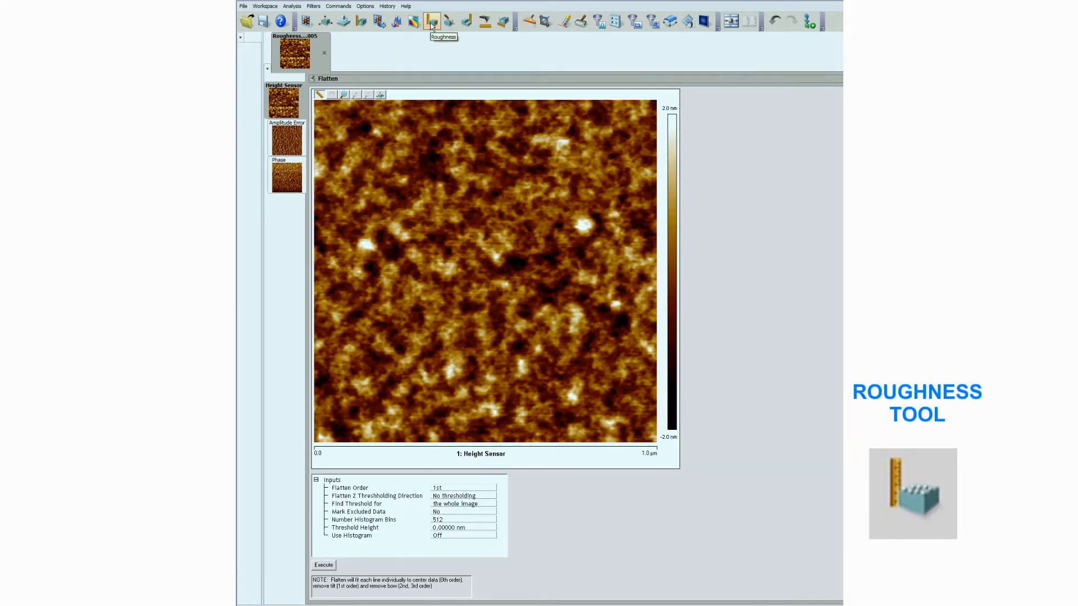
pyautogui.click(432, 21)
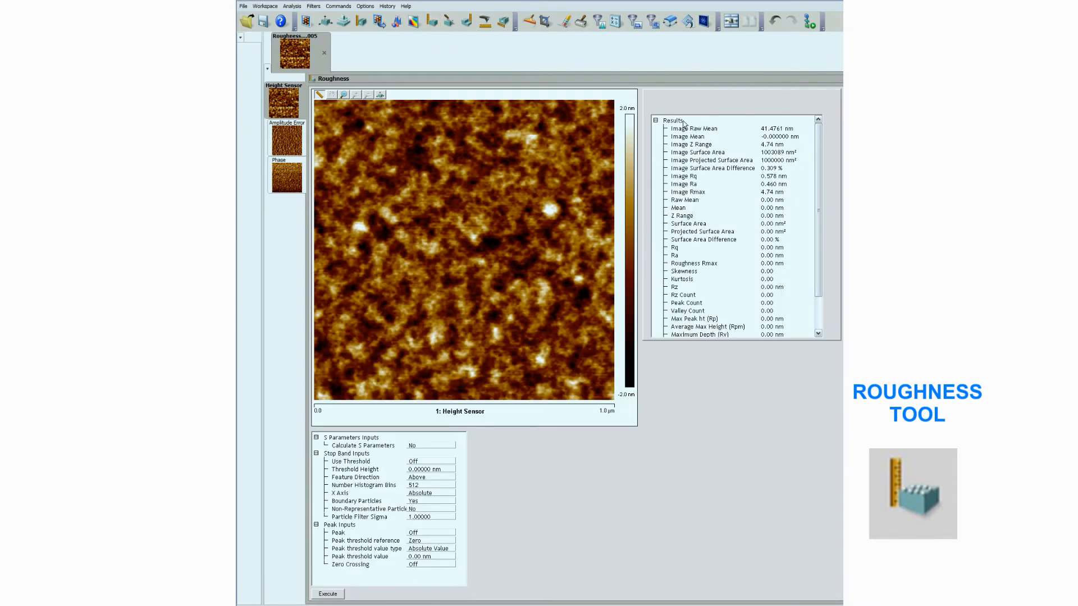
pyautogui.moveTo(400, 196)
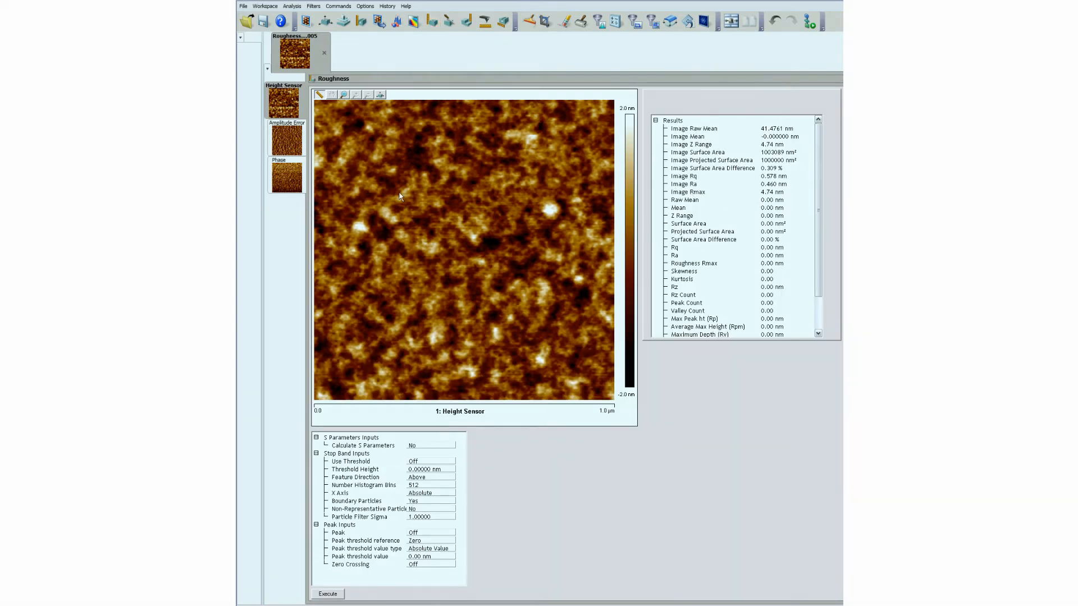
pyautogui.moveTo(392, 184); pyautogui.dragTo(577, 358)
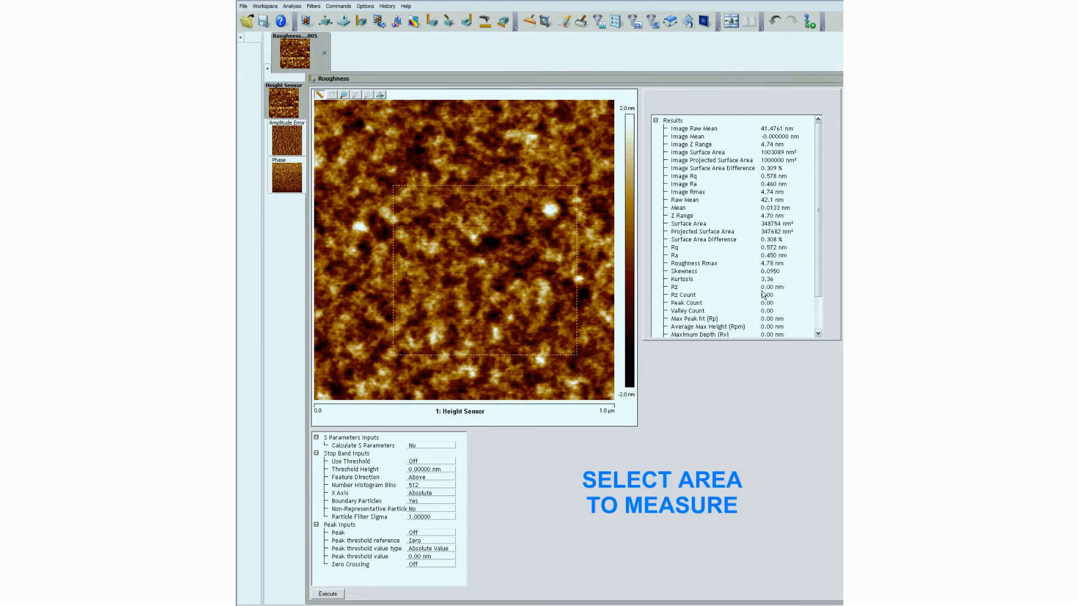
# Delete the measurement box and exclude the bright particle region from the statistics
pyautogui.rightClick(502, 302)
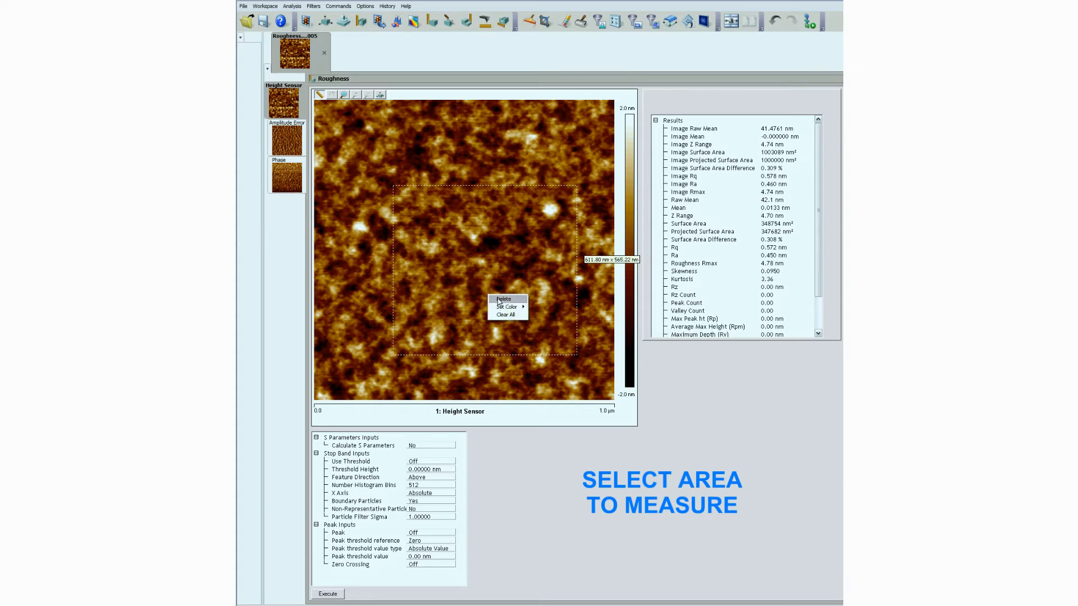
pyautogui.click(503, 299)
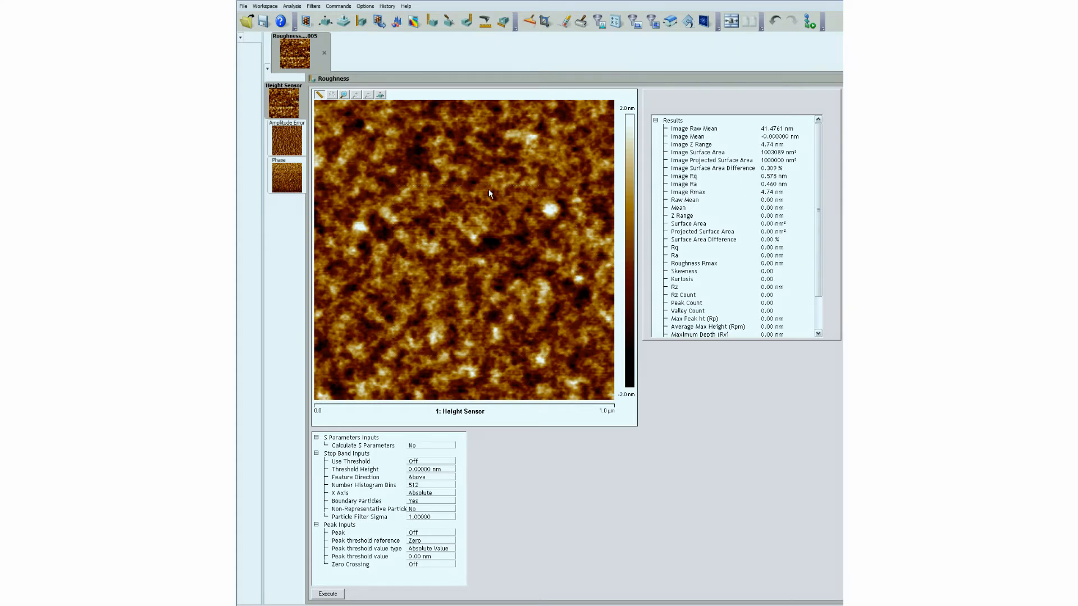
pyautogui.rightClick(490, 195)
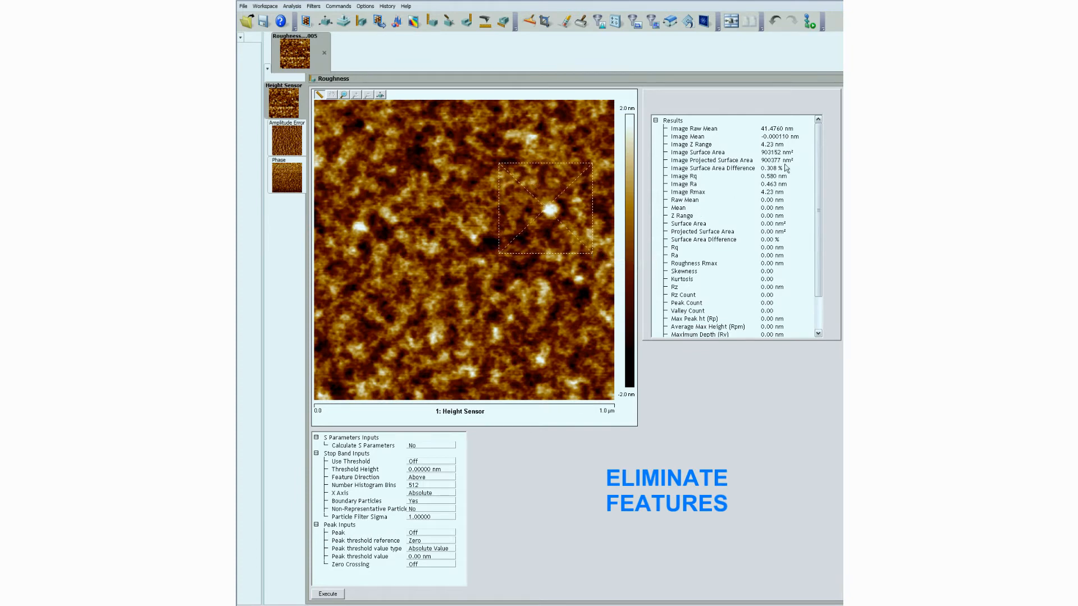
pyautogui.moveTo(545, 331)
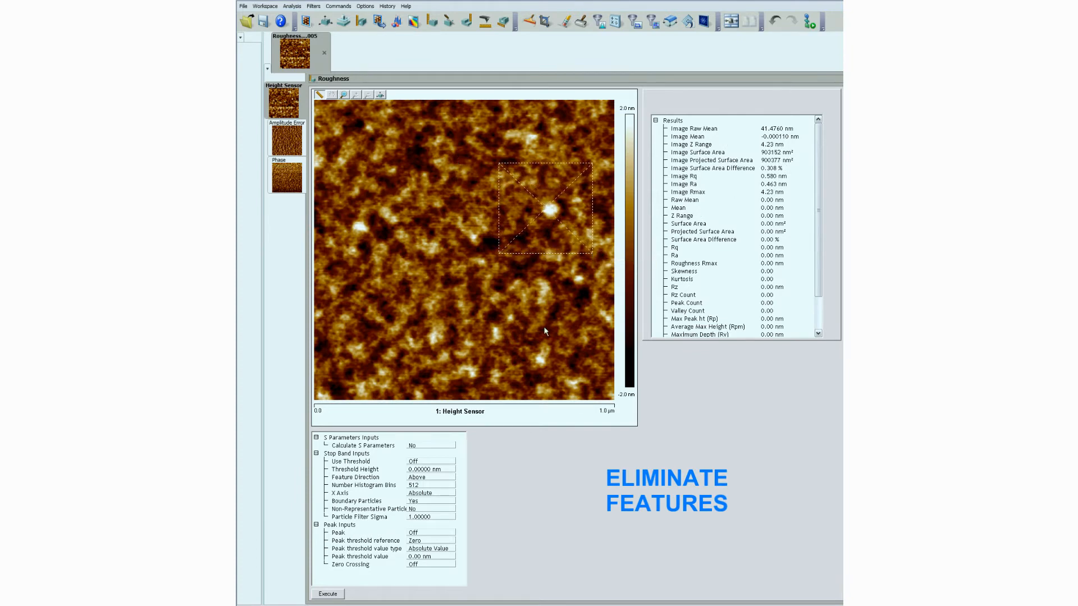
pyautogui.click(327, 594)
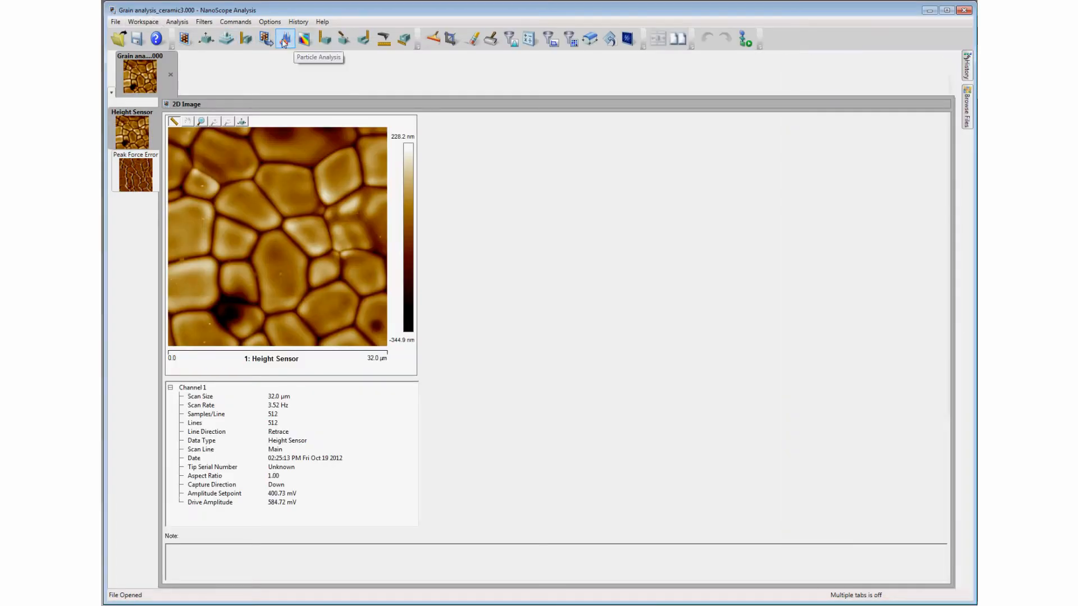
# Detect ceramic grains Above a Depth Histogram threshold near 300 nm
pyautogui.click(284, 38)
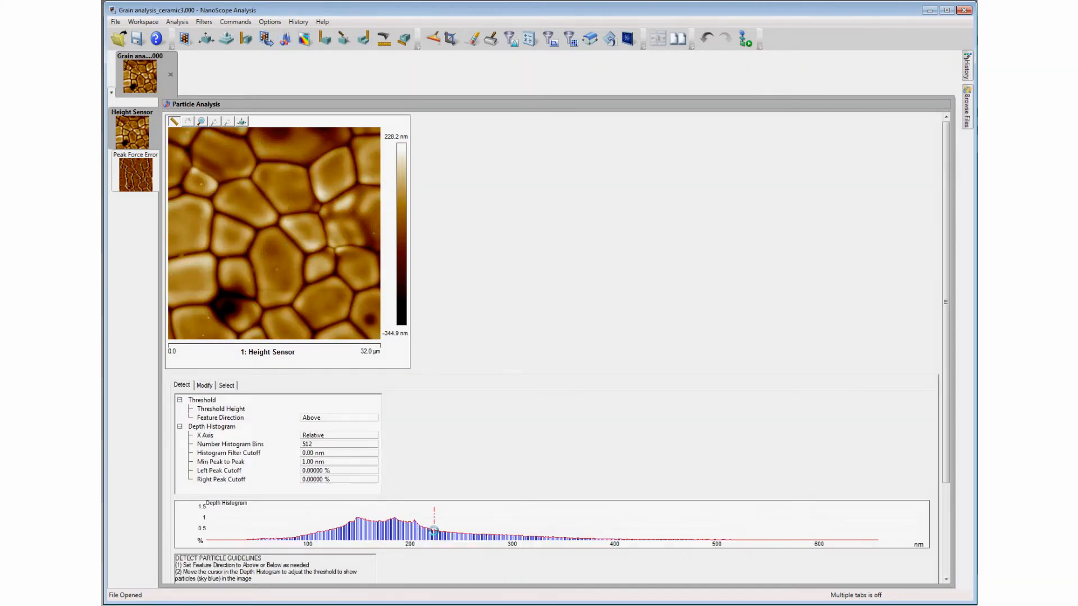
pyautogui.moveTo(433, 529); pyautogui.dragTo(459, 529)
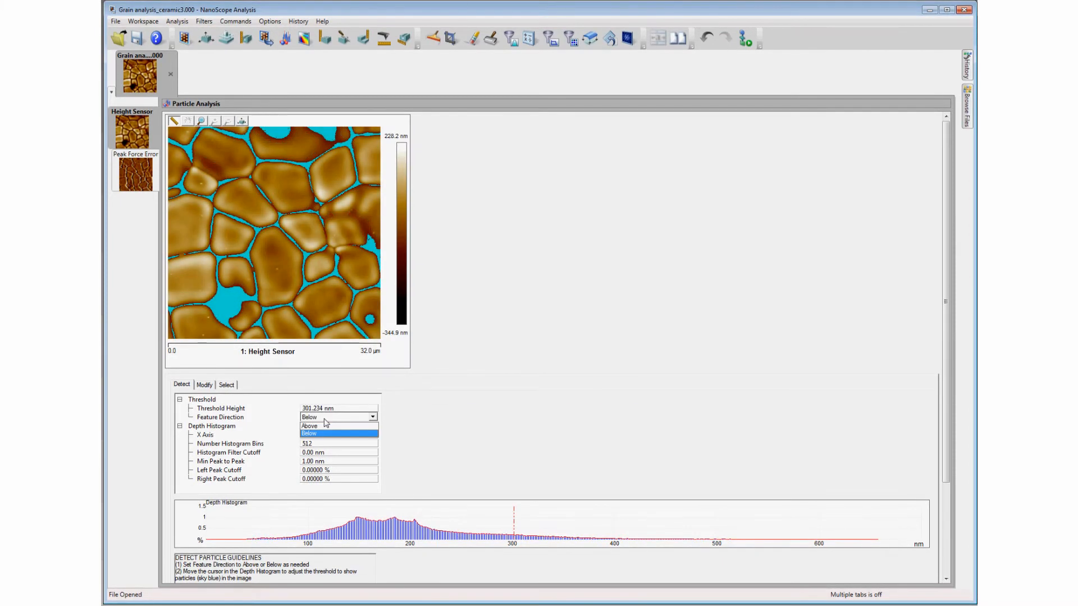
pyautogui.click(309, 425)
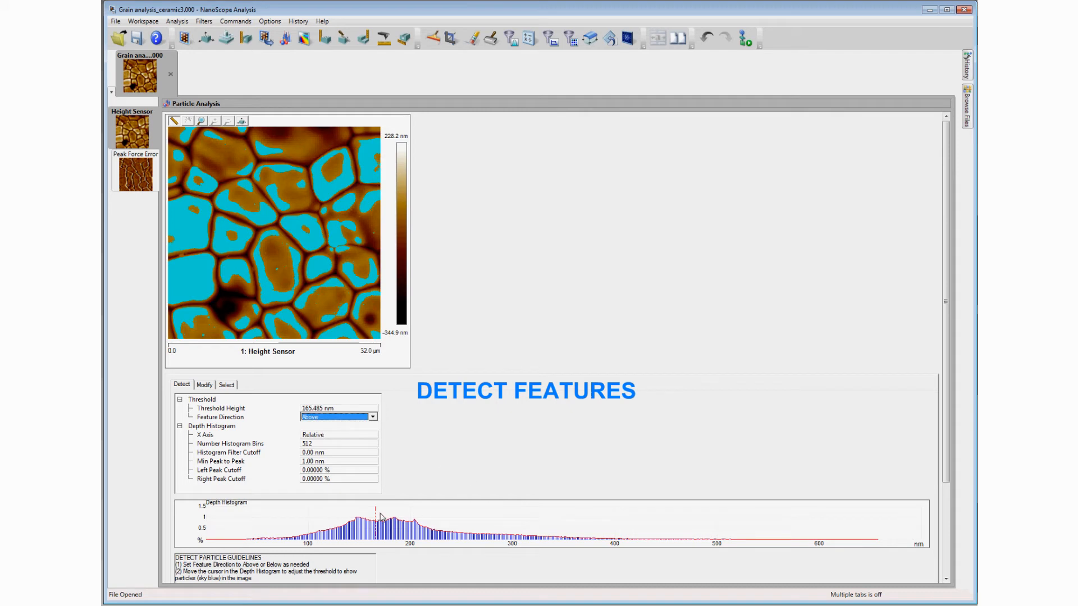
pyautogui.moveTo(380, 516); pyautogui.dragTo(514, 532)
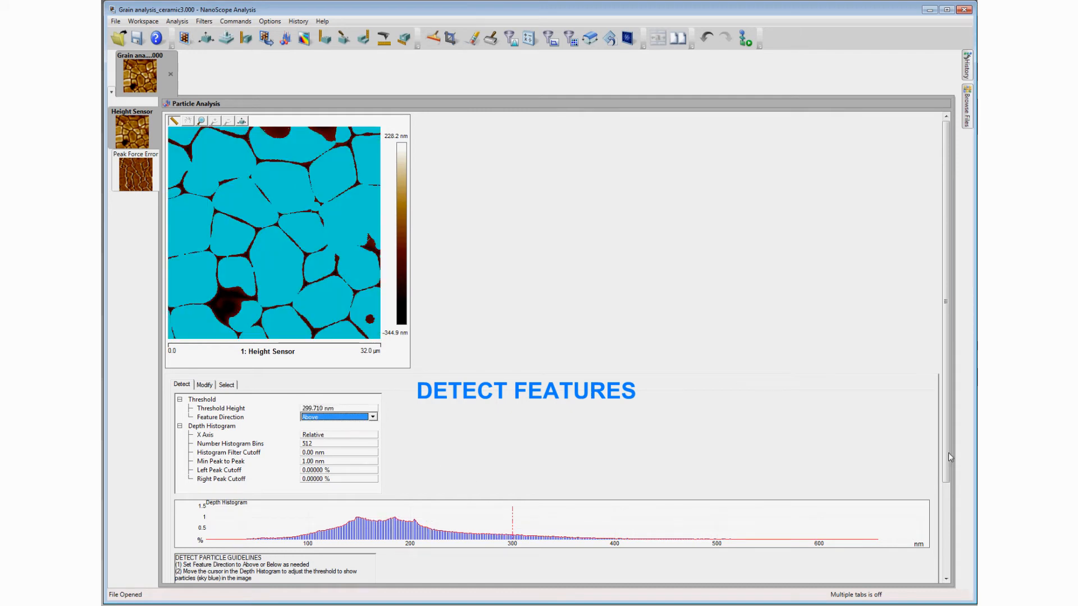
pyautogui.click(205, 342)
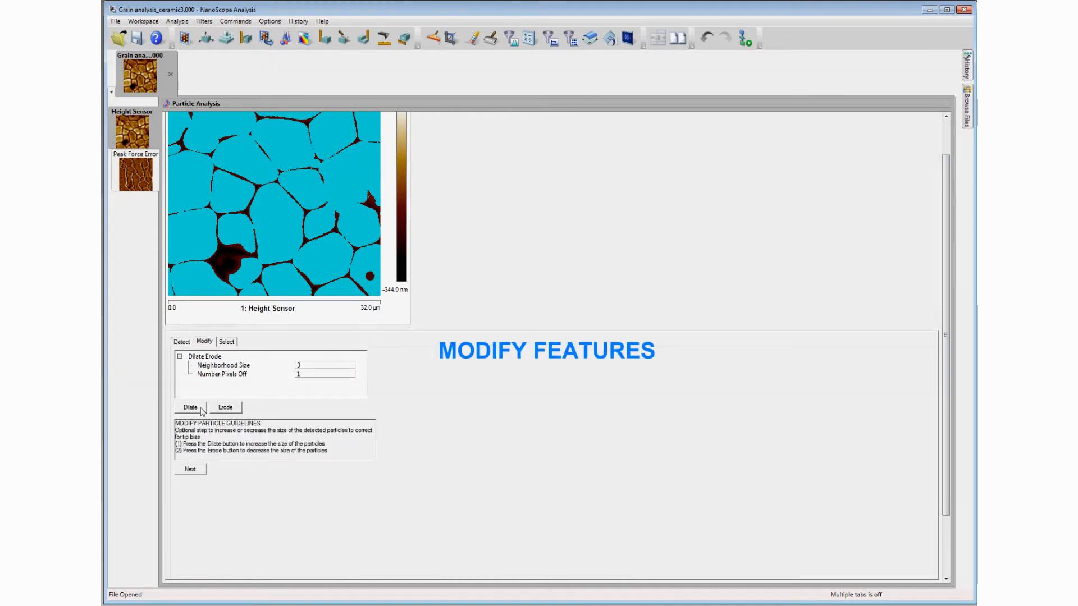
# Erode the detected grains with Dilate/Erode and advance to the Select step showing 17 particles
pyautogui.click(224, 407)
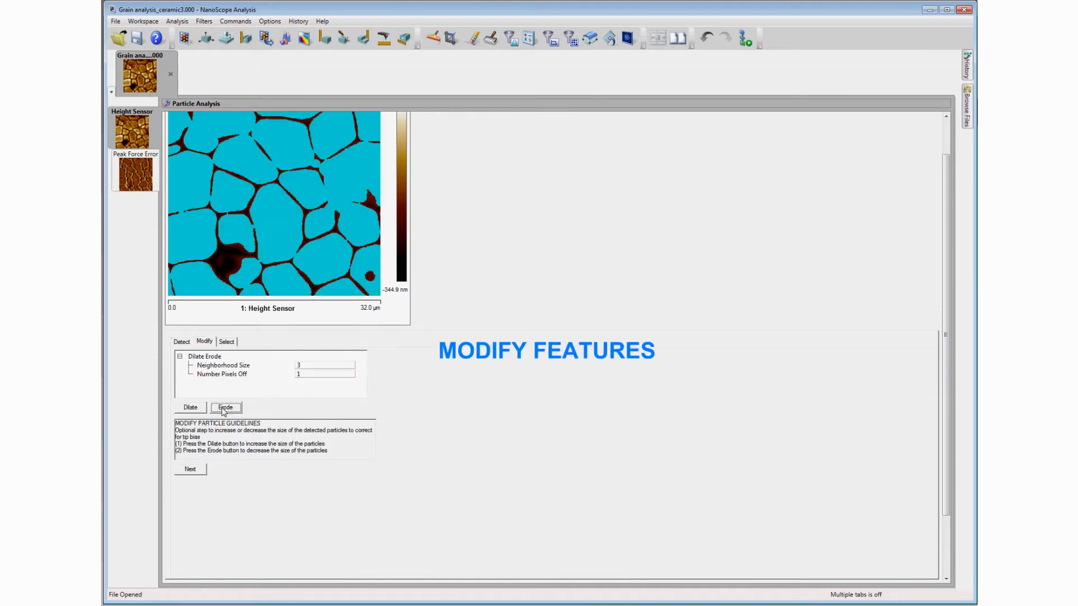
pyautogui.click(225, 407)
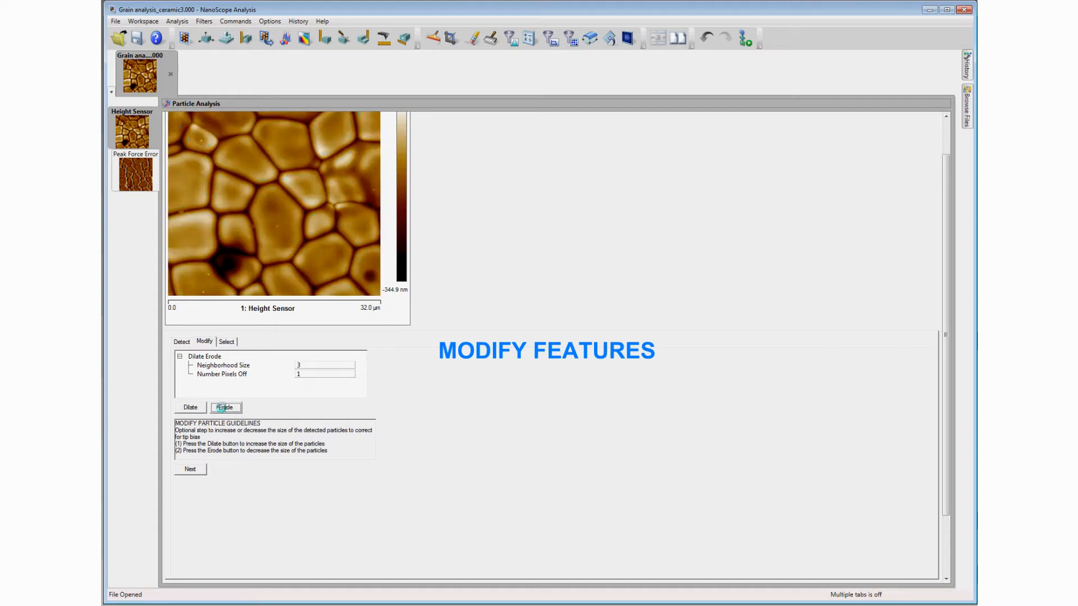
pyautogui.click(224, 407)
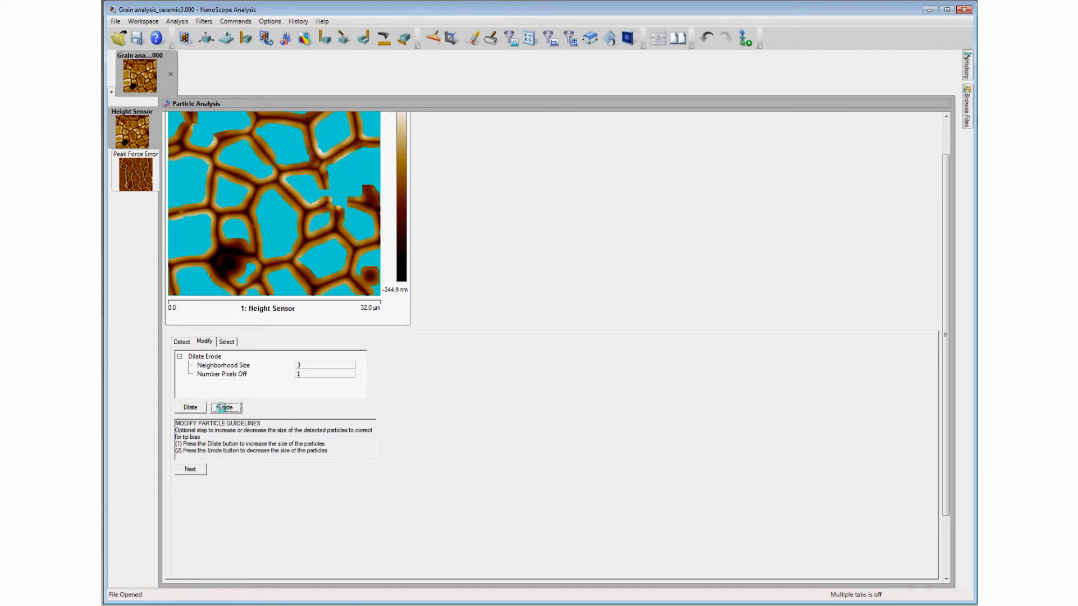
pyautogui.click(225, 407)
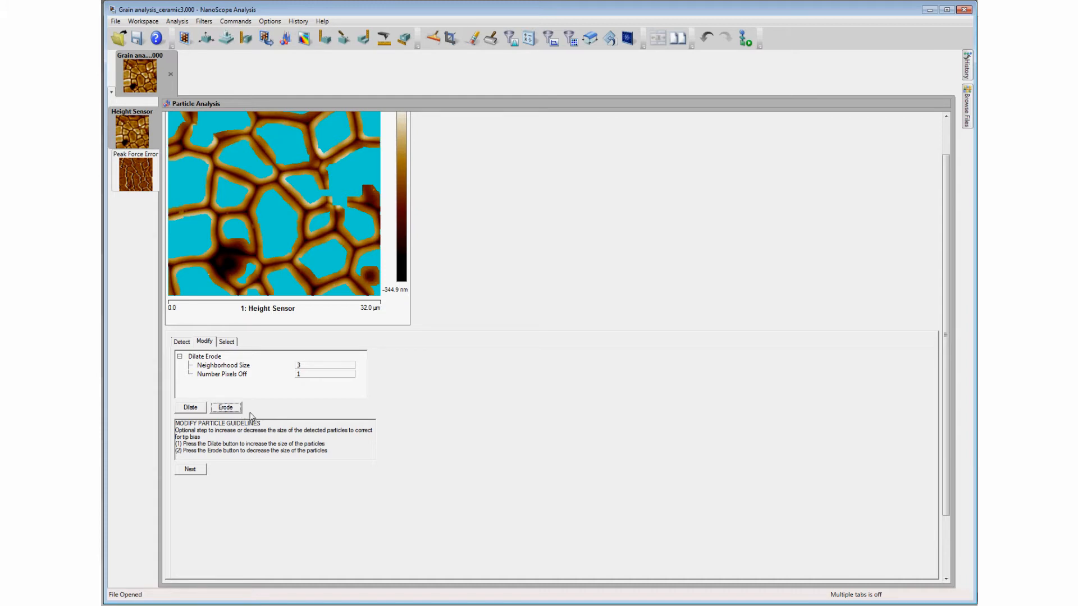
pyautogui.click(226, 342)
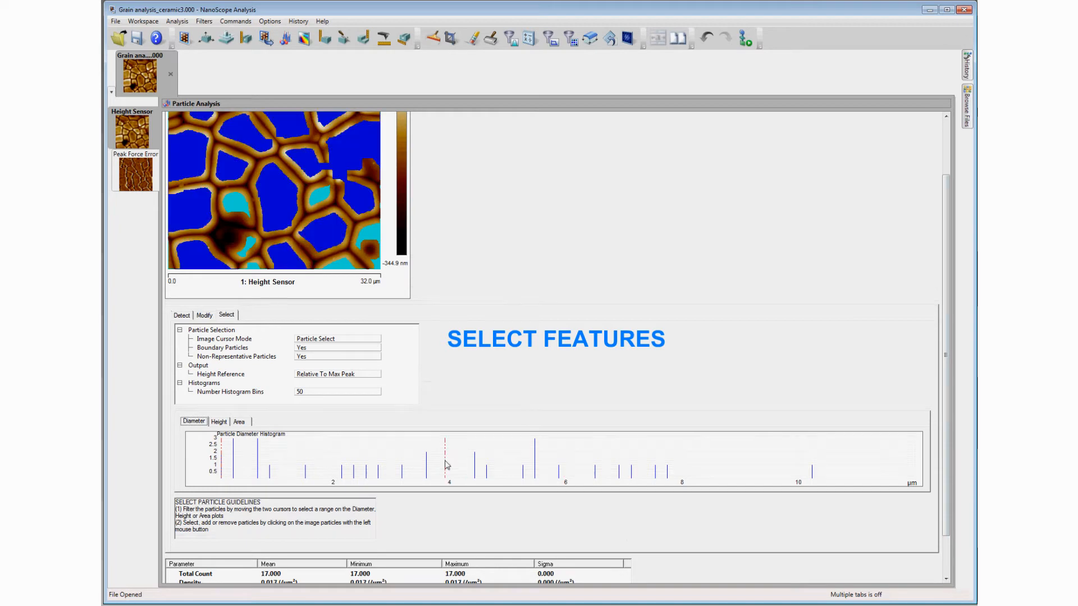
# Narrow the selected grains to a diameter range and toggle one grain in the image
pyautogui.moveTo(449, 460); pyautogui.dragTo(873, 479)
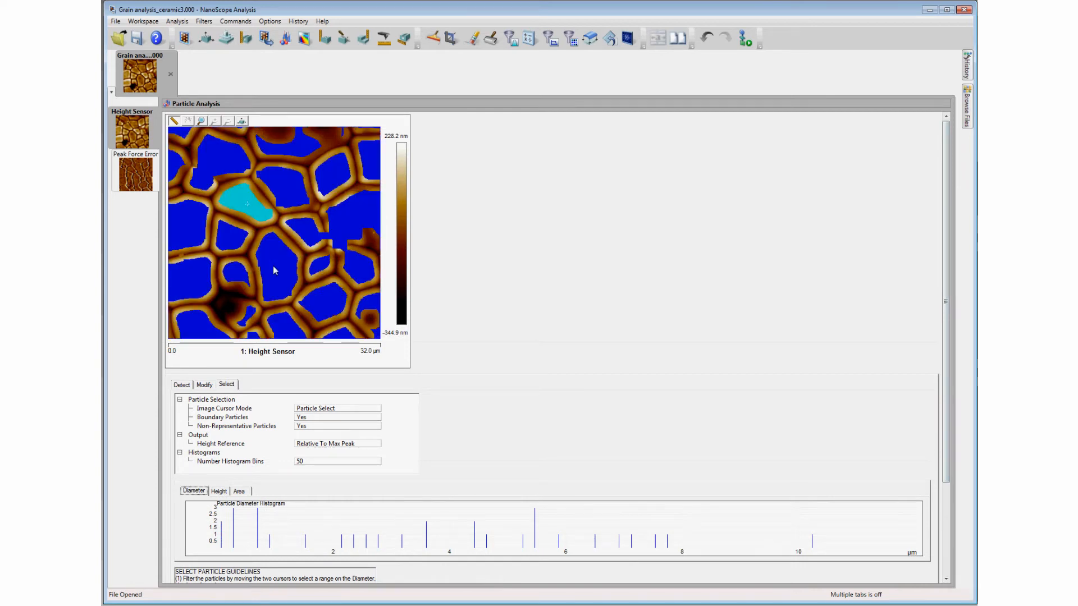
pyautogui.click(358, 224)
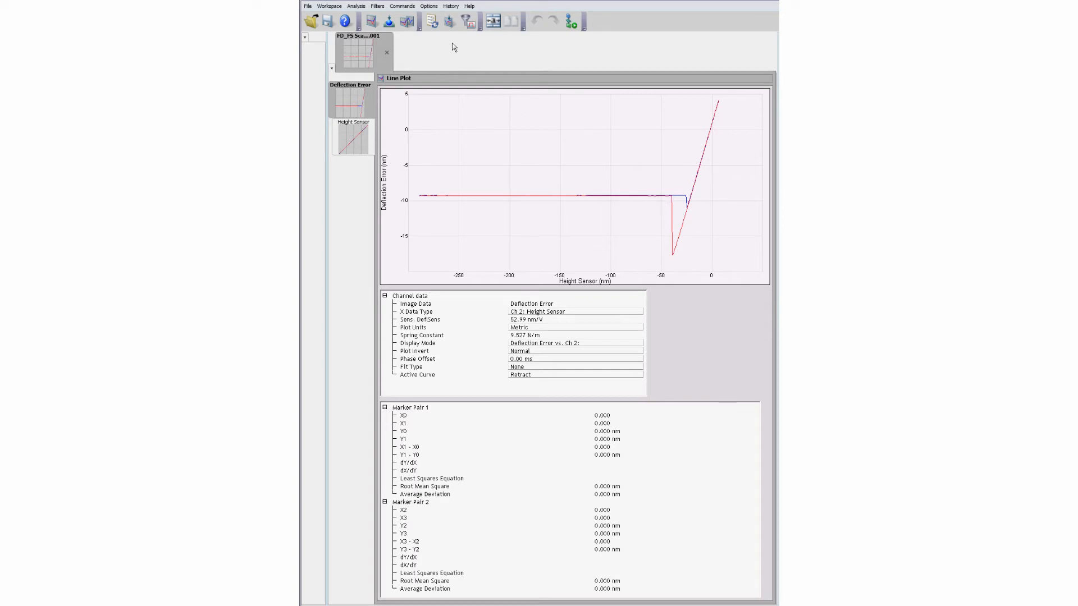
# Baseline-correct the FD_FS force curve with Retract as the retract baseline source
pyautogui.click(450, 21)
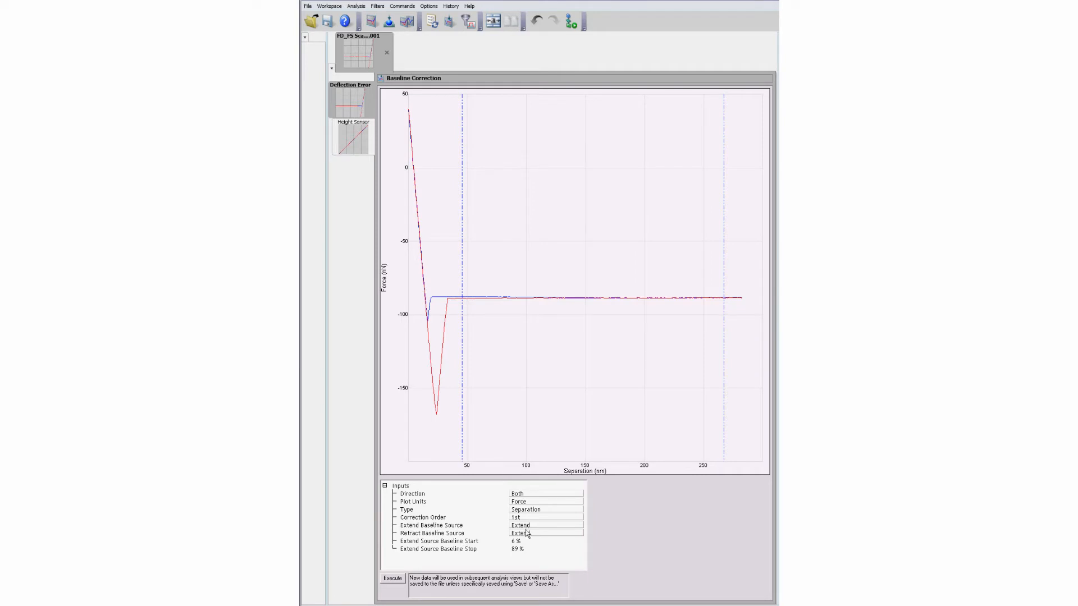
pyautogui.click(545, 533)
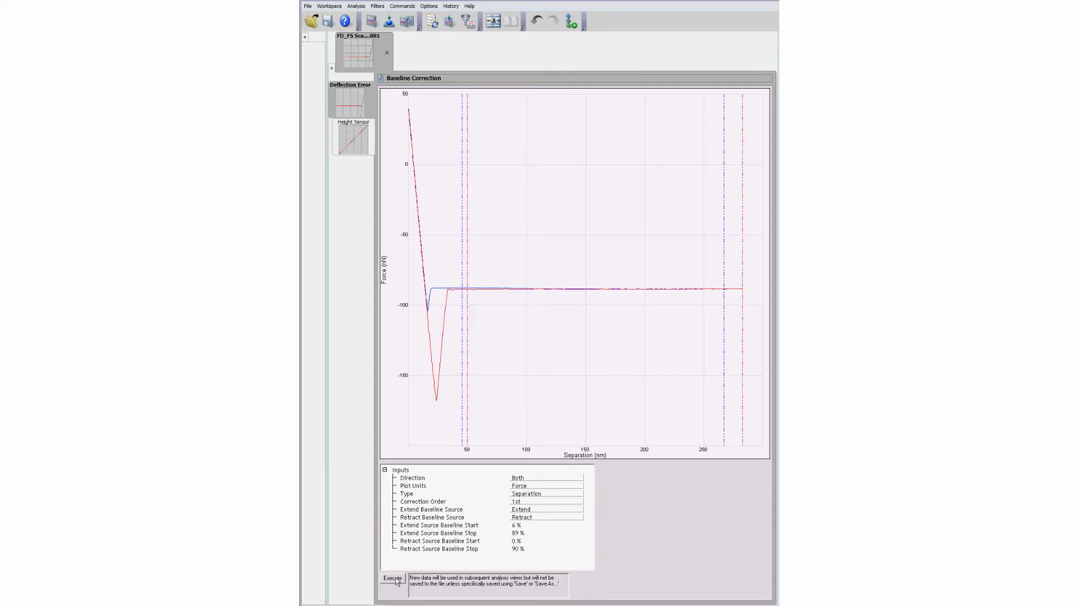
pyautogui.click(392, 578)
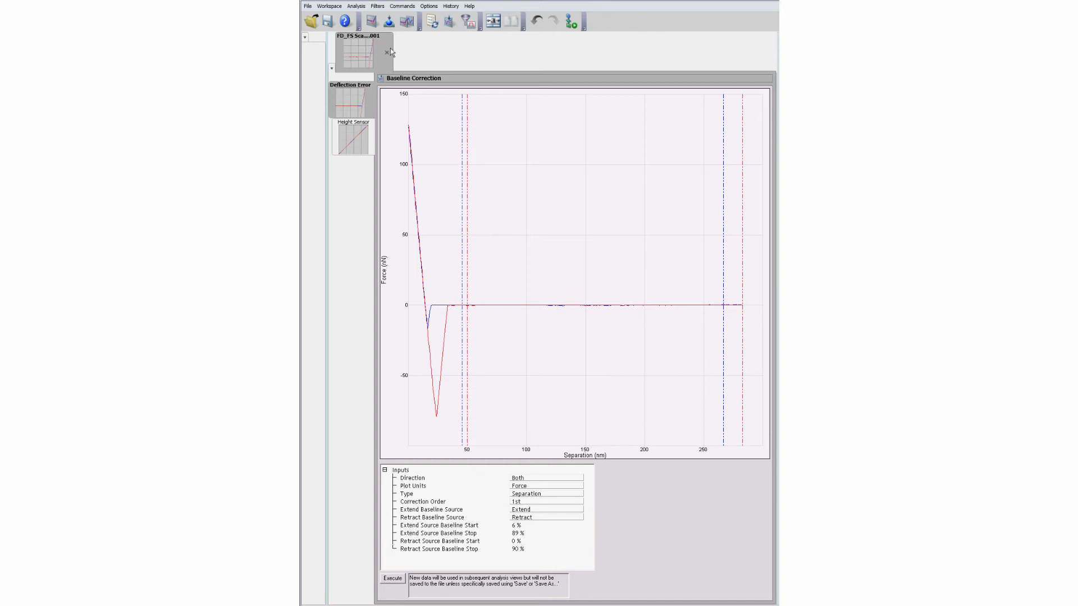
pyautogui.click(371, 21)
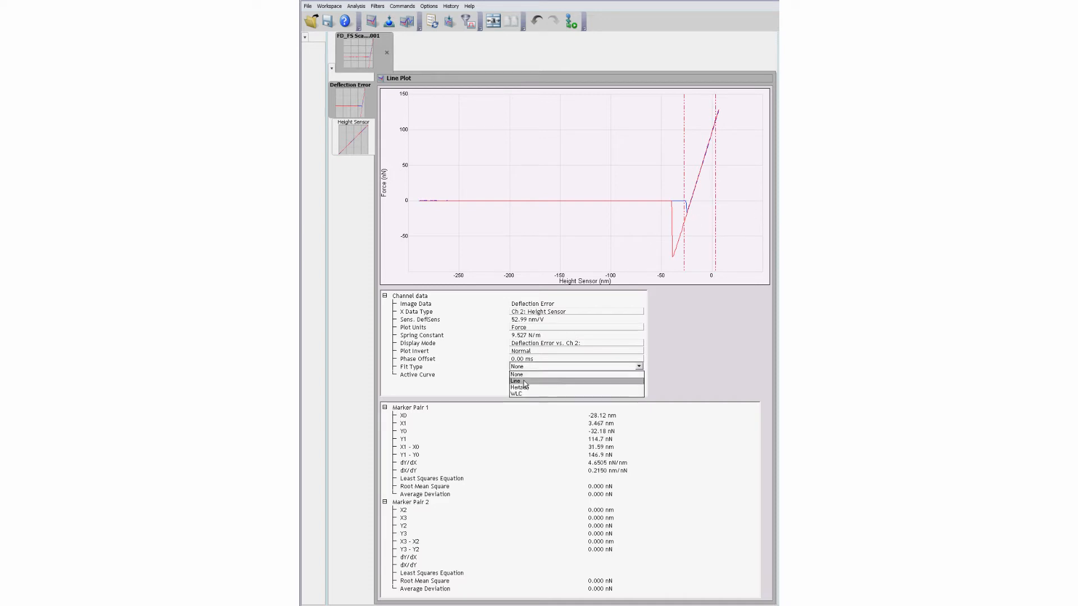
# Set Fit Type to Line, giving a 4.67 nN/nm slope over the contact region
pyautogui.click(517, 382)
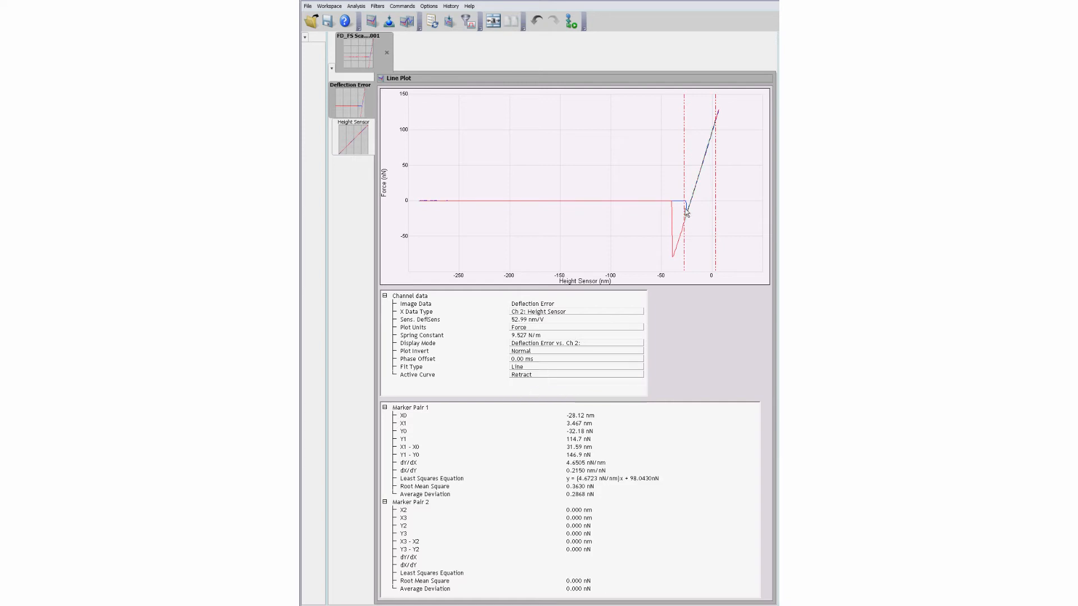
pyautogui.moveTo(603, 483)
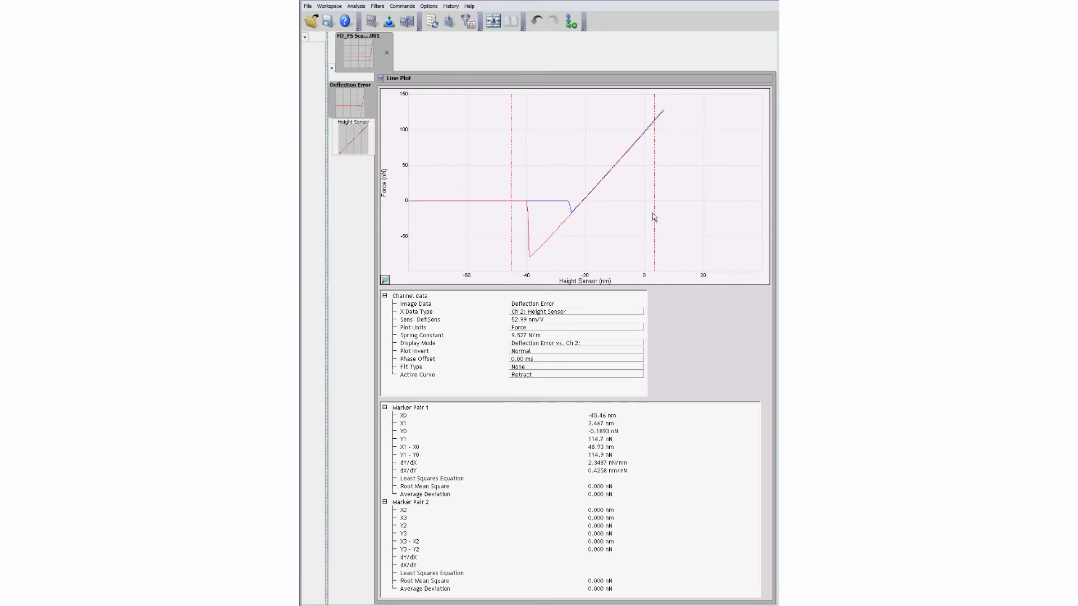
# Drag a marker to the bottom of the pull-off dip, reading about −77.6 nN adhesion
pyautogui.moveTo(643, 201); pyautogui.dragTo(529, 202)
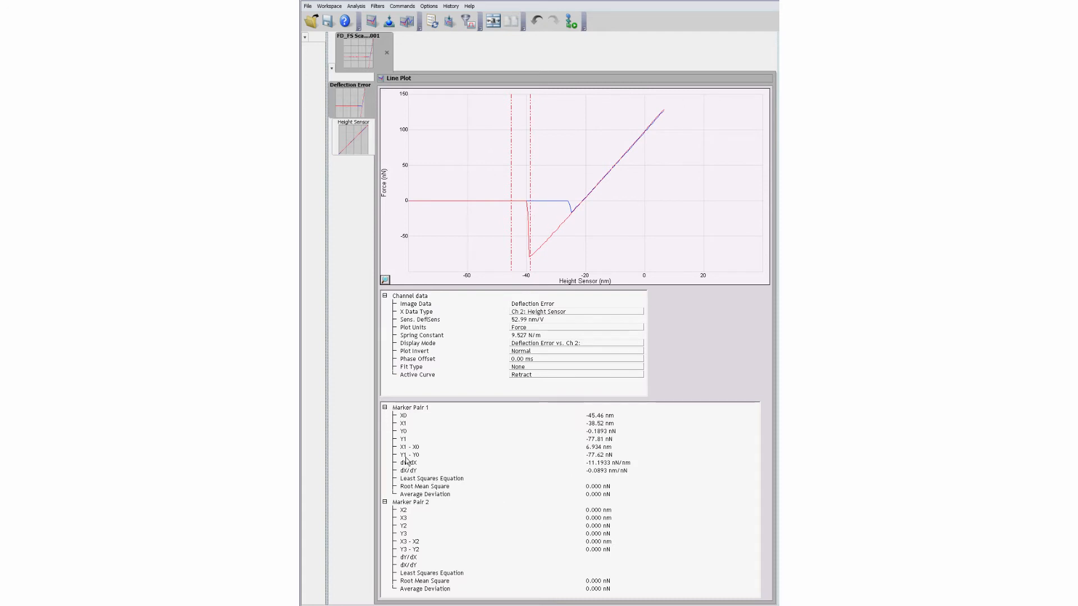
pyautogui.moveTo(562, 462)
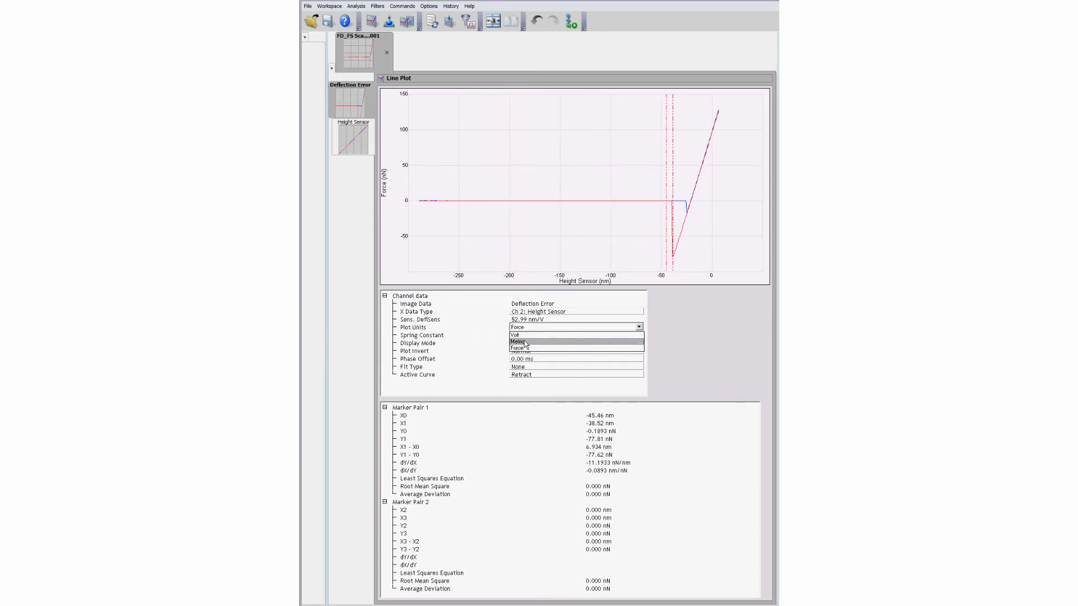
# Change Plot Units from Force to Metric so deflection error displays in nanometres
pyautogui.click(517, 342)
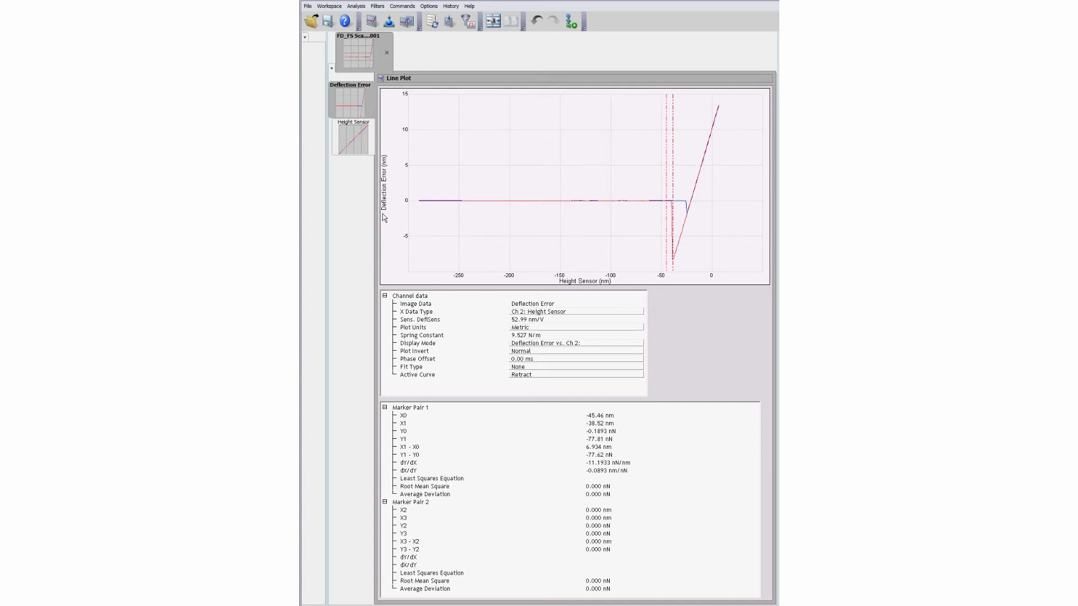
pyautogui.moveTo(677, 192)
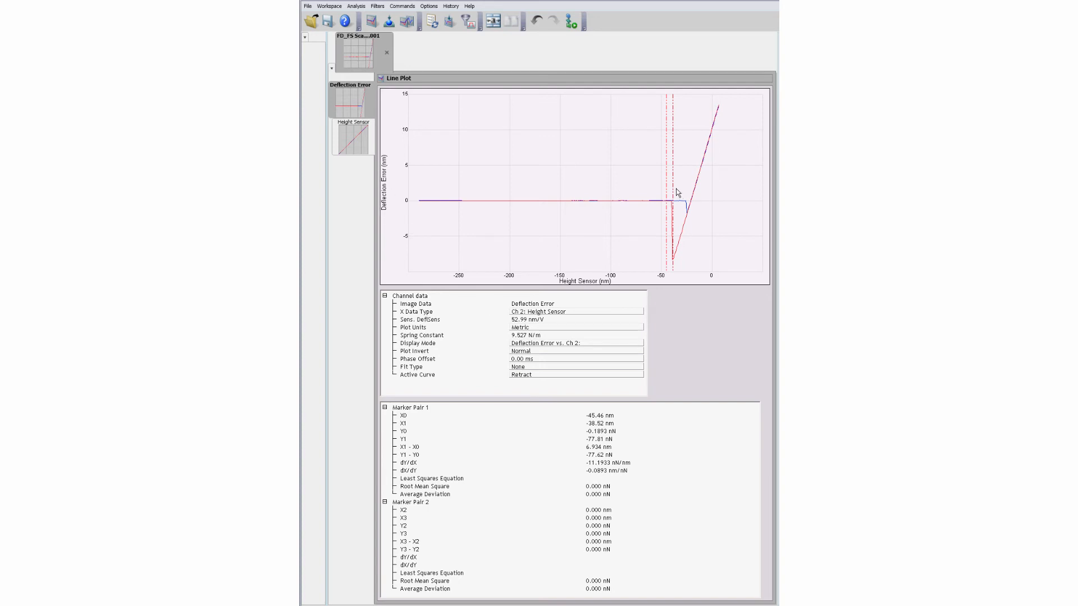
pyautogui.moveTo(670, 178); pyautogui.dragTo(713, 178)
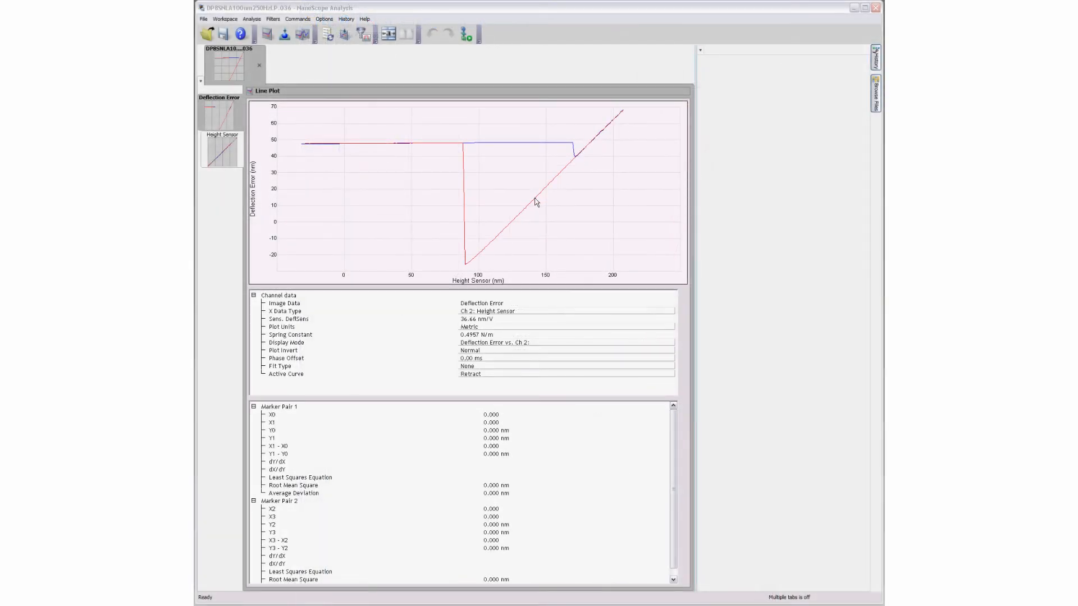
# Export the force curve's XZ data as a text file named 'Data Export' in Test
pyautogui.rightClick(536, 201)
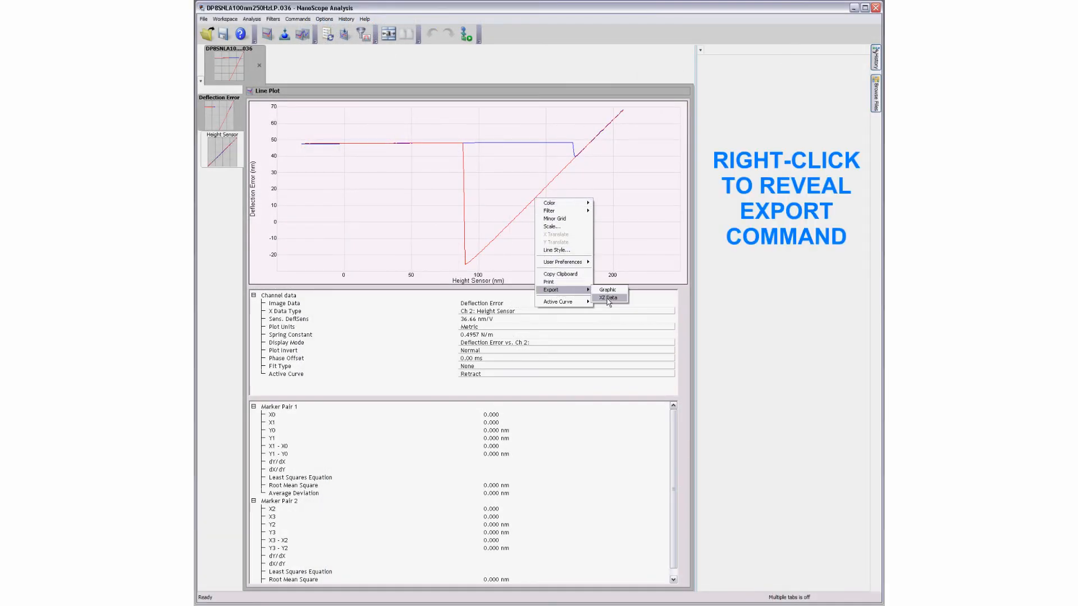
pyautogui.click(608, 298)
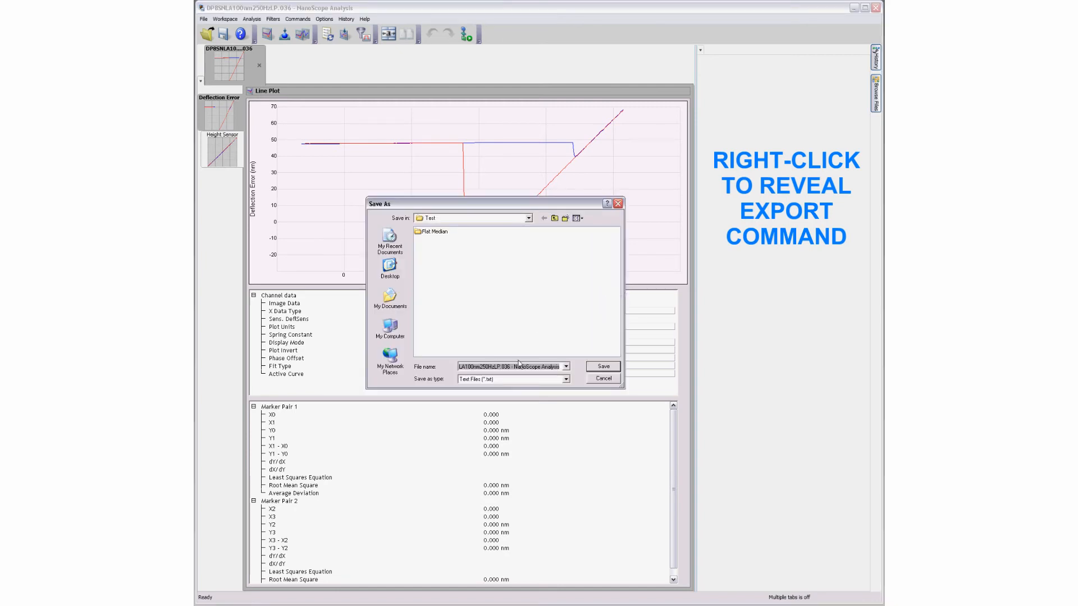
pyautogui.write('Data Export')
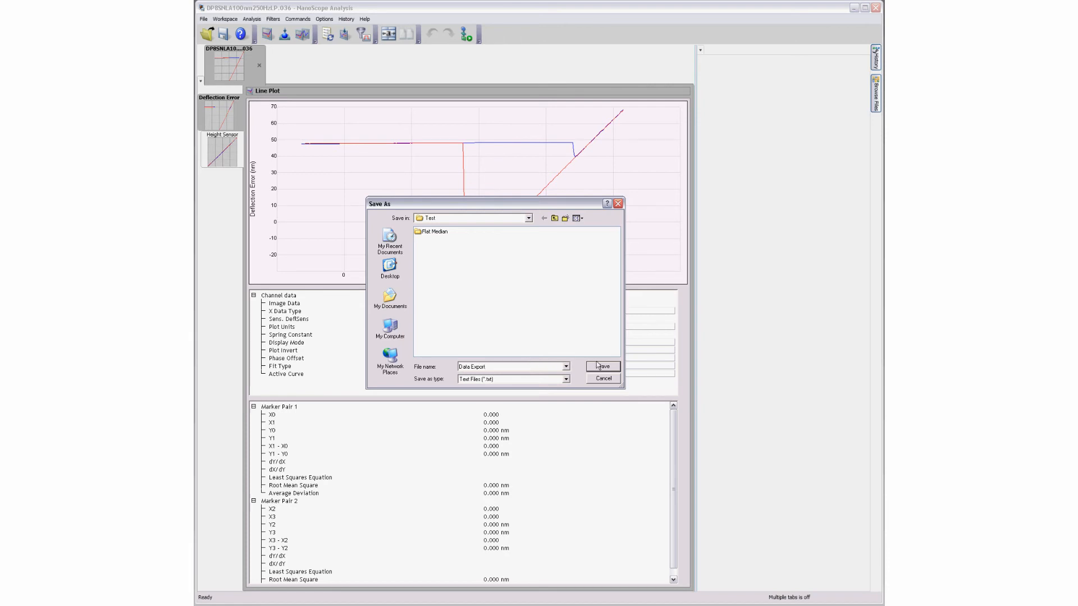
pyautogui.click(601, 365)
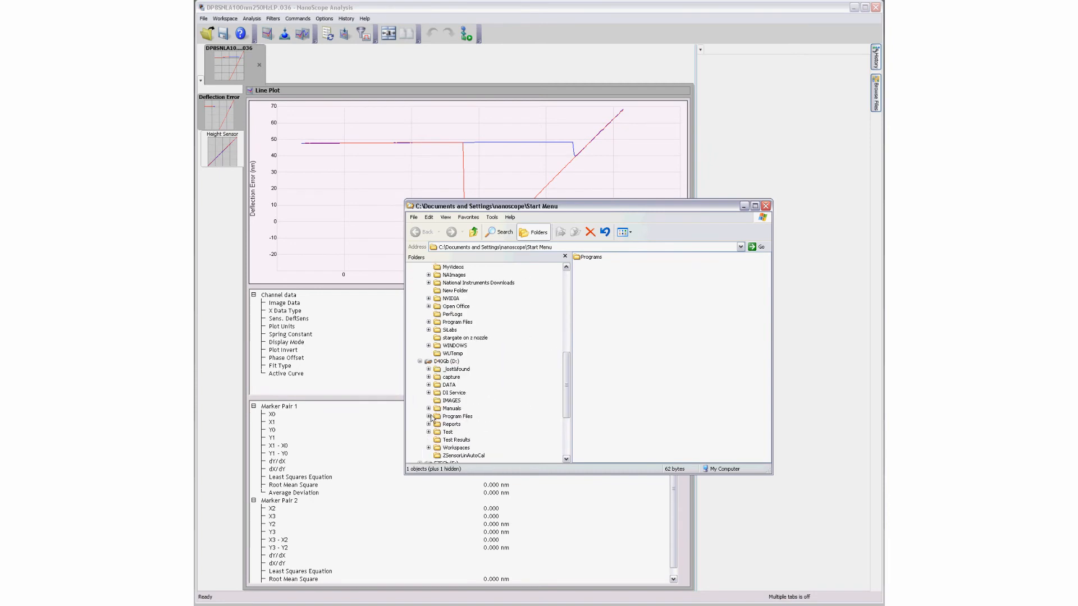
# Show the D:\Test folder's files and open the exported Data Export.txt
pyautogui.click(447, 432)
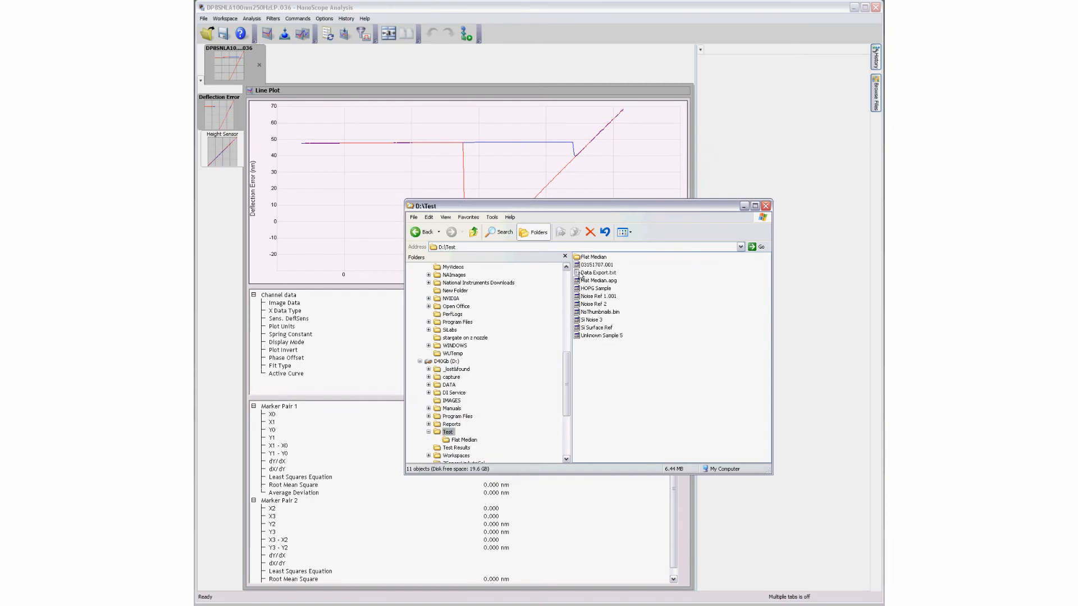
pyautogui.doubleClick(598, 273)
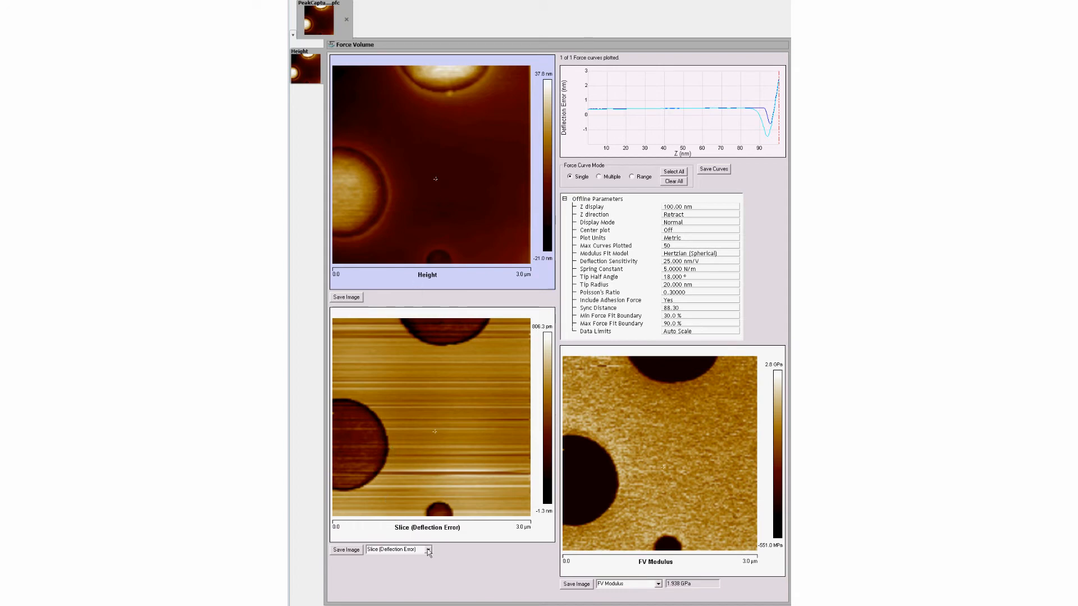
# Switch the lower image channel to FV Adhesion, then select the FV Modulus panel
pyautogui.click(428, 549)
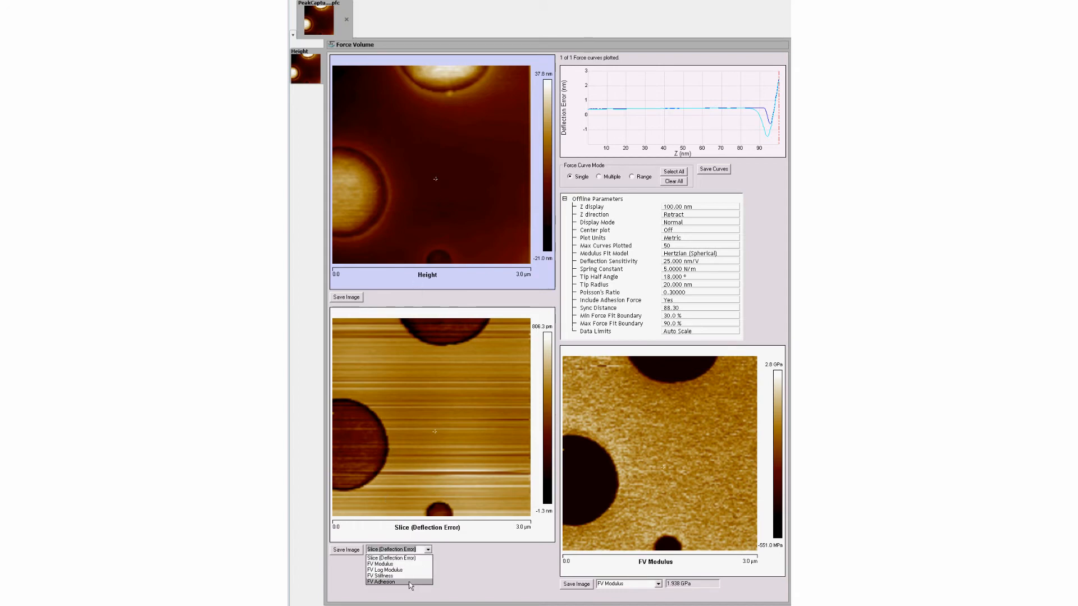
pyautogui.click(384, 582)
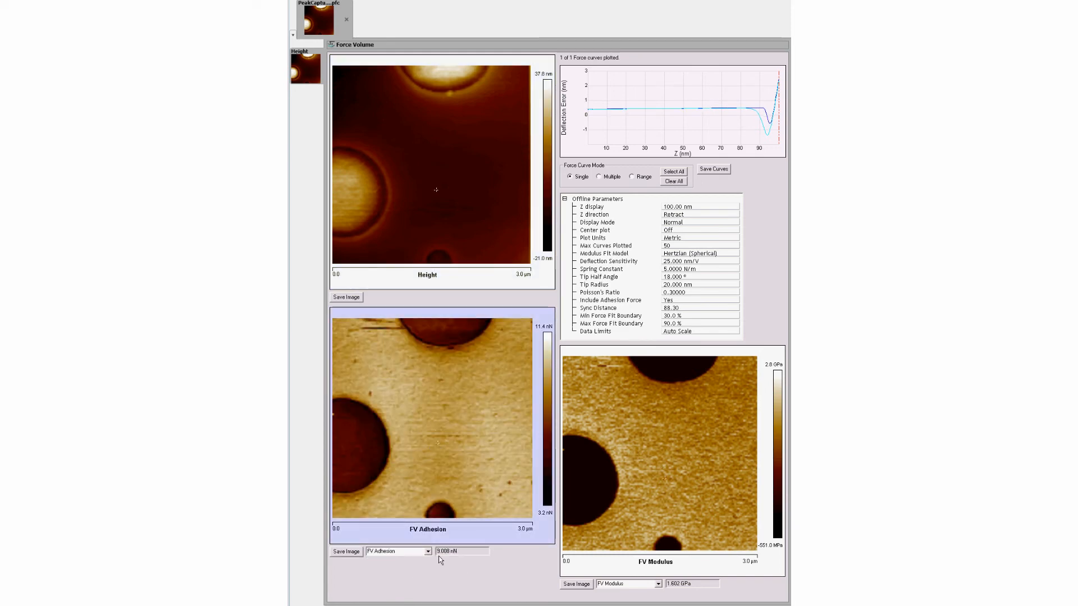
pyautogui.click(352, 455)
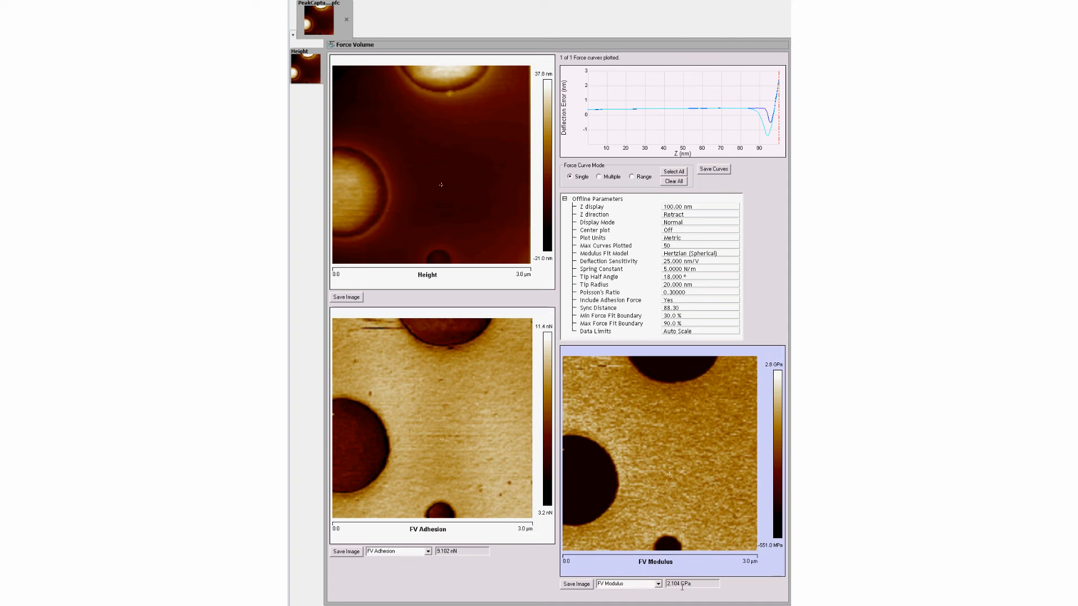
pyautogui.moveTo(745, 321)
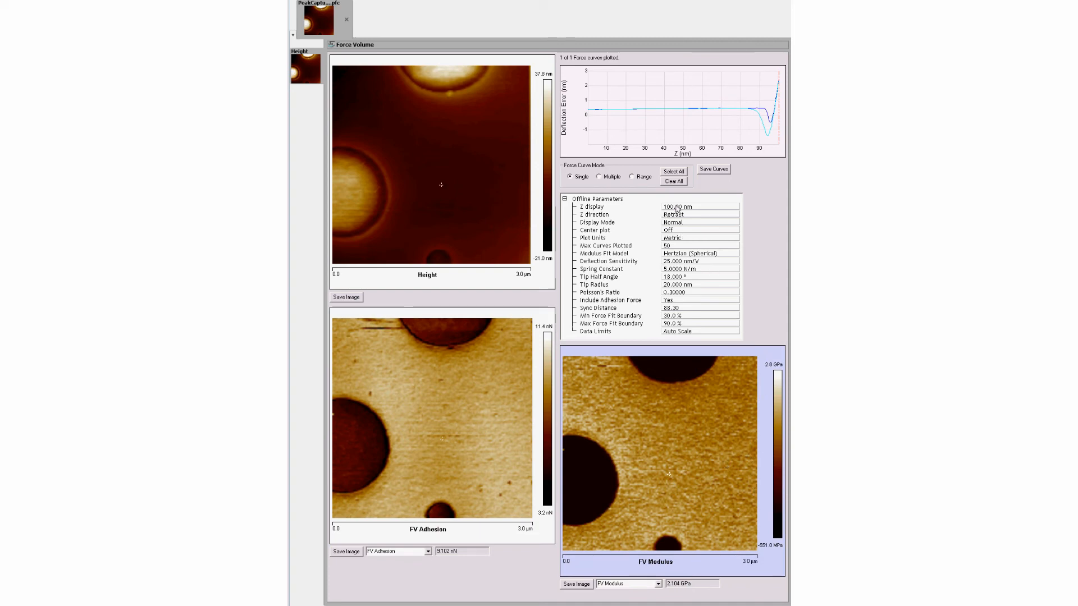
# Edit the Z display range and toggle Center plot on, then back off
pyautogui.click(698, 222)
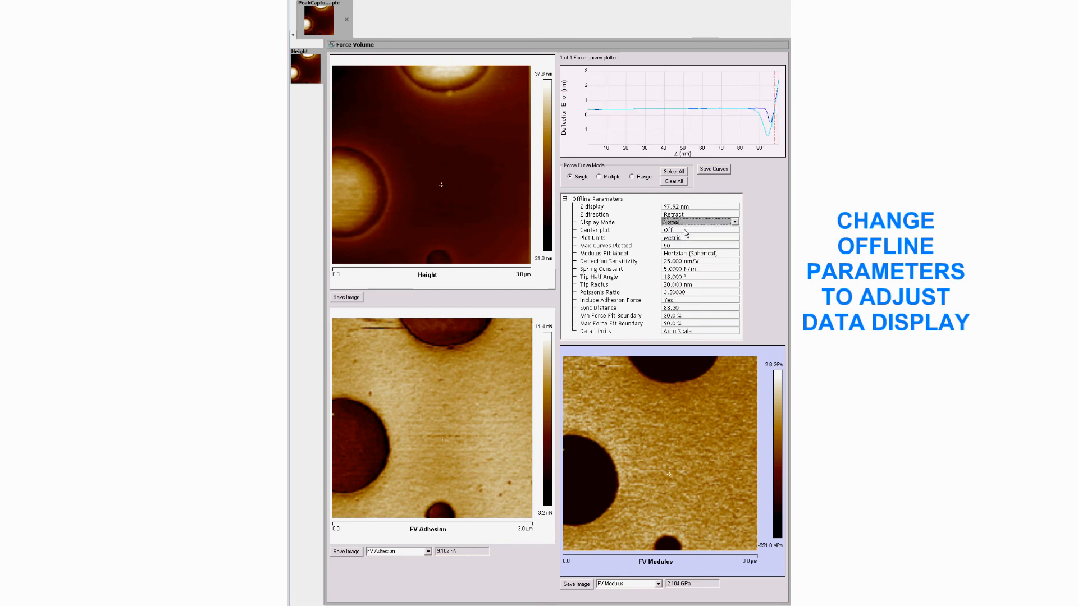
pyautogui.click(735, 230)
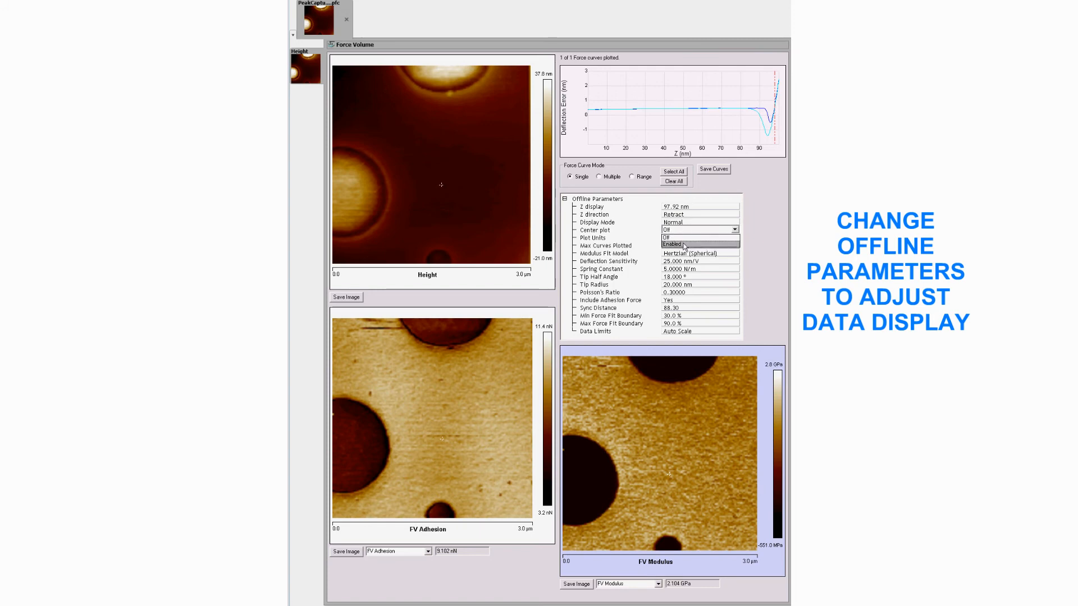
pyautogui.click(687, 230)
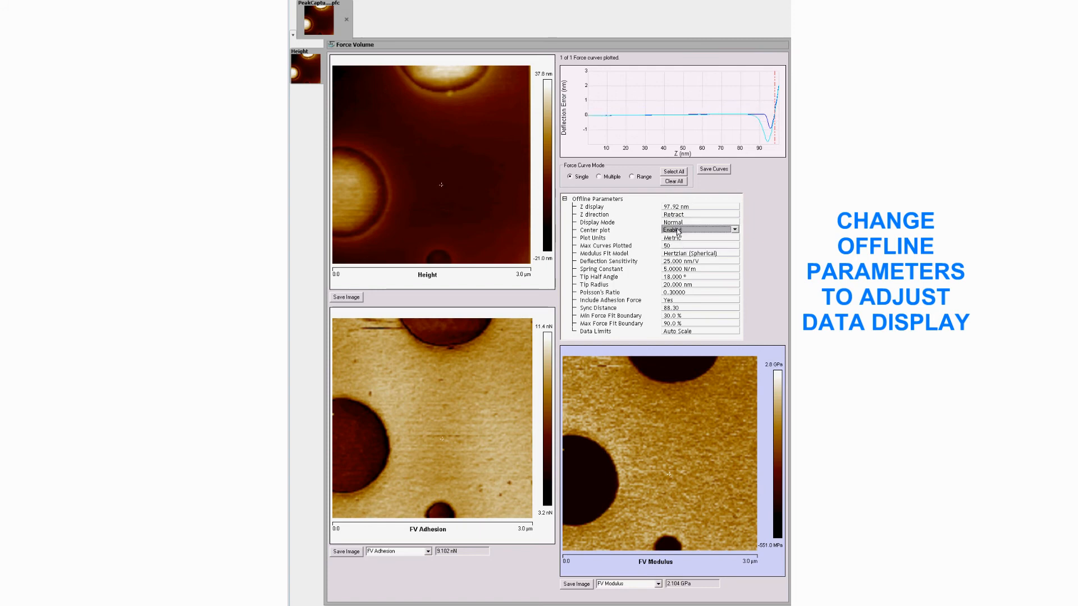
pyautogui.click(698, 229)
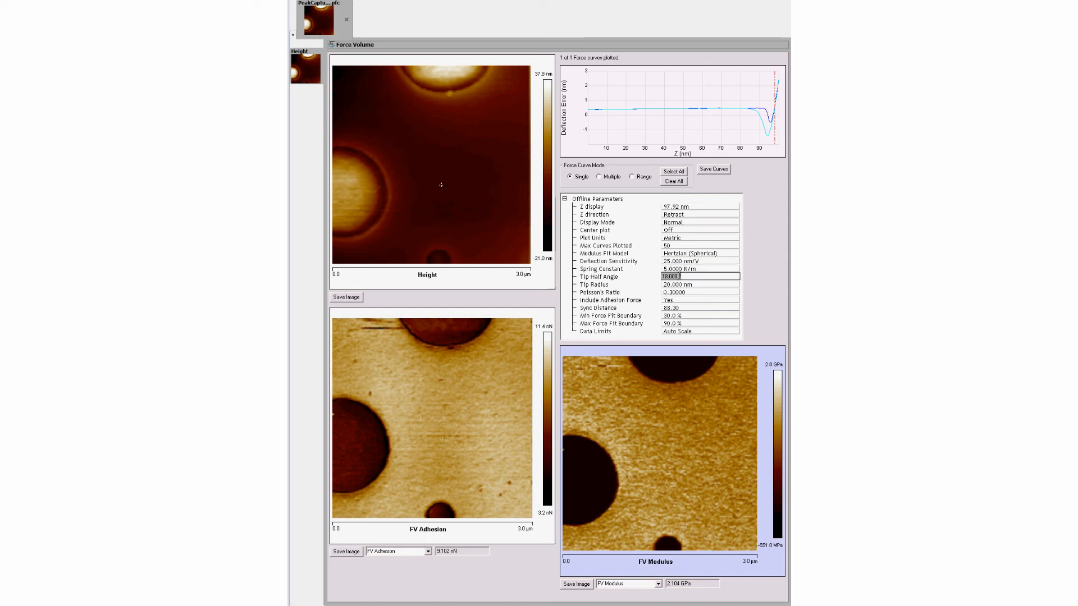
# Try a Sneddon conical fit without adhesion, revert to Hertzian spherical, and enter boundaries 15 and 70
pyautogui.click(698, 284)
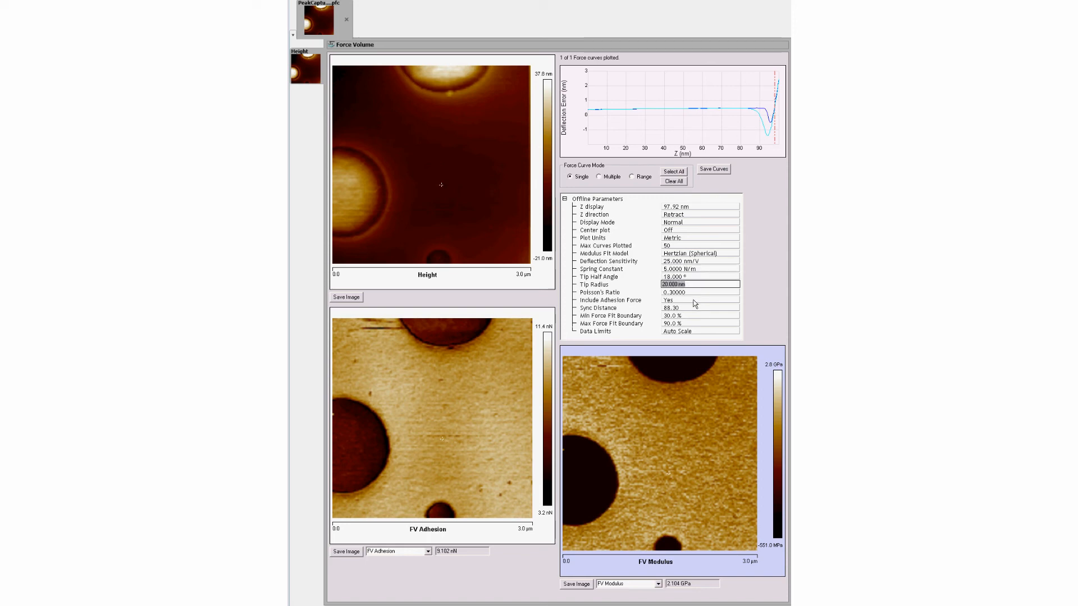
pyautogui.click(699, 291)
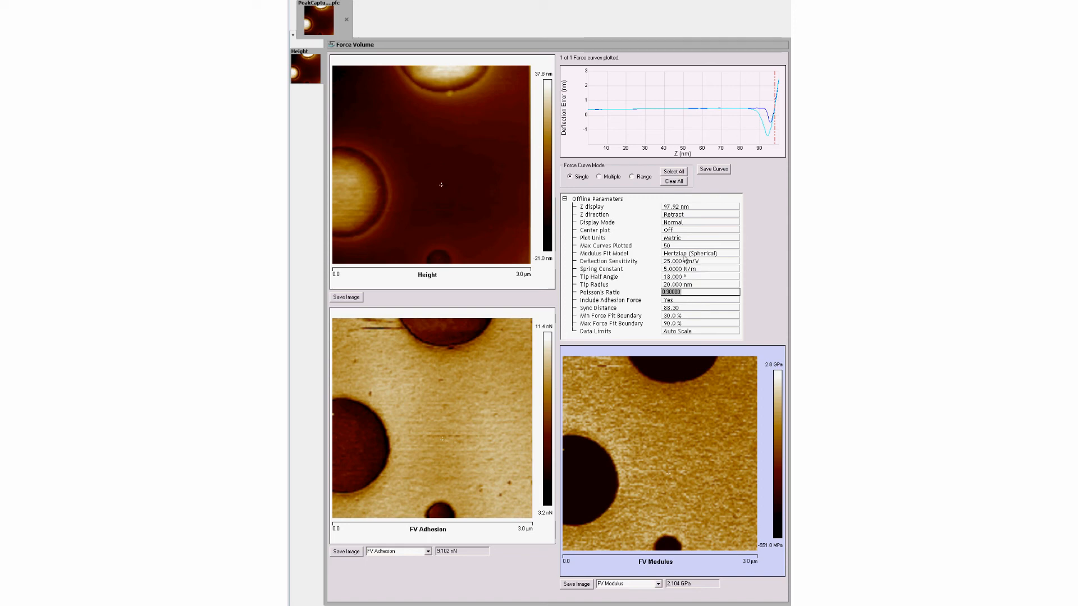
pyautogui.click(698, 252)
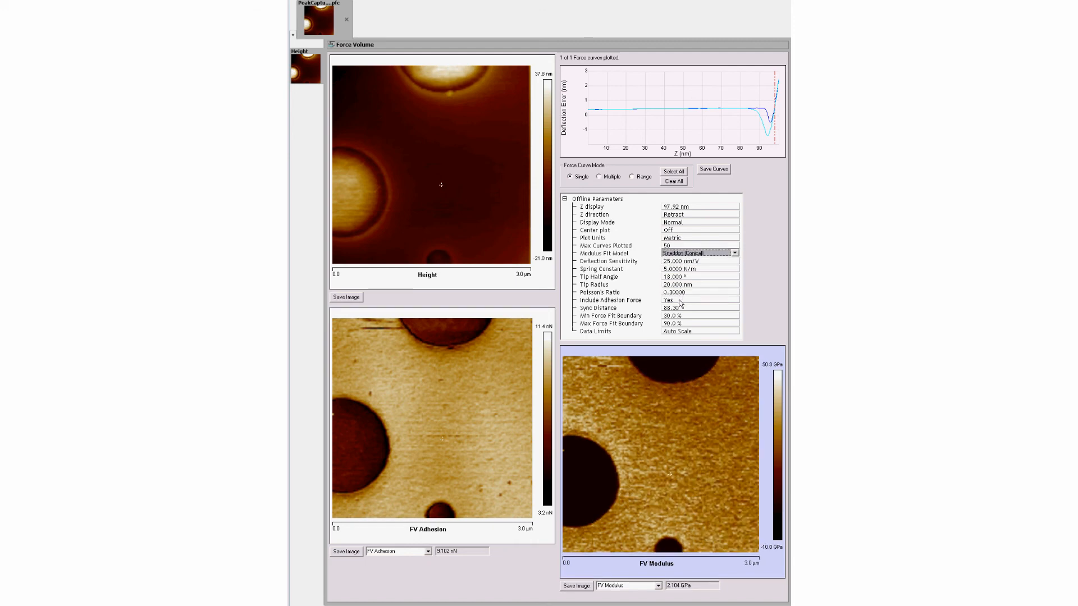
pyautogui.click(700, 300)
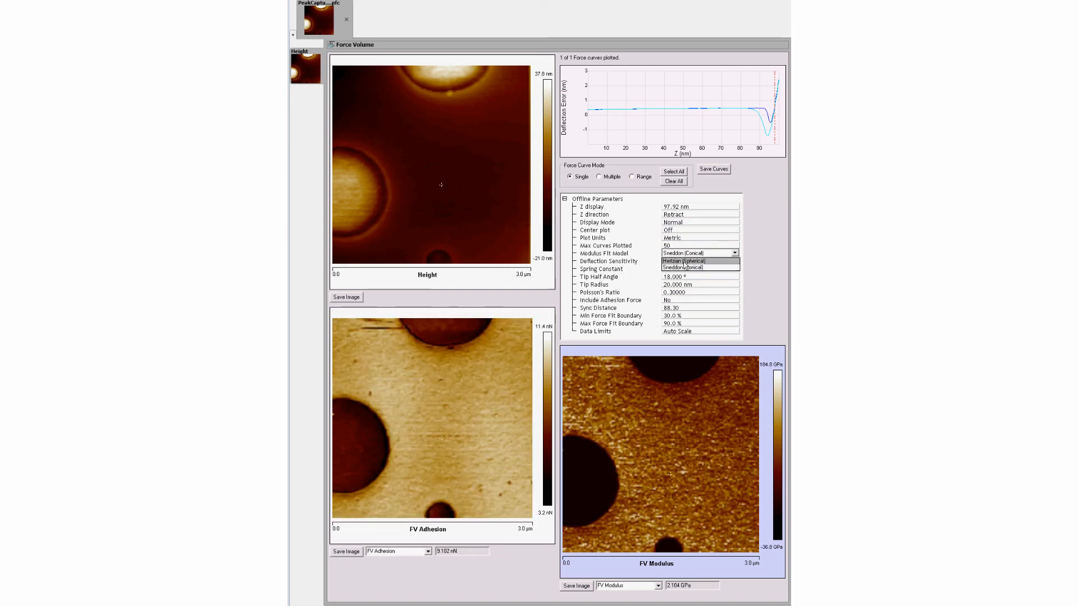
pyautogui.click(682, 260)
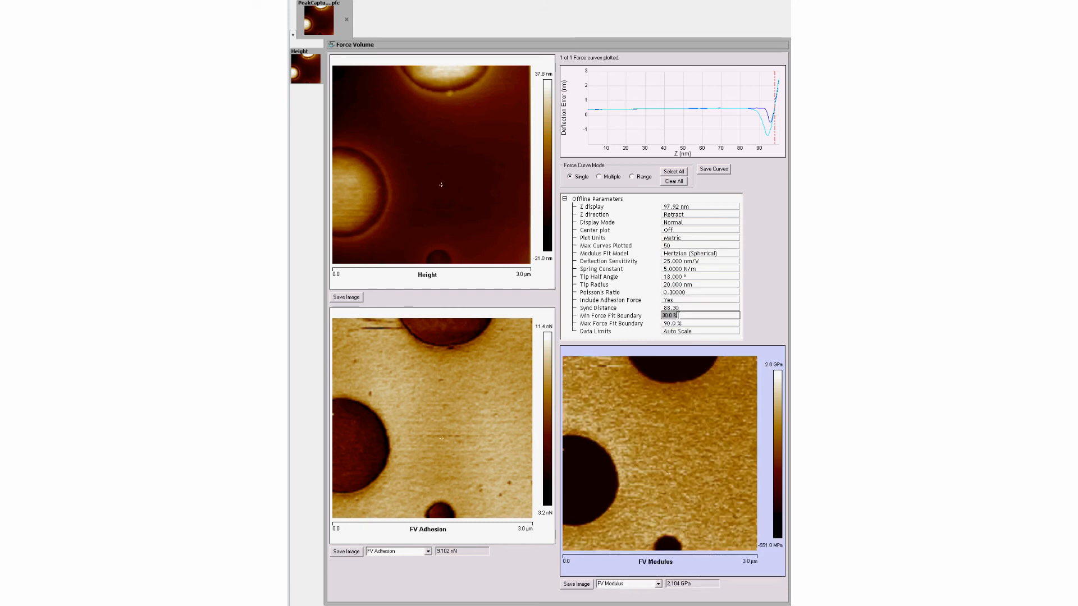
pyautogui.write('15')
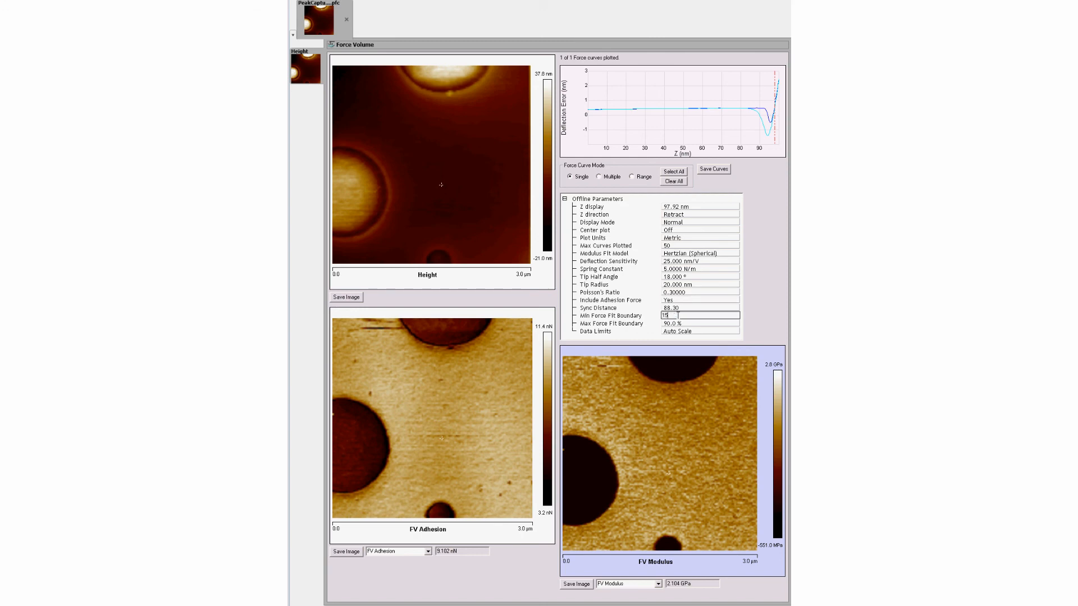
pyautogui.write('70')
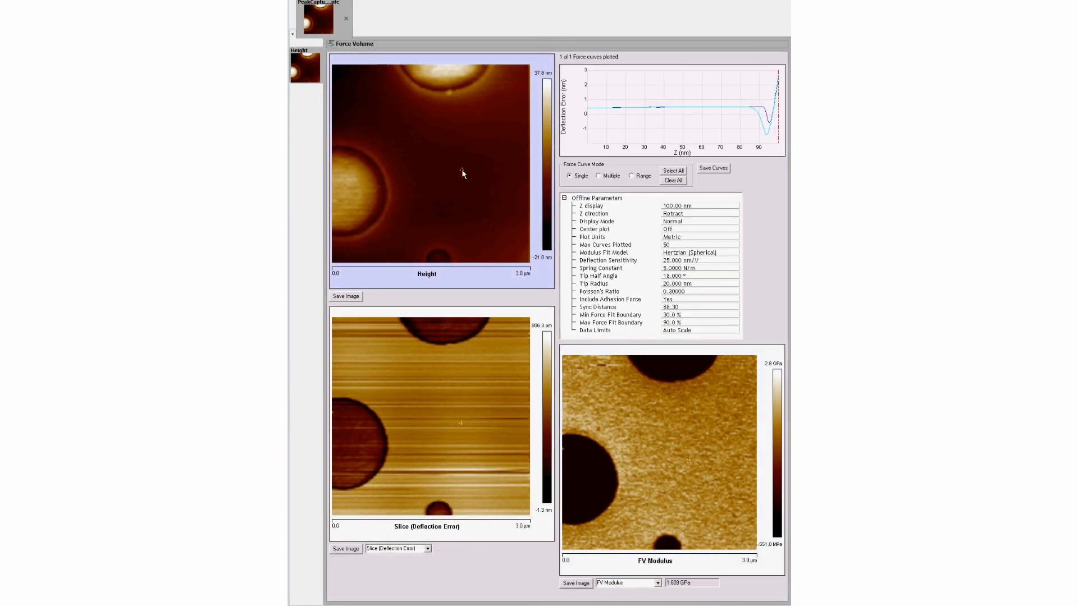
# Plot curves from one height-image point and multiple points, clear them all, and return to Single mode
pyautogui.click(350, 200)
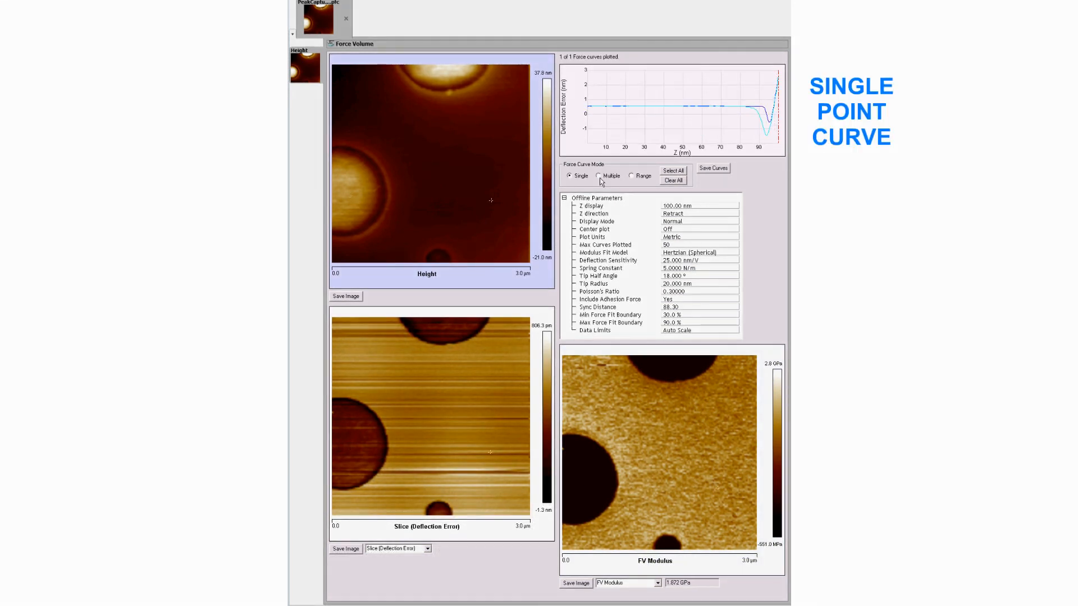
pyautogui.click(599, 175)
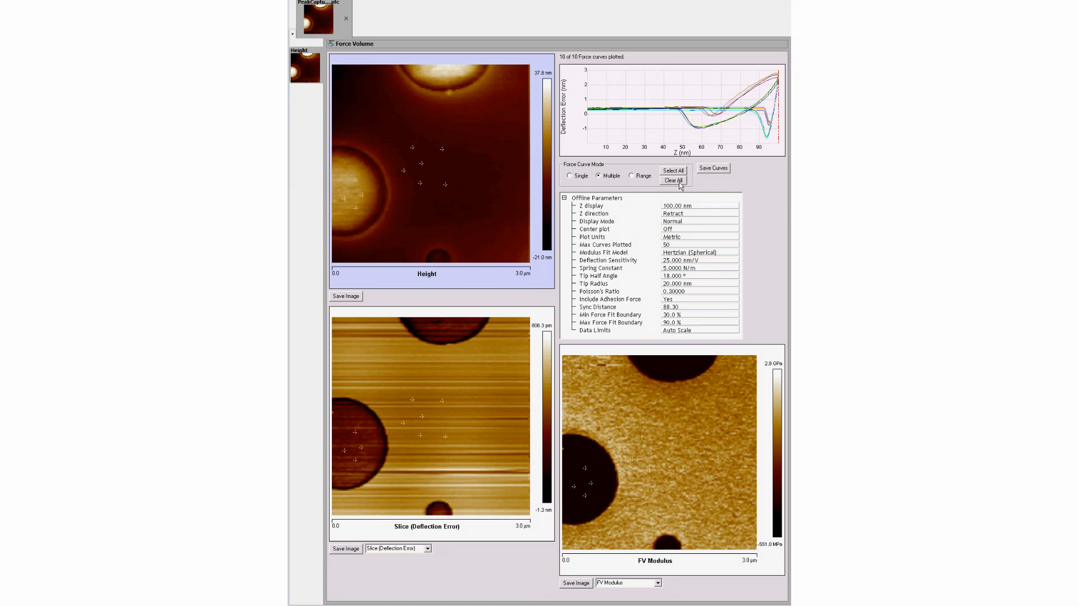
pyautogui.click(673, 180)
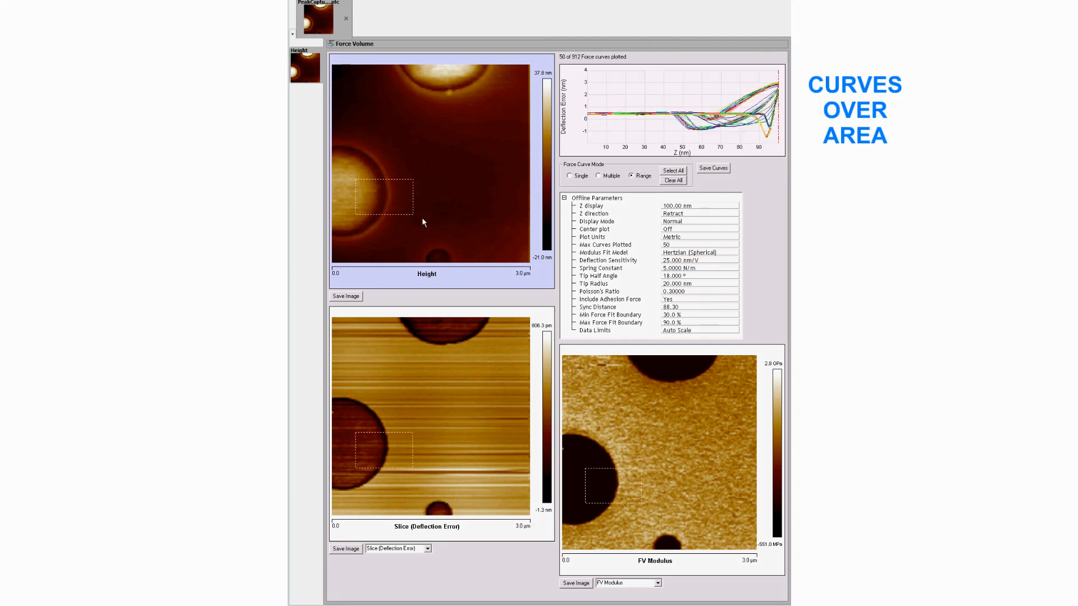
pyautogui.click(672, 181)
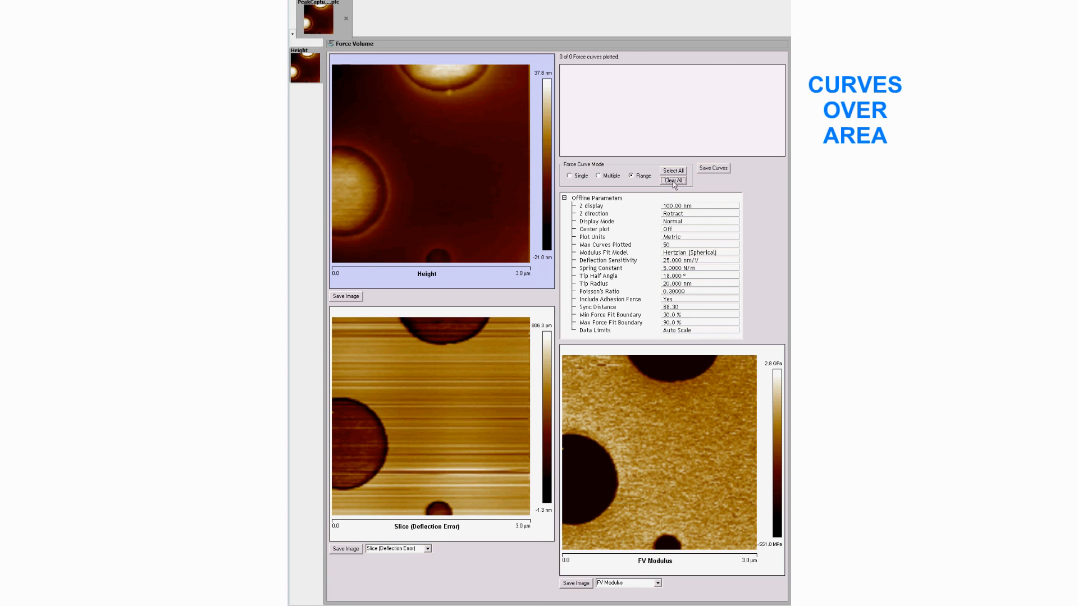
pyautogui.click(569, 175)
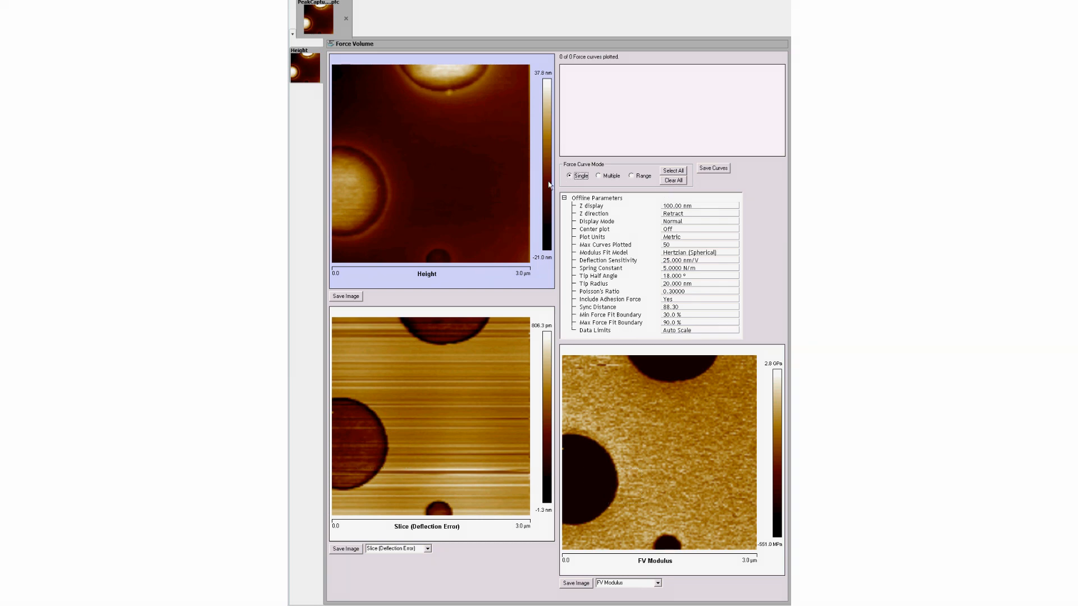
# Plot one height-image force curve and save it to the desktop Image processing folder
pyautogui.click(435, 177)
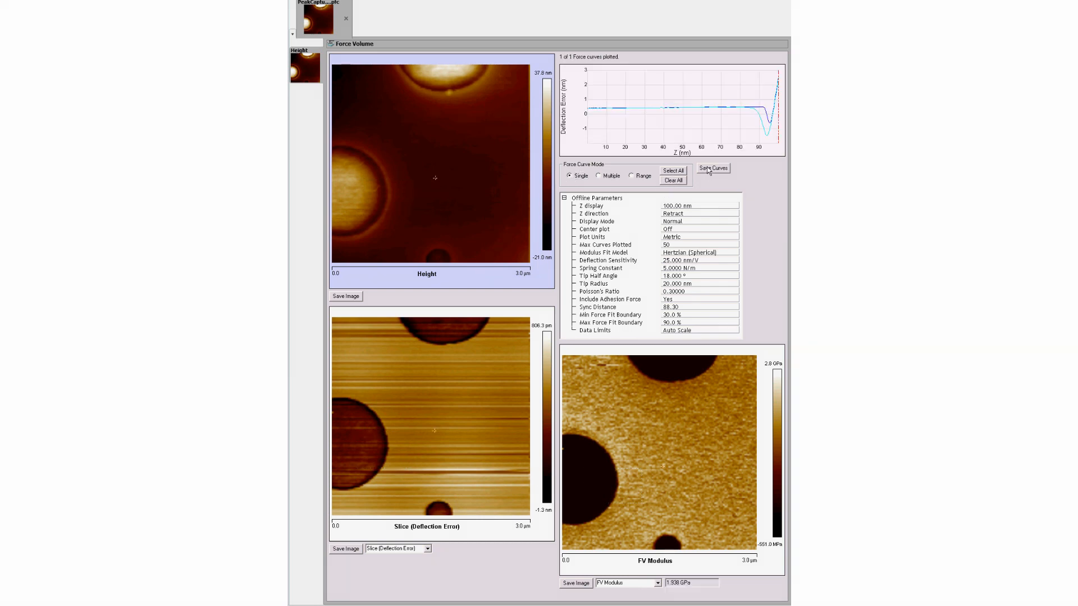
pyautogui.click(713, 168)
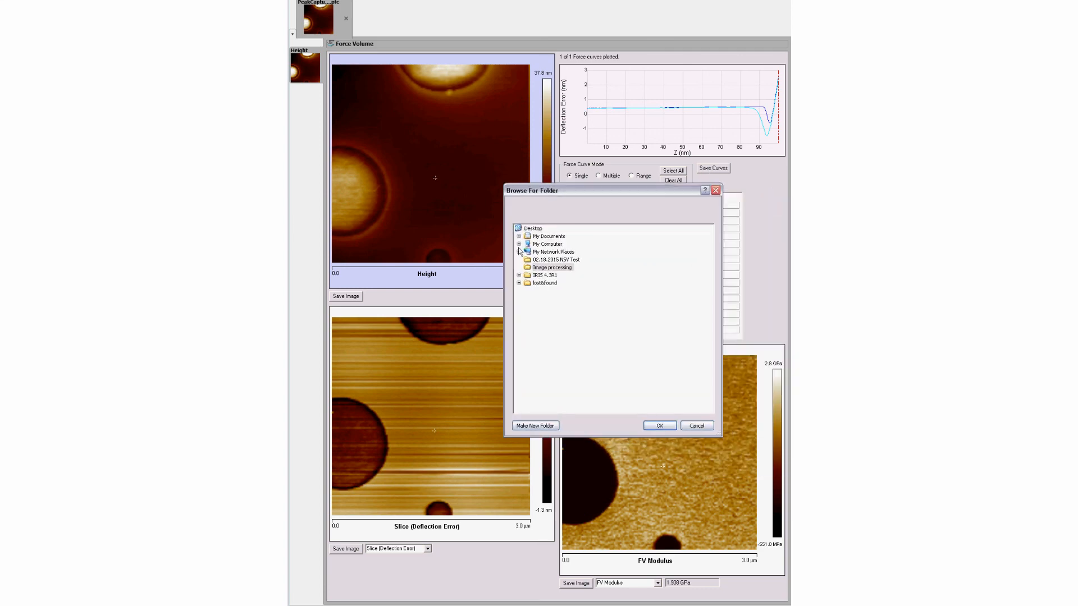
pyautogui.click(658, 426)
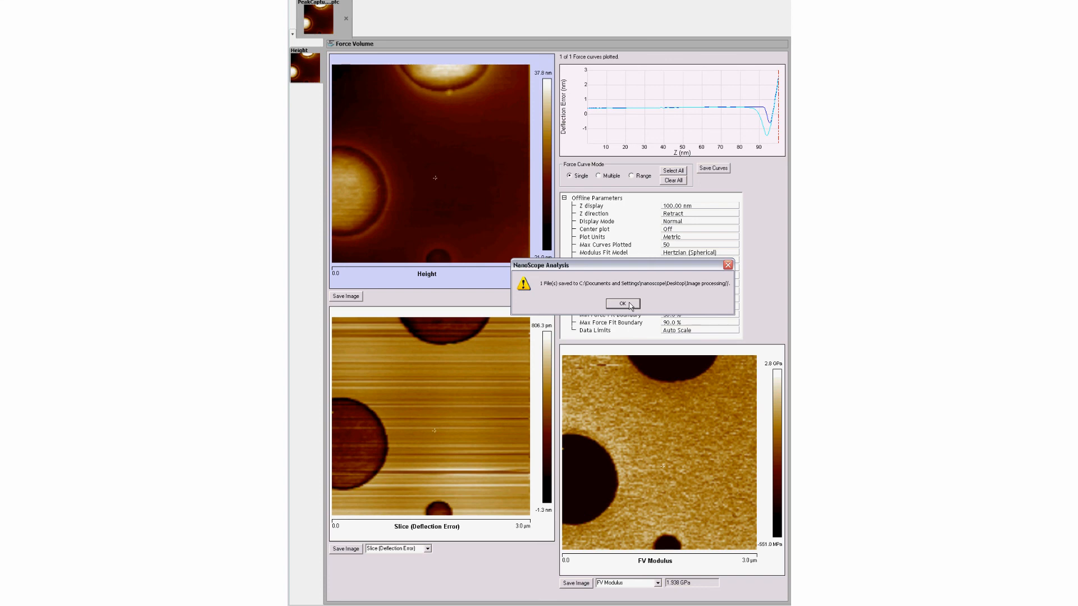
pyautogui.click(621, 304)
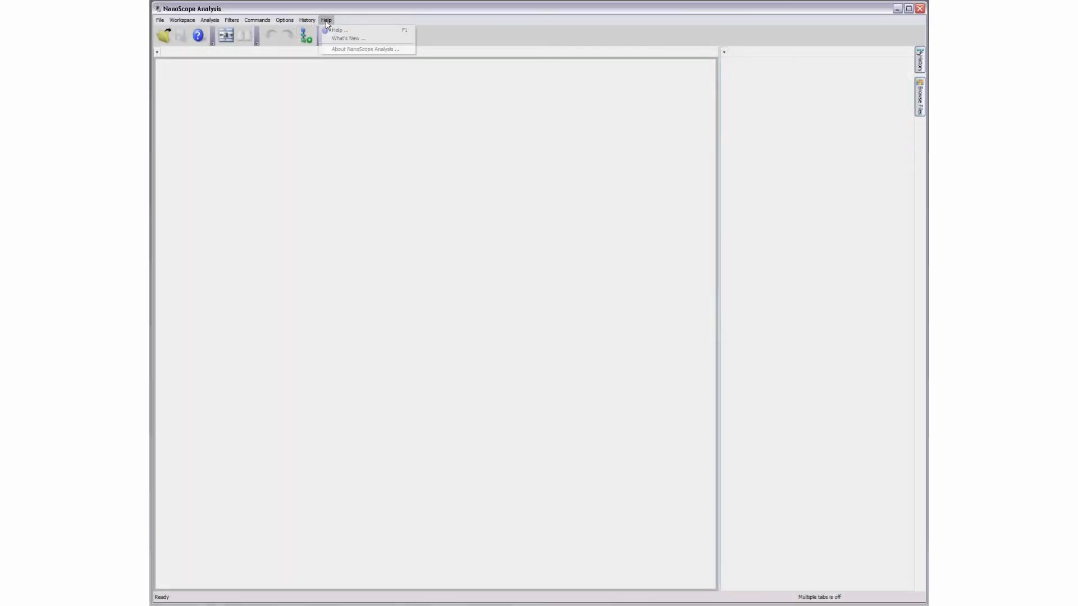
# Open Help > Help and view File Commands, Analysis Functions, then File Commands again
pyautogui.click(337, 30)
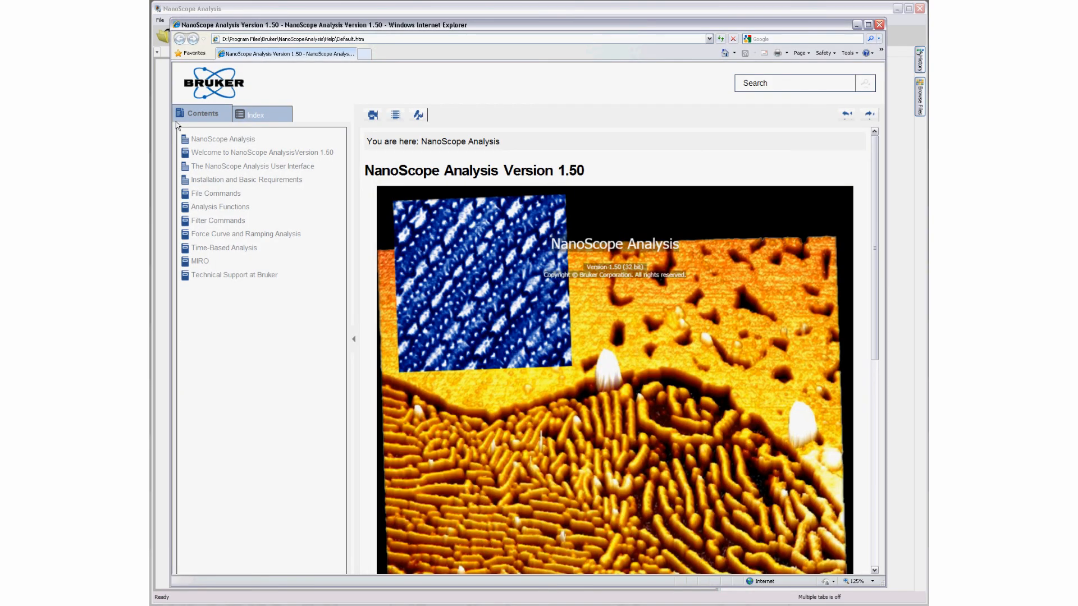
pyautogui.click(215, 193)
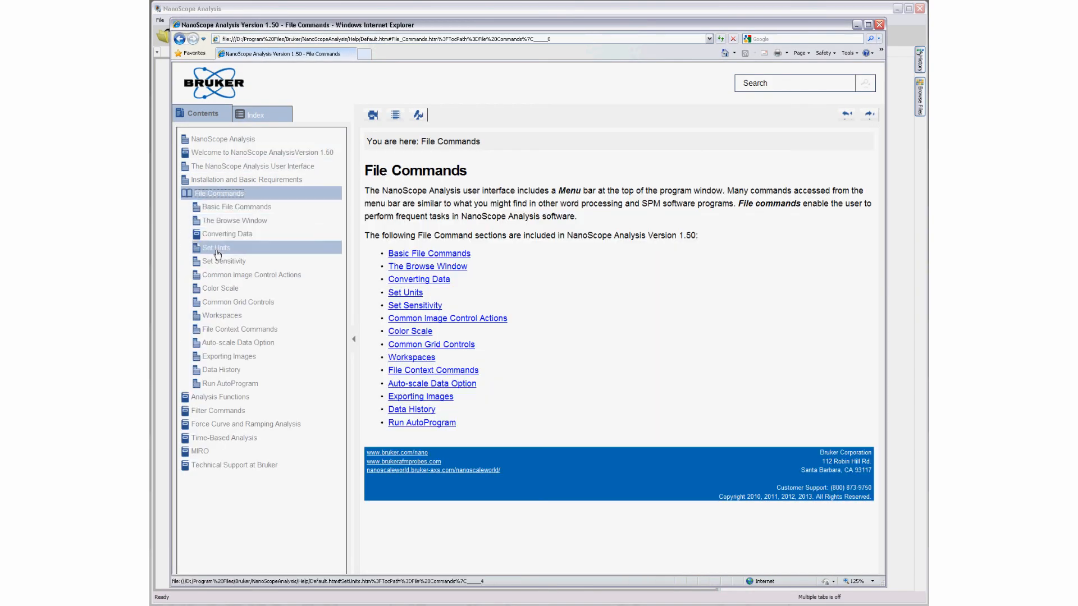
pyautogui.click(220, 397)
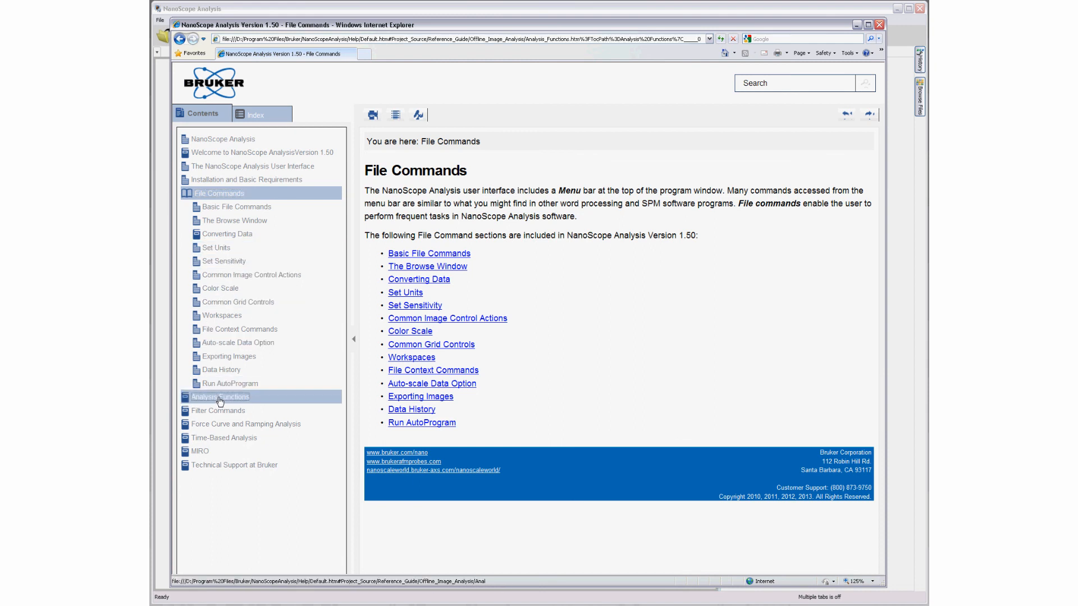
pyautogui.click(219, 397)
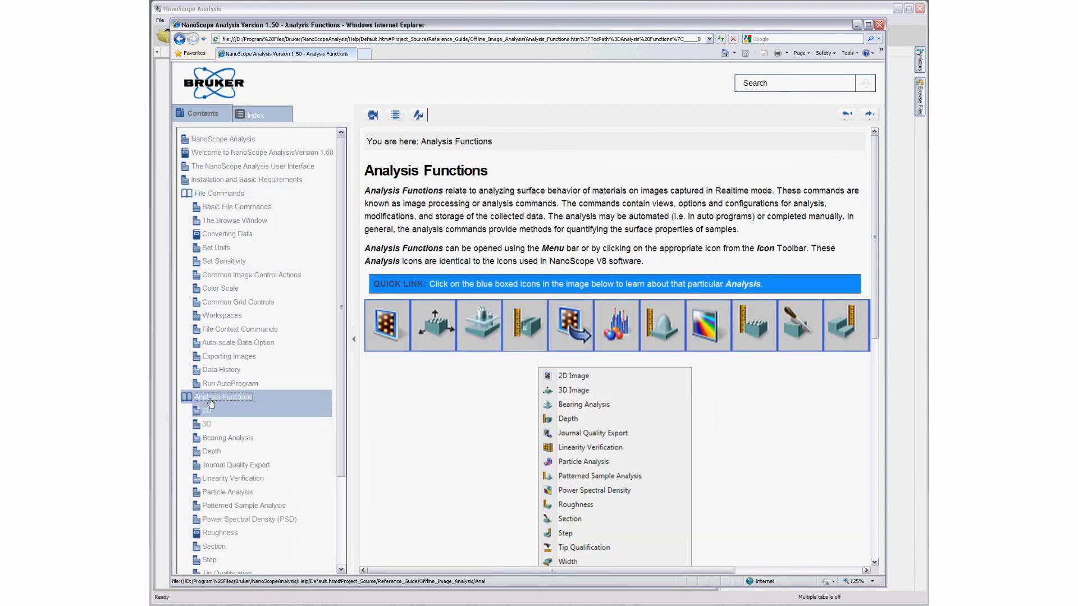
pyautogui.click(220, 194)
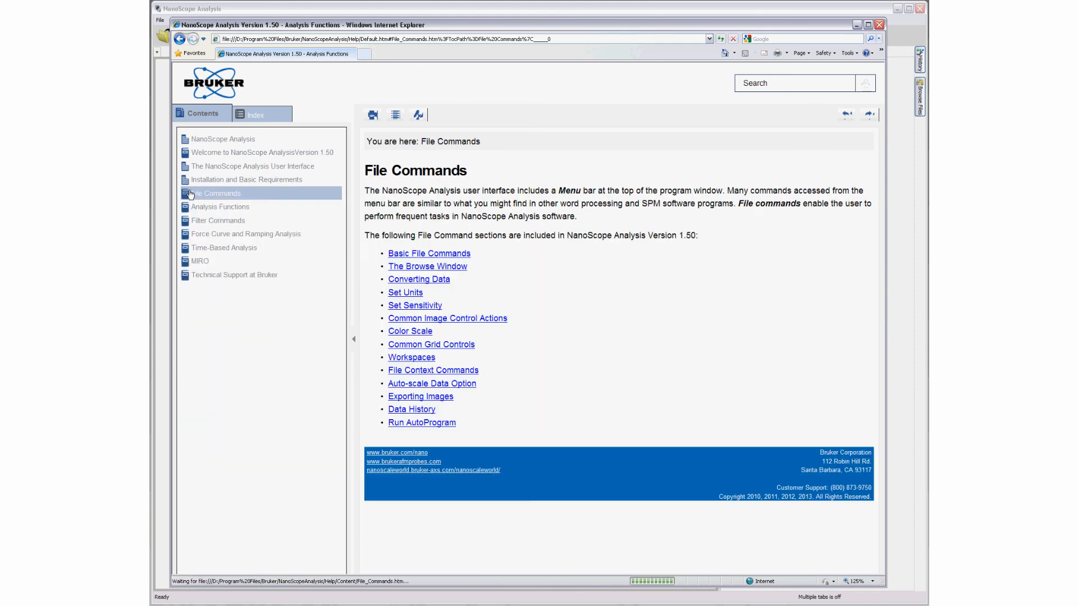